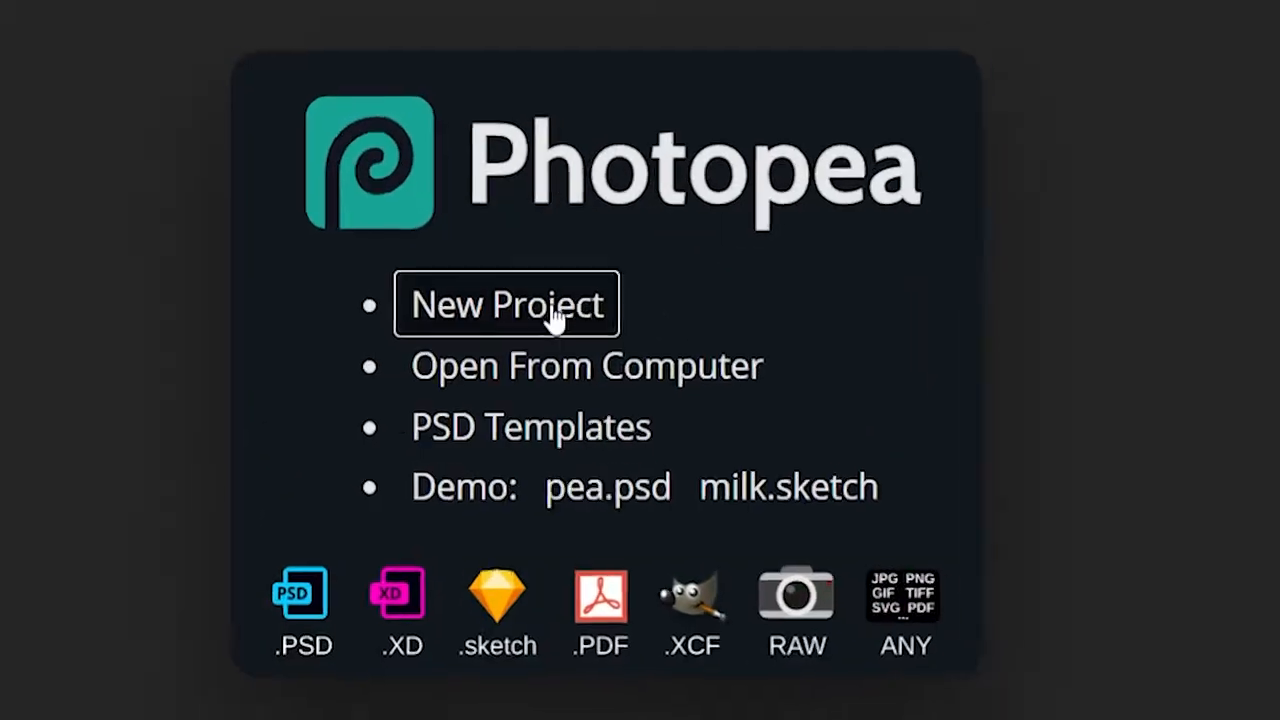
Create a new 2560×423 px project and paste the city street screenshot onto it
{"action": "left_click", "coordinate": [506, 304]}
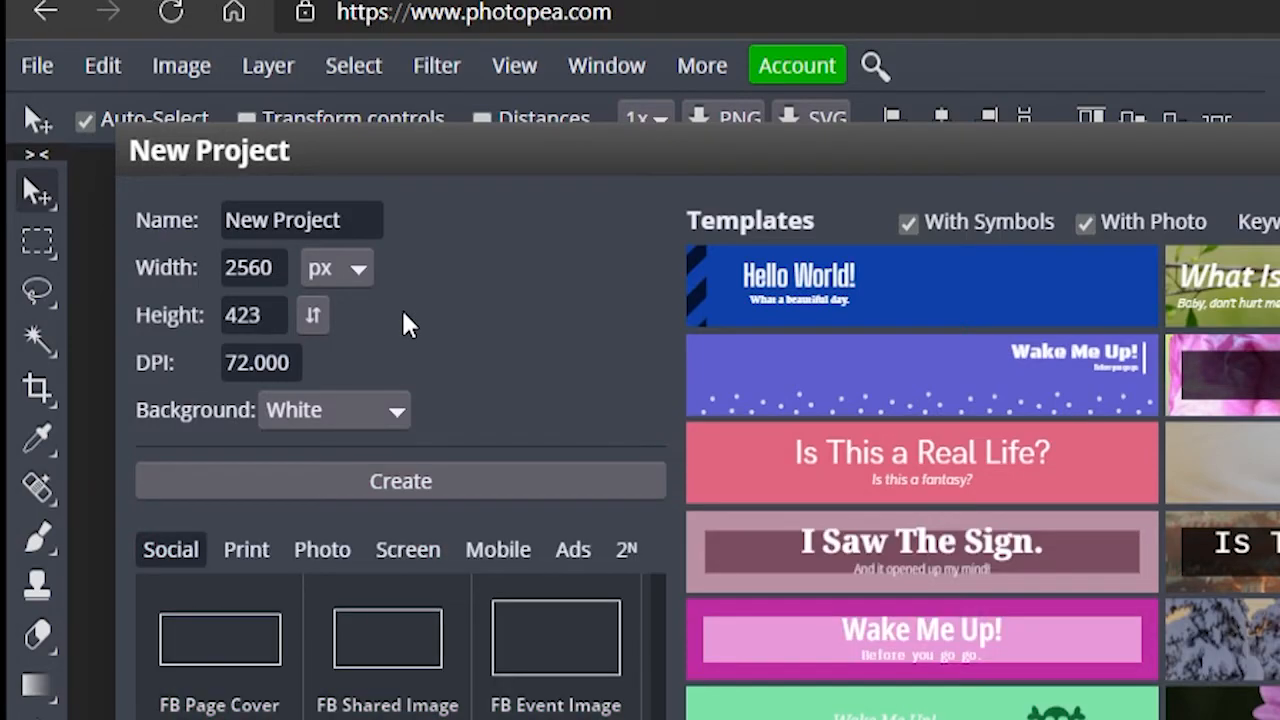
{"action": "mouse_move", "coordinate": [410, 358]}
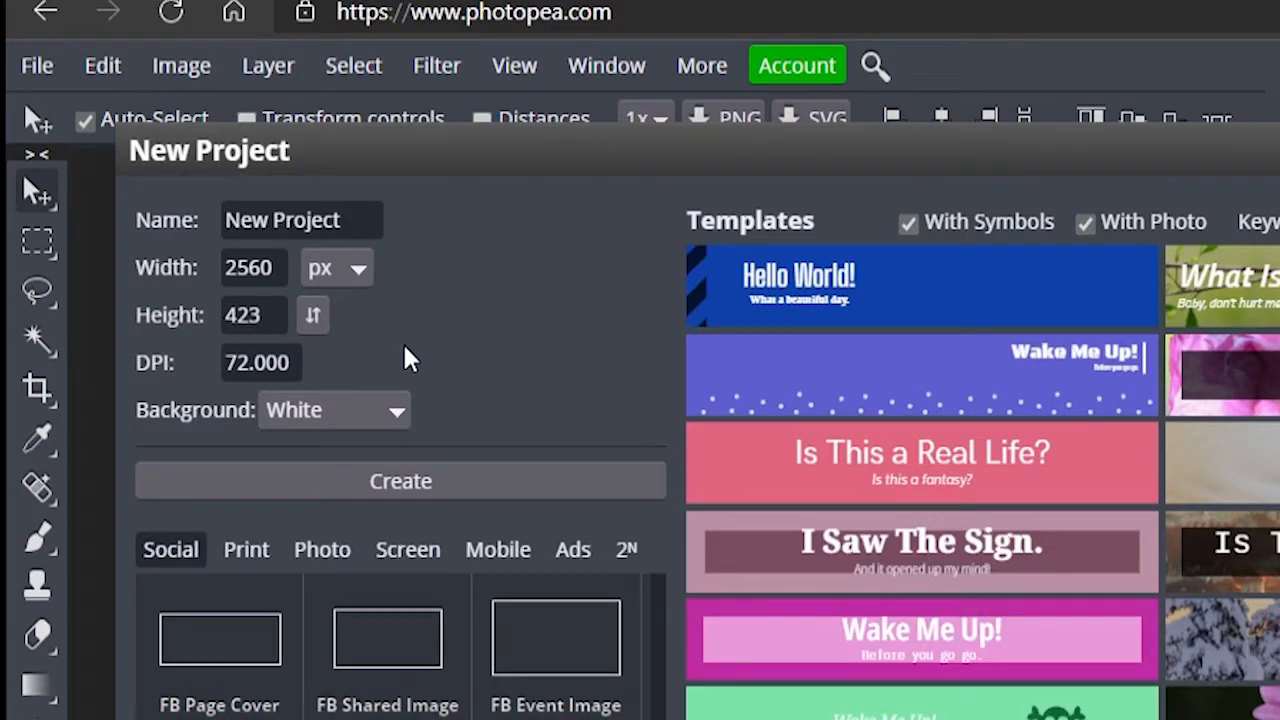
{"action": "left_click", "coordinate": [400, 481]}
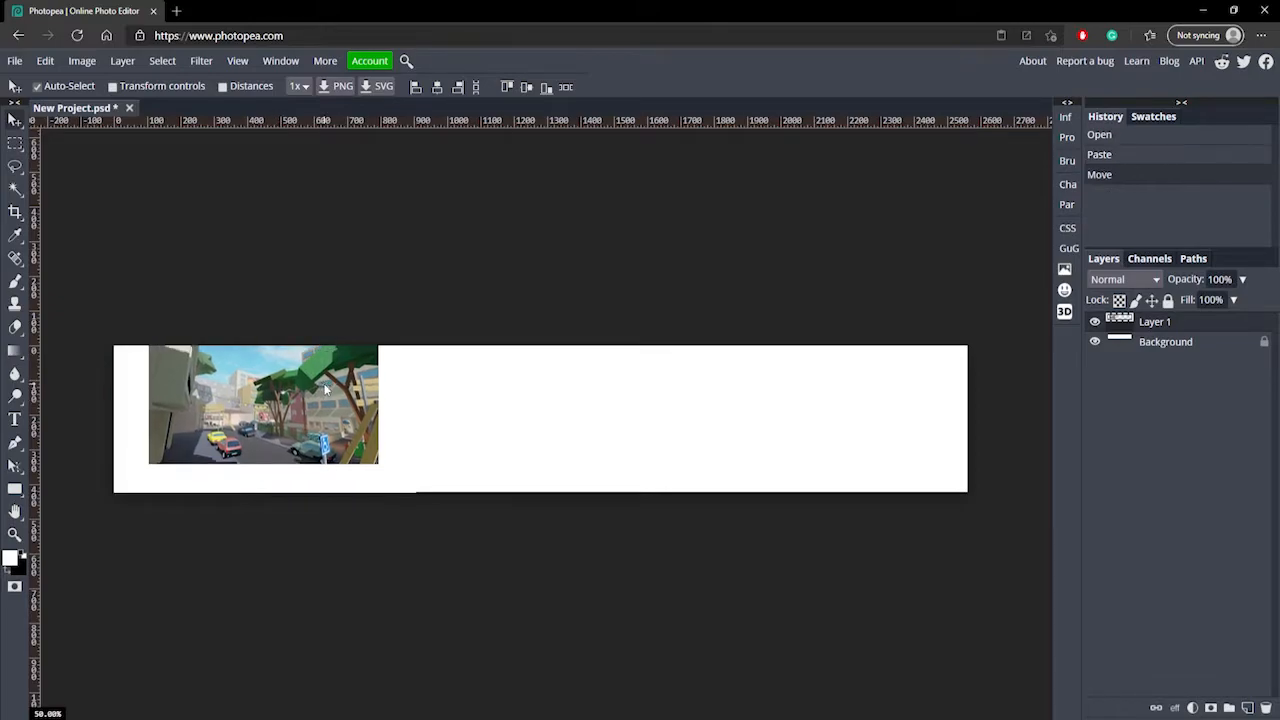
Free-transform the city screenshot so it covers the full 2560×423 banner
{"action": "left_click_drag", "start_coordinate": [378, 463], "coordinate": [725, 673]}
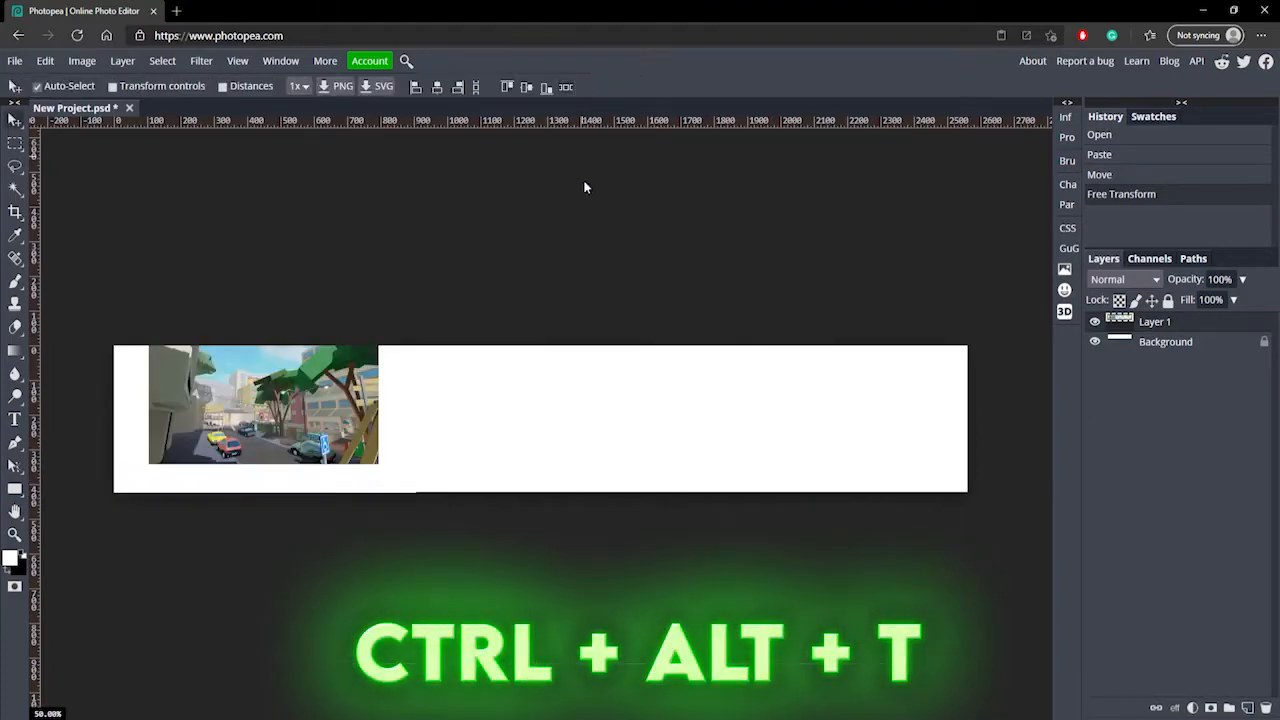
{"action": "key", "text": "ctrl+alt+t"}
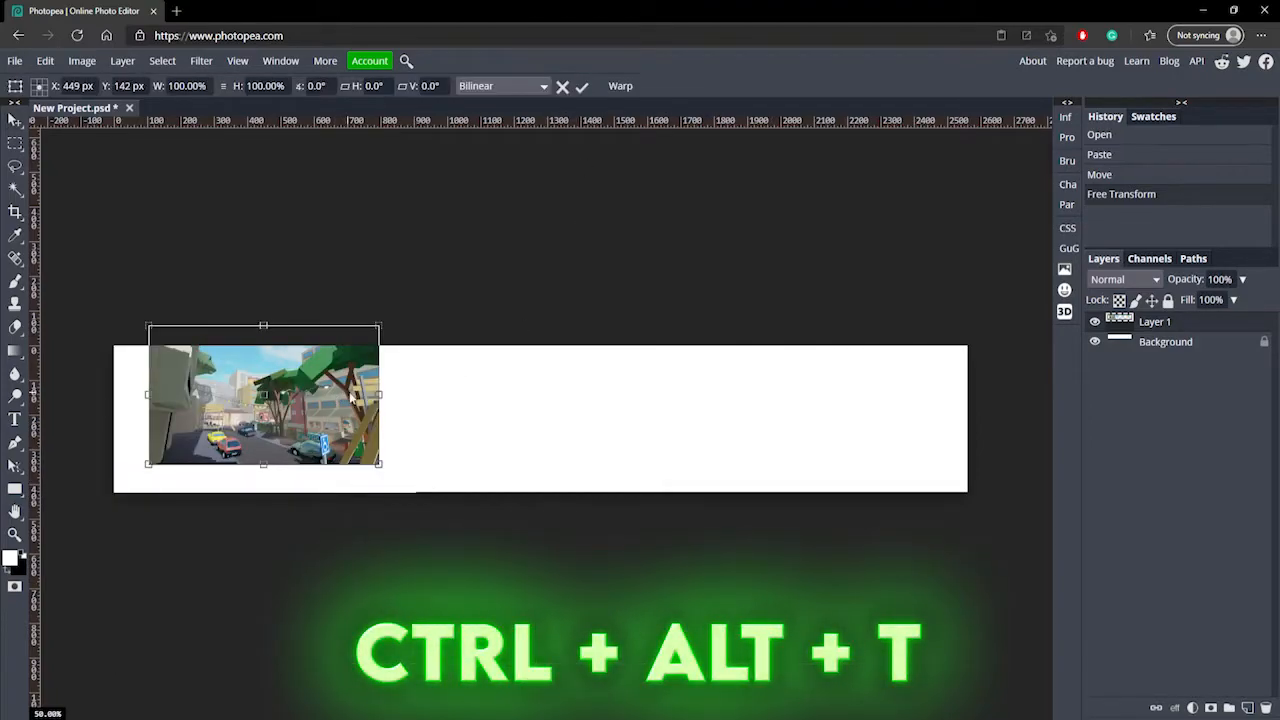
{"action": "left_click_drag", "start_coordinate": [263, 393], "coordinate": [228, 388]}
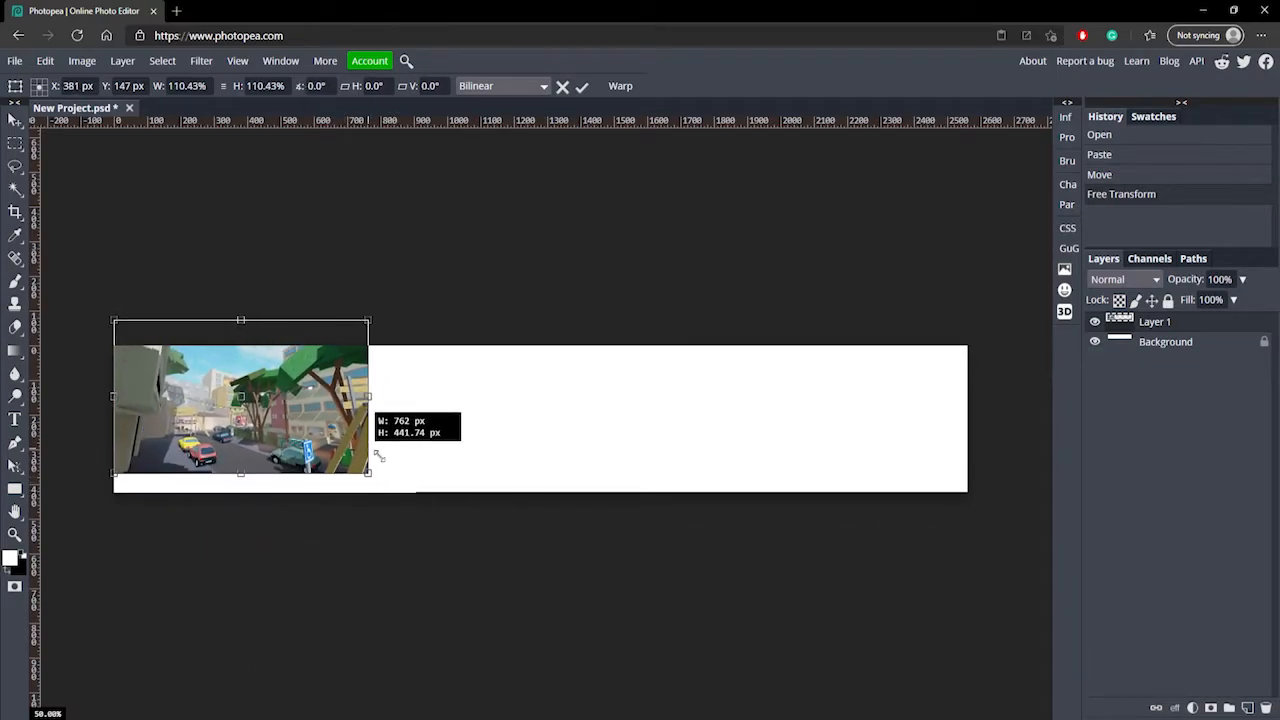
{"action": "left_click_drag", "start_coordinate": [368, 478], "coordinate": [827, 535]}
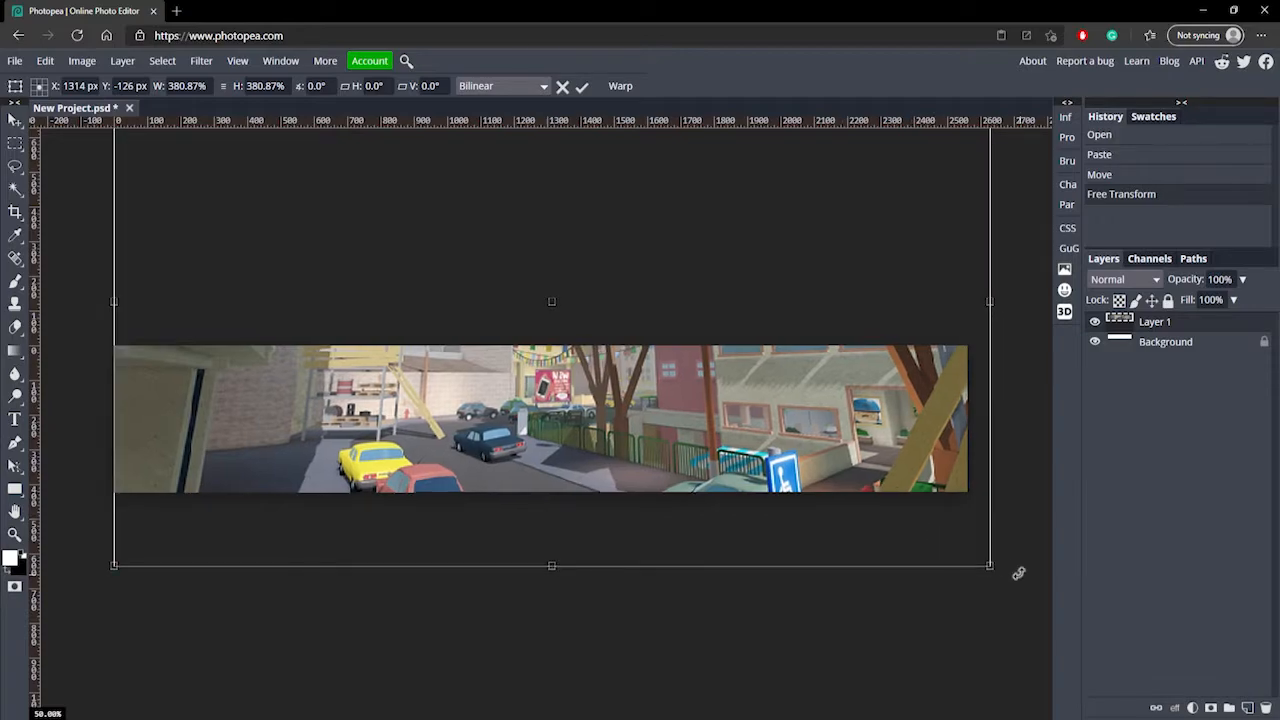
{"action": "left_click_drag", "start_coordinate": [990, 566], "coordinate": [960, 547]}
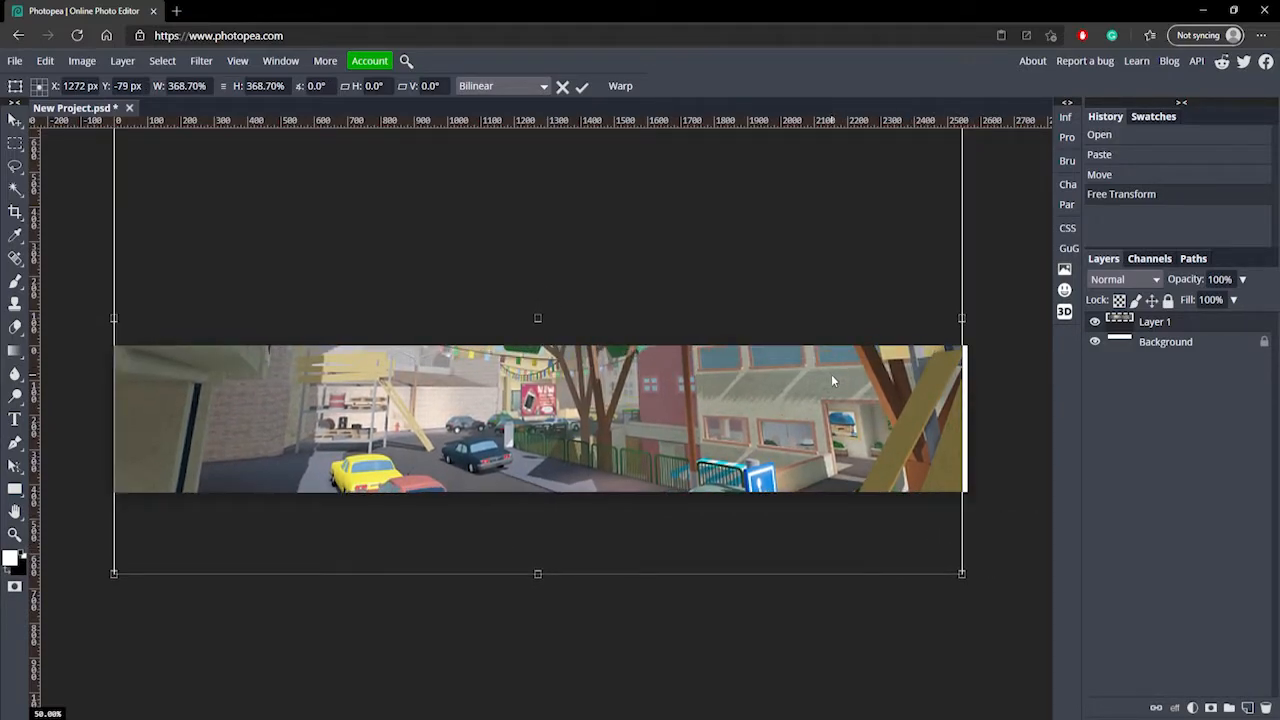
{"action": "left_click_drag", "start_coordinate": [538, 420], "coordinate": [538, 412]}
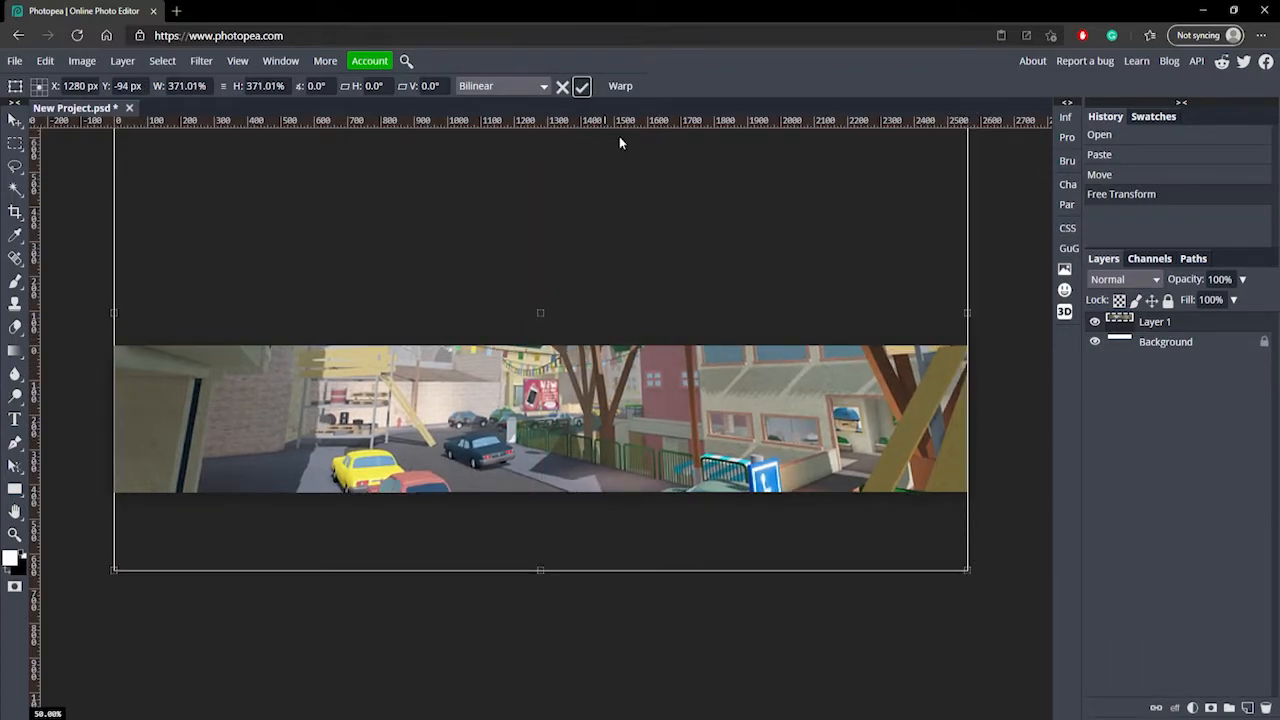
{"action": "left_click", "coordinate": [581, 85]}
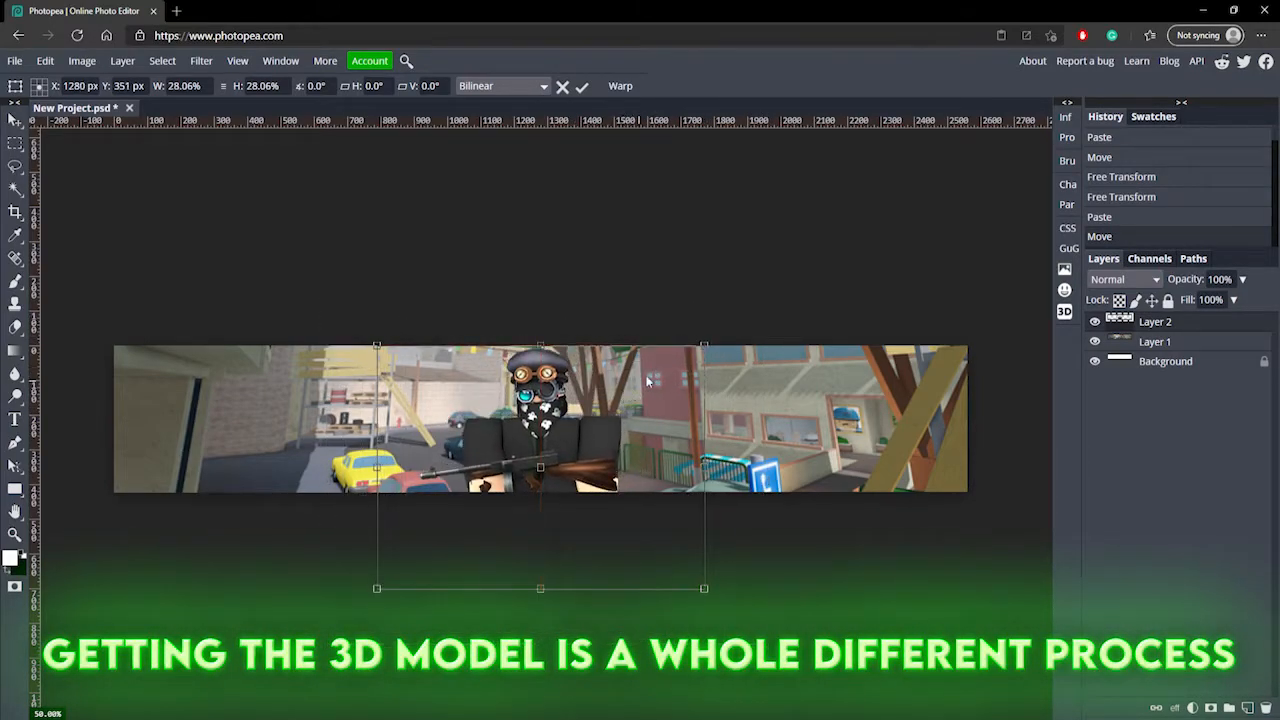
Enlarge the pasted goggled character render and commit it at the banner's centre
{"action": "left_click_drag", "start_coordinate": [703, 588], "coordinate": [740, 603]}
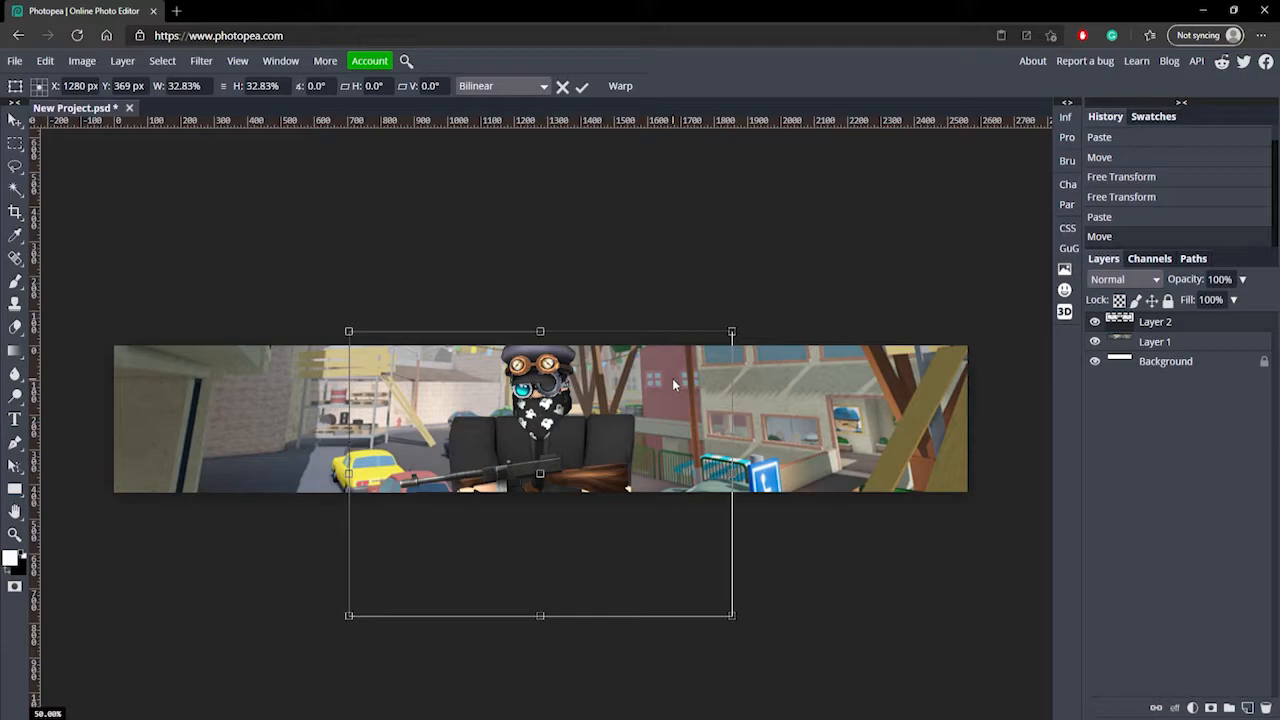
{"action": "left_click_drag", "start_coordinate": [731, 331], "coordinate": [727, 333]}
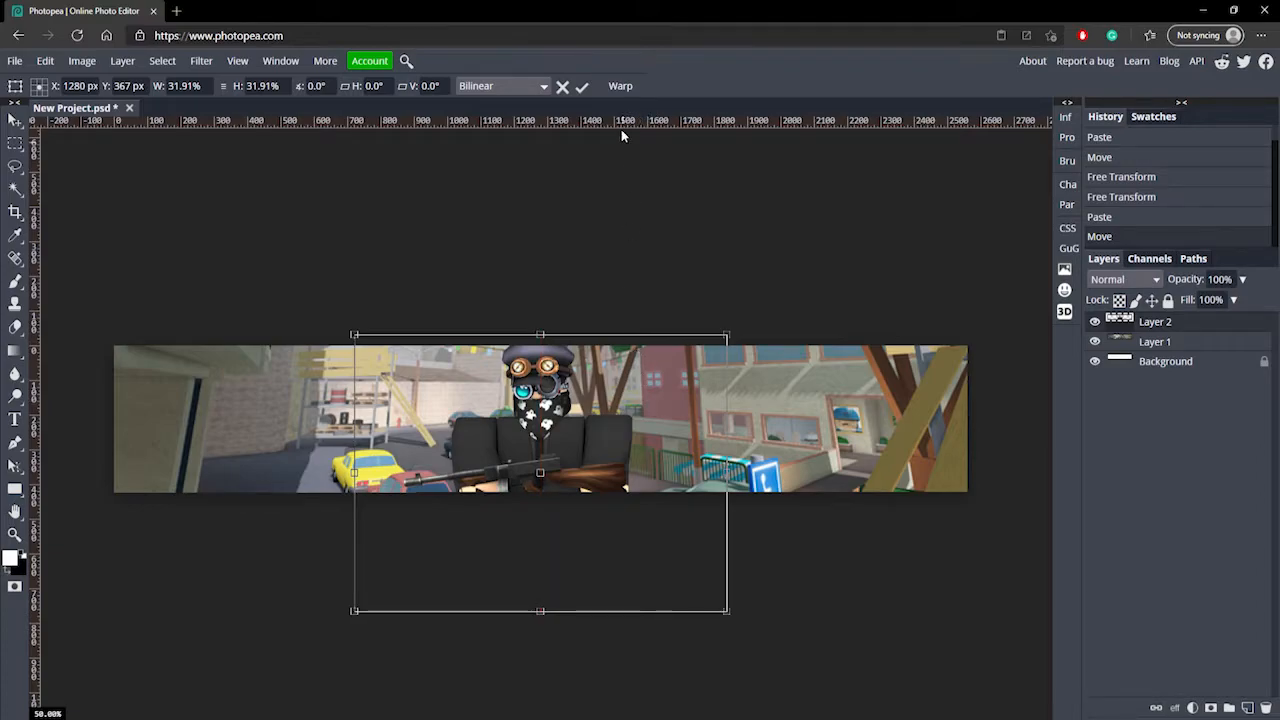
{"action": "left_click", "coordinate": [582, 85]}
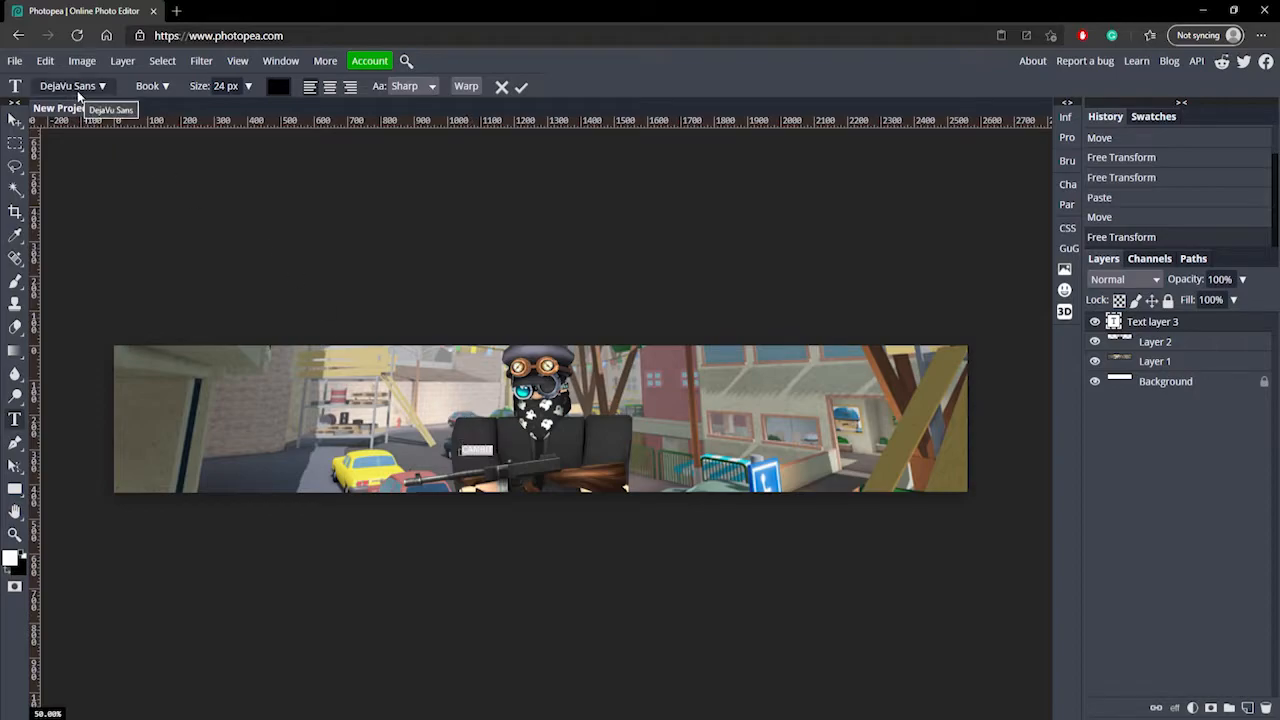
Add the title CAMBIT in Virgo 01 at 150 px and commit it
{"action": "left_click", "coordinate": [68, 85]}
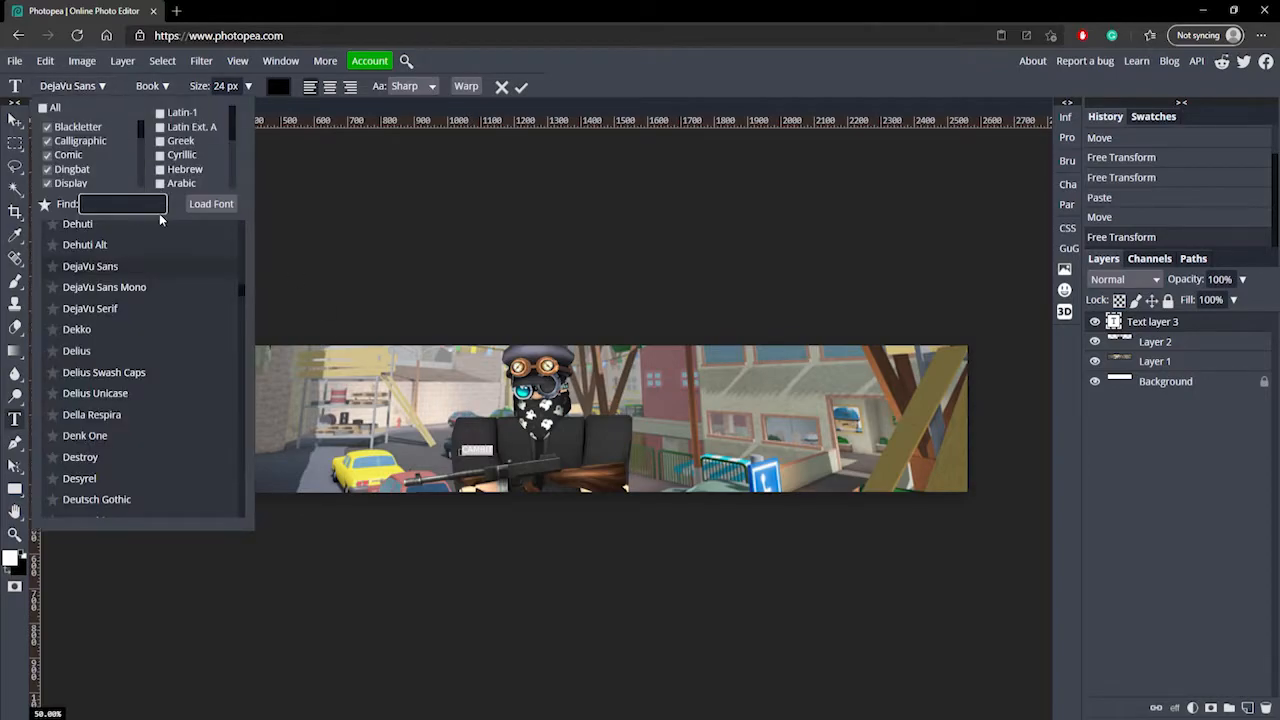
{"action": "type", "text": "virgo"}
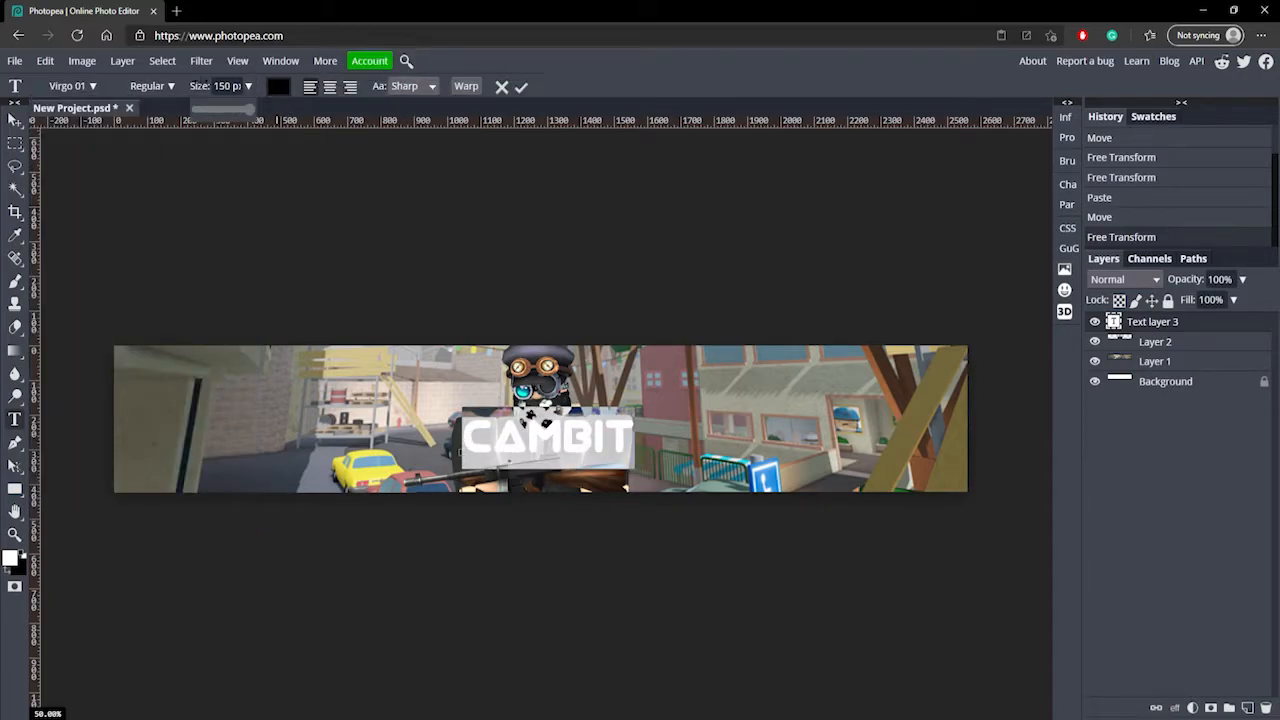
{"action": "left_click", "coordinate": [521, 86]}
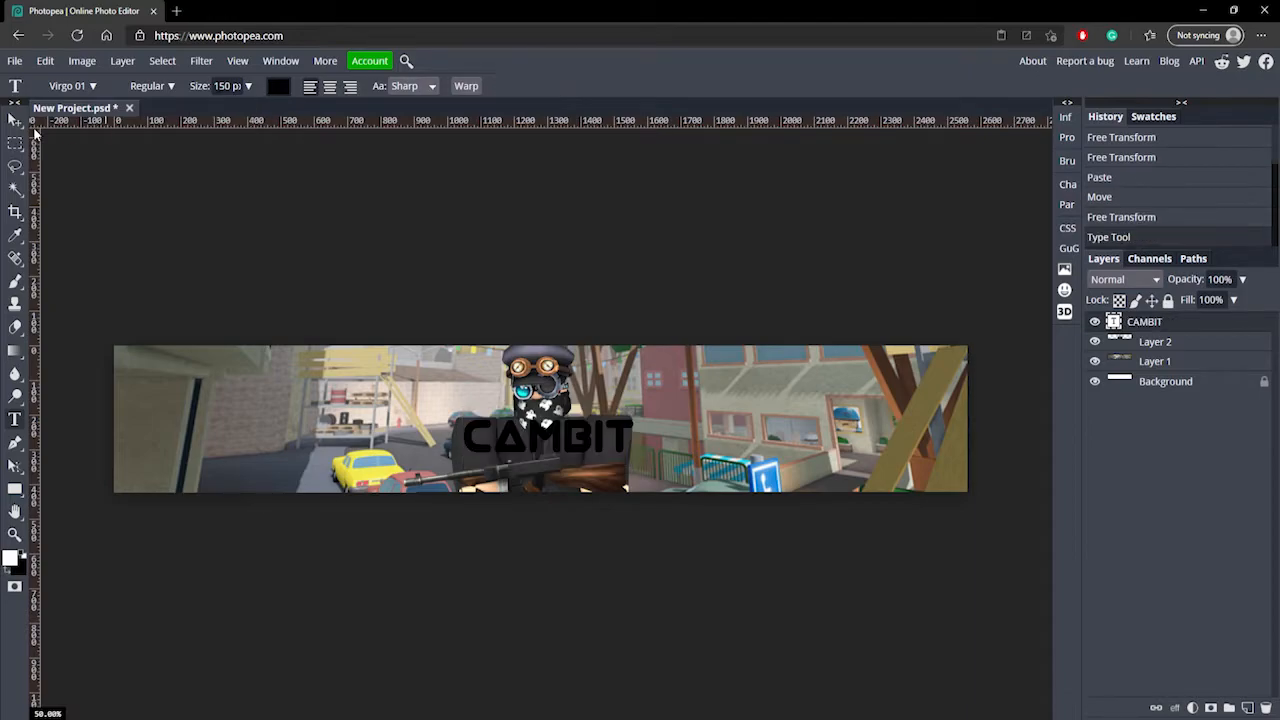
{"action": "left_click", "coordinate": [15, 124]}
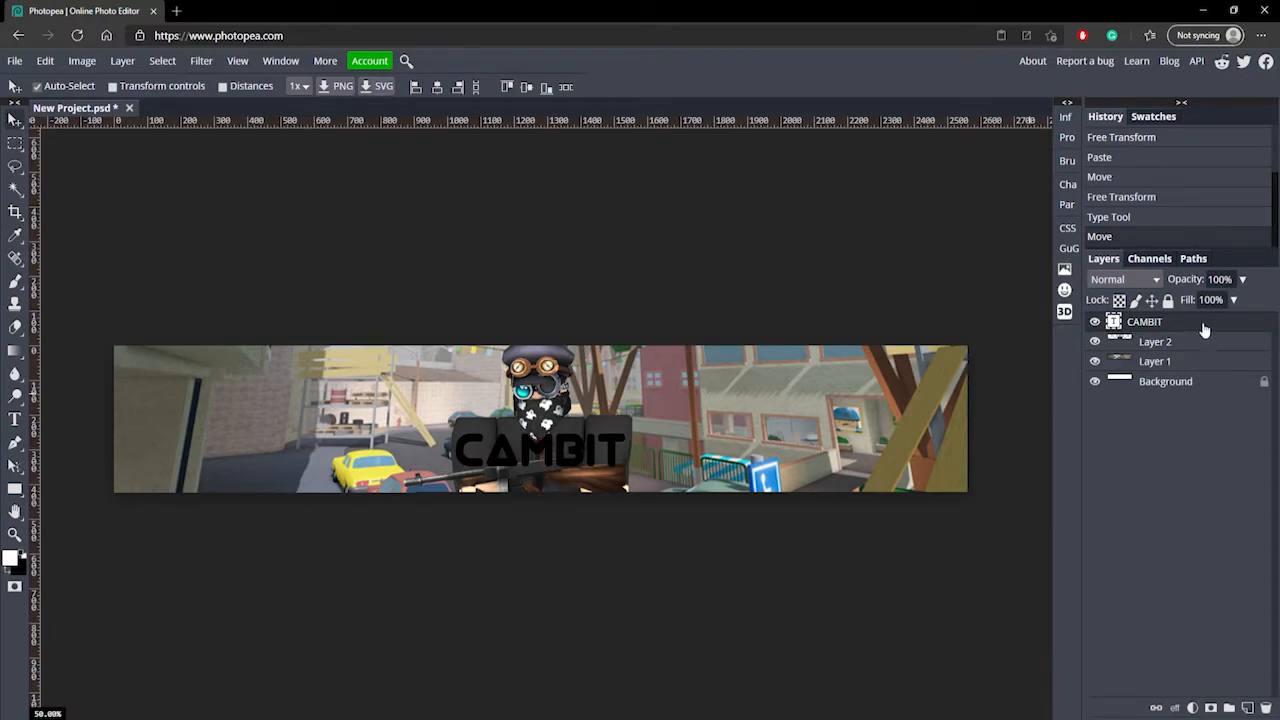
Give CAMBIT an a2a2a2 drop shadow: angle 90, distance 13, spread 100, size 14
{"action": "double_click", "coordinate": [1144, 321]}
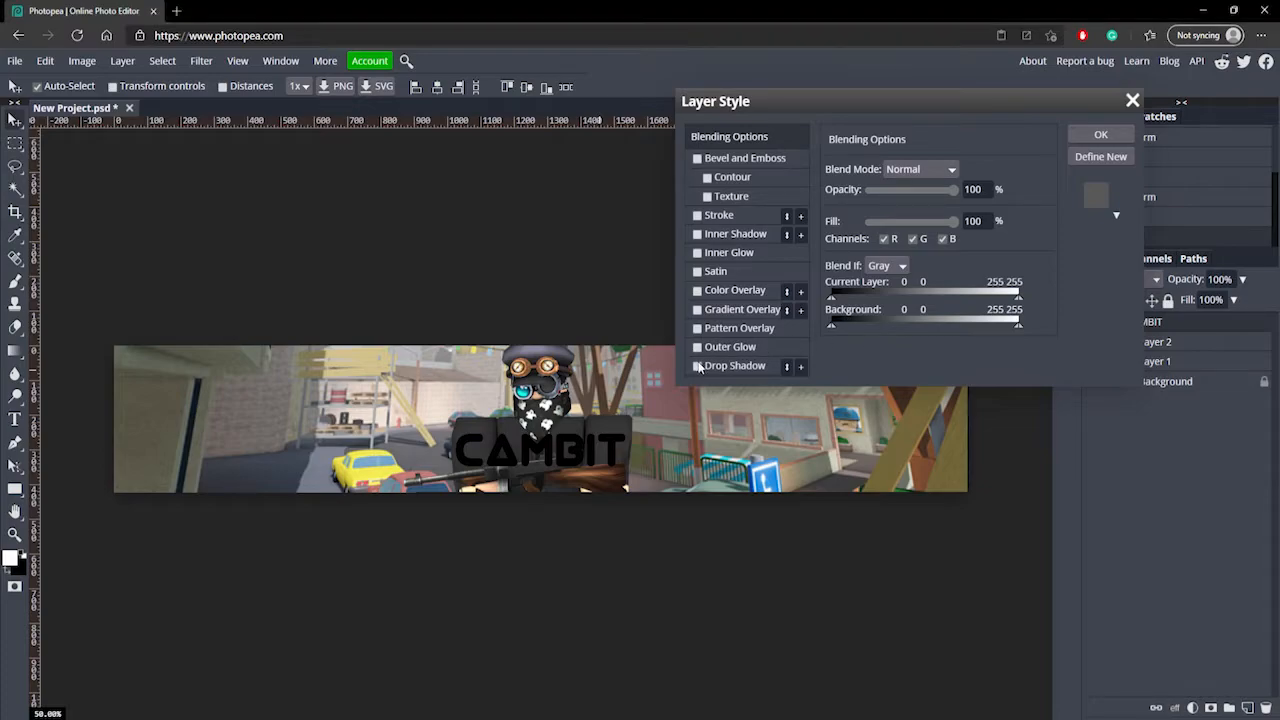
{"action": "left_click", "coordinate": [697, 365]}
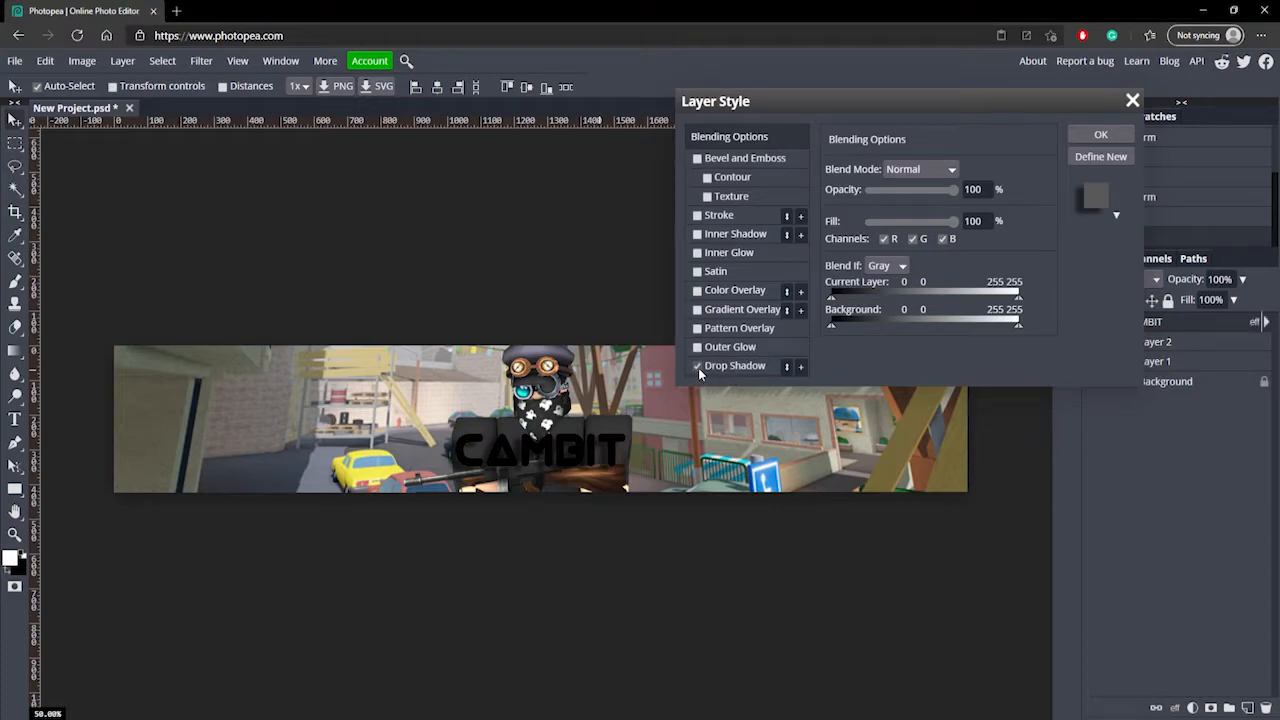
{"action": "left_click", "coordinate": [735, 365]}
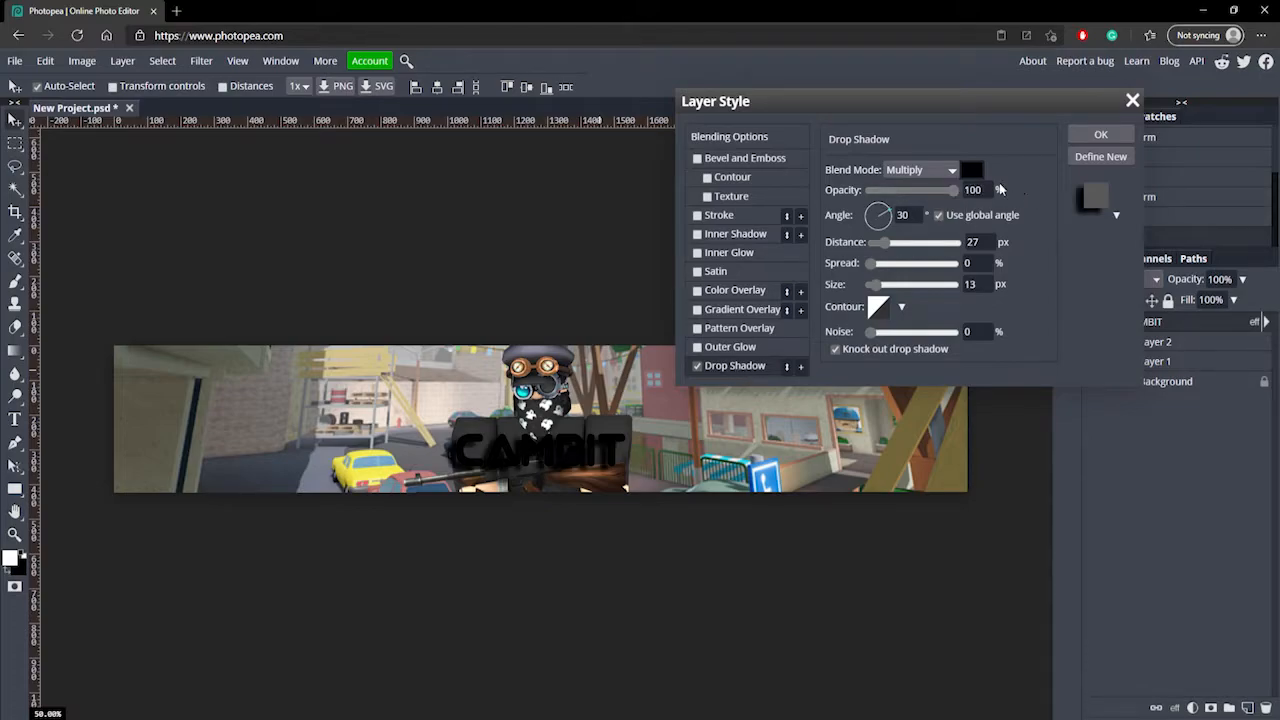
{"action": "left_click", "coordinate": [920, 169]}
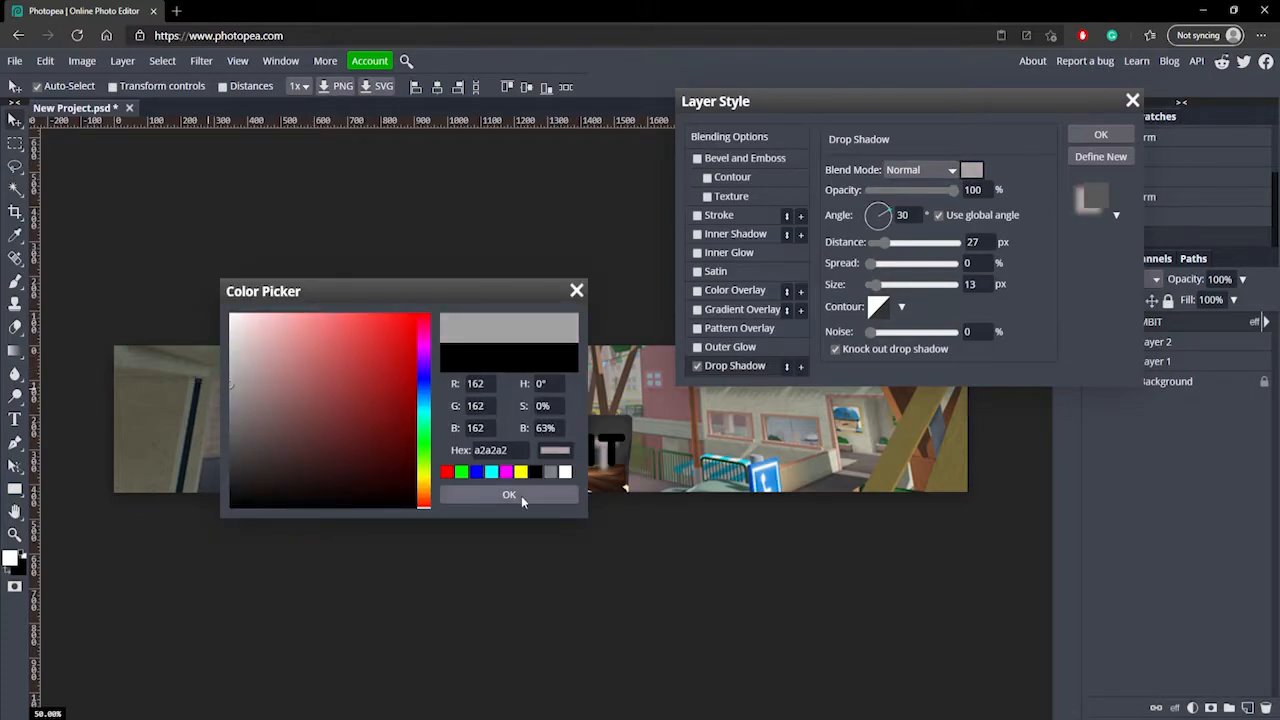
{"action": "left_click", "coordinate": [508, 494]}
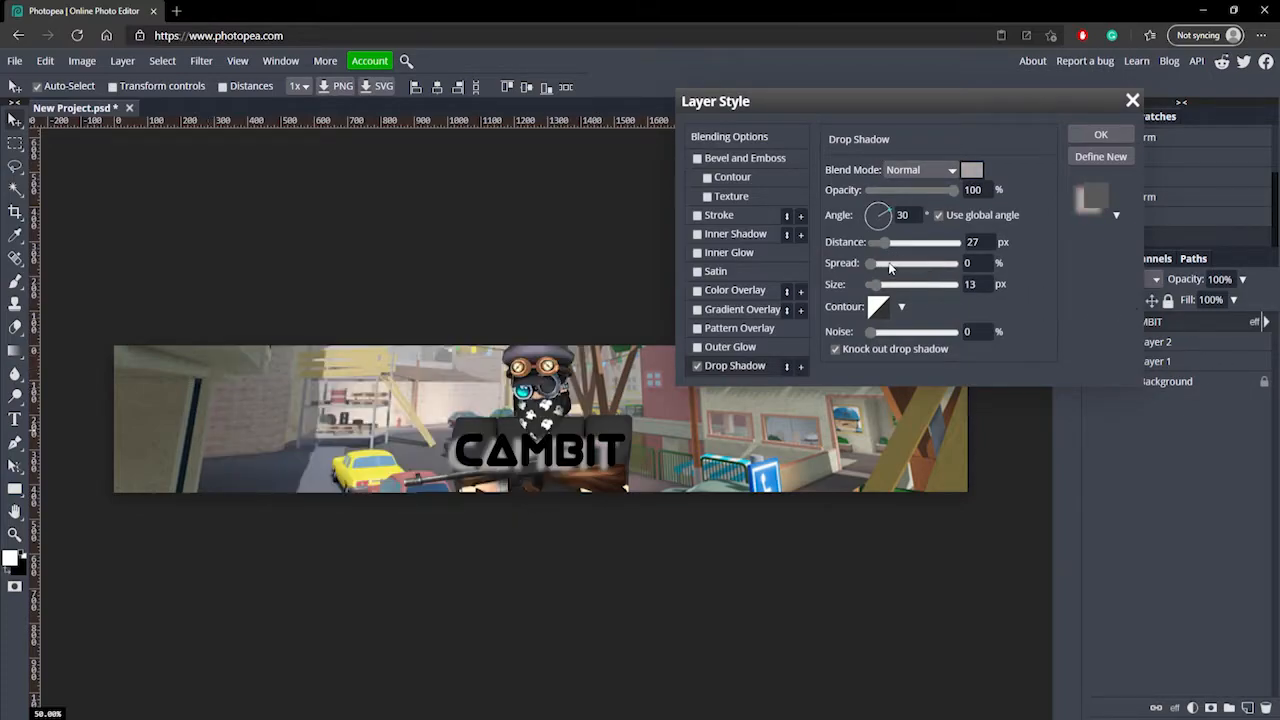
{"action": "left_click_drag", "start_coordinate": [875, 262], "coordinate": [958, 262]}
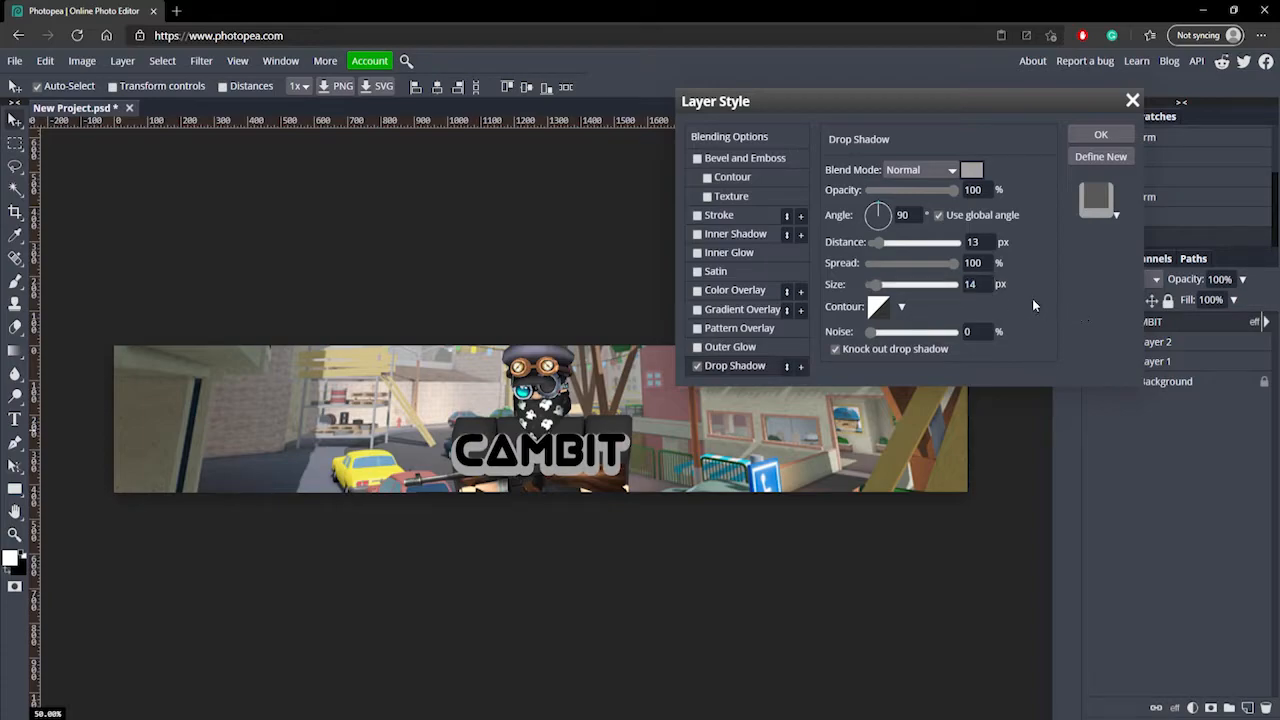
{"action": "mouse_move", "coordinate": [757, 203]}
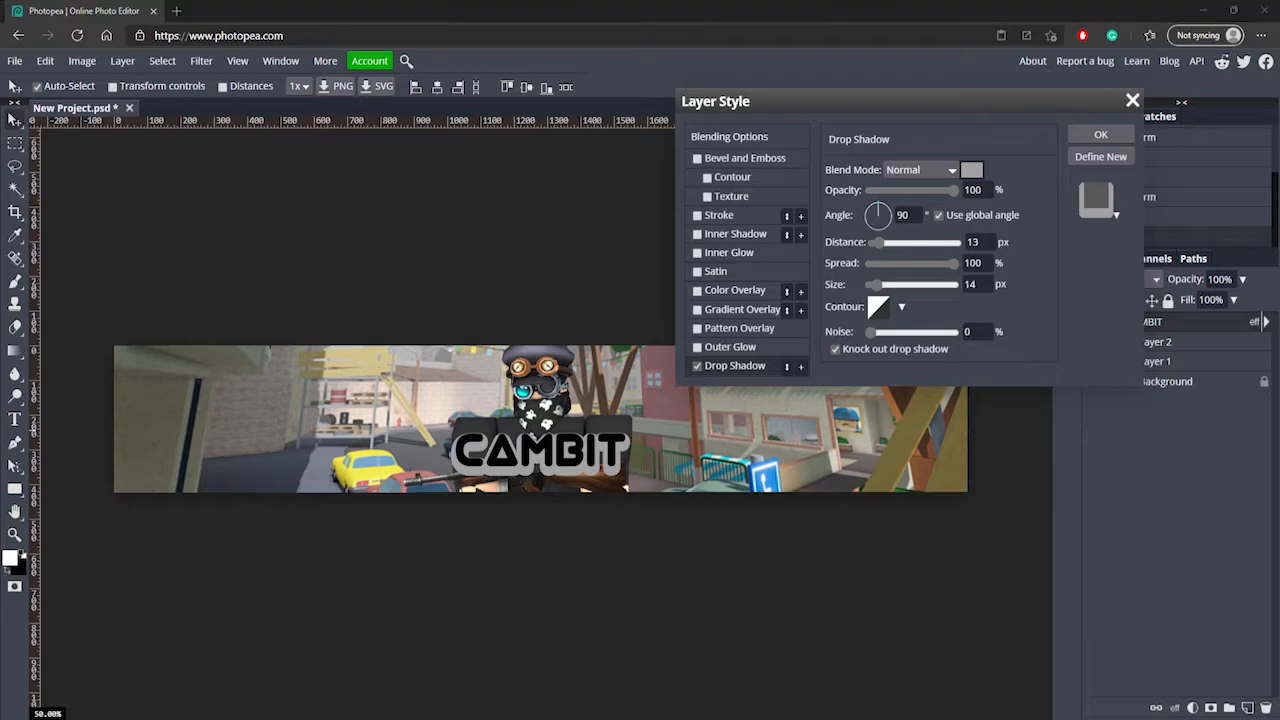
{"action": "left_click", "coordinate": [697, 309]}
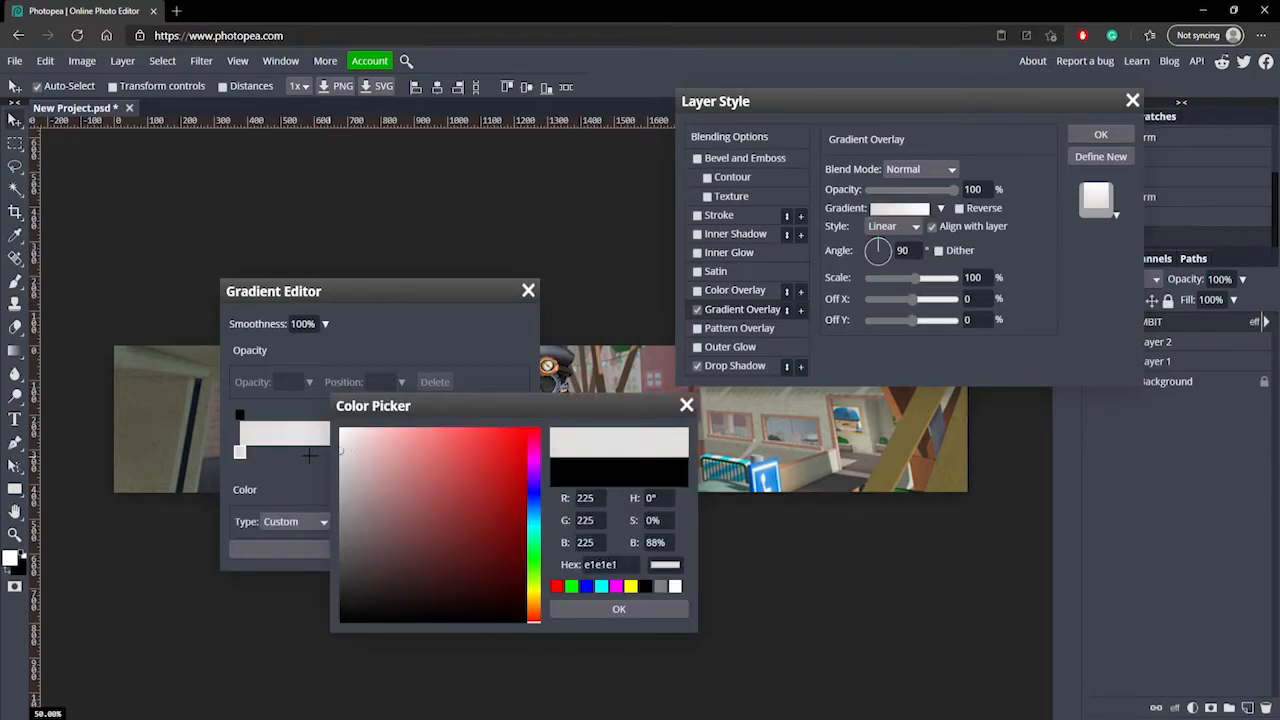
Edit the gradient overlay's stops, moving one to about 21%, and set scale to 10%
{"action": "left_click", "coordinate": [618, 609]}
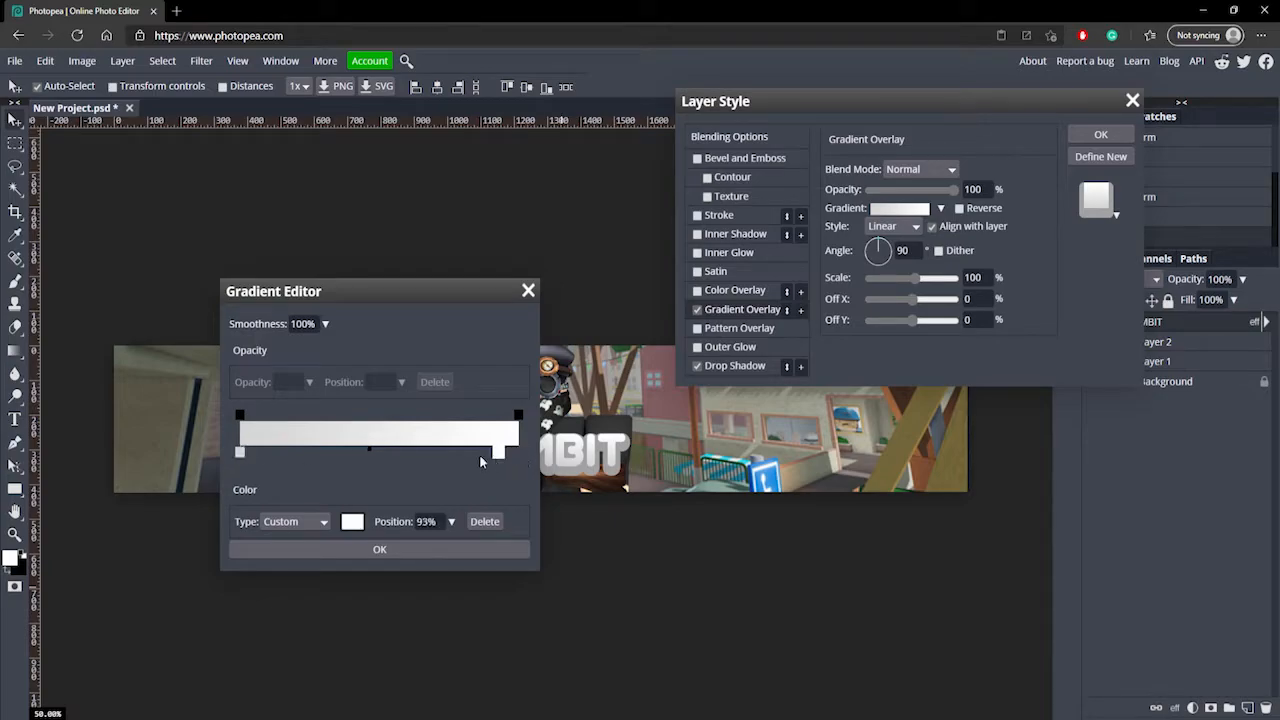
{"action": "left_click_drag", "start_coordinate": [500, 452], "coordinate": [298, 452]}
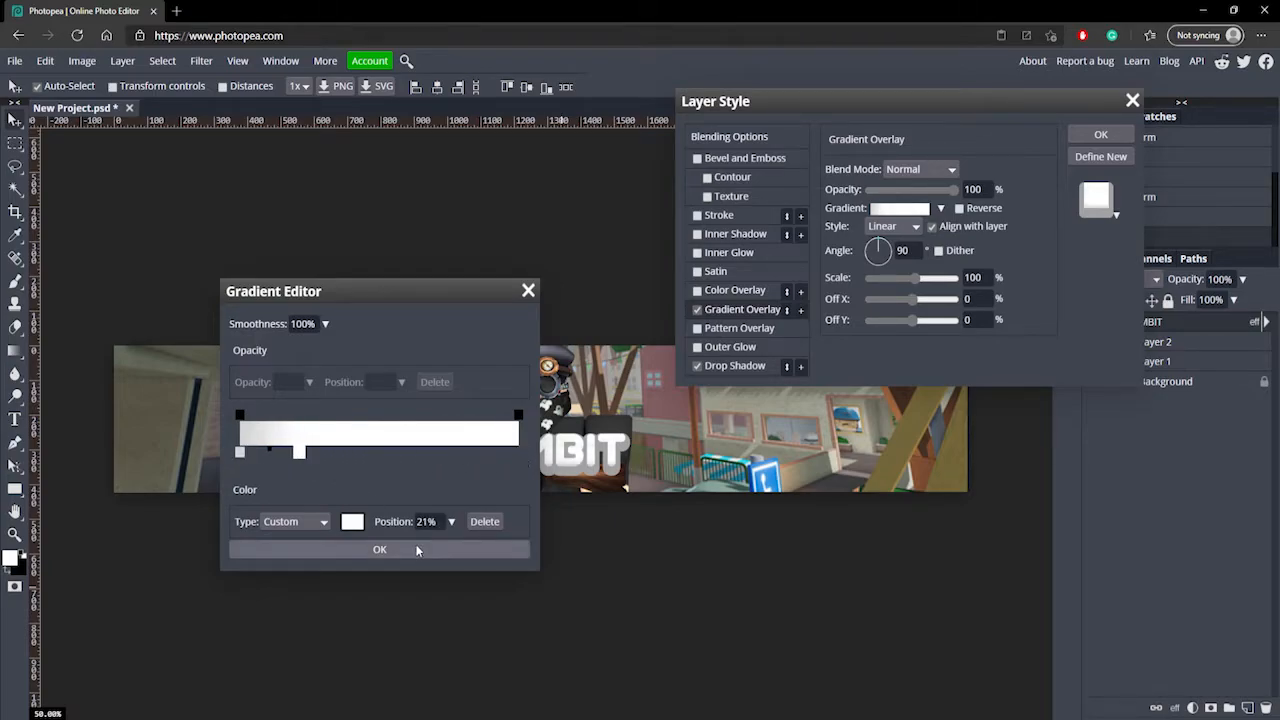
{"action": "left_click", "coordinate": [380, 549]}
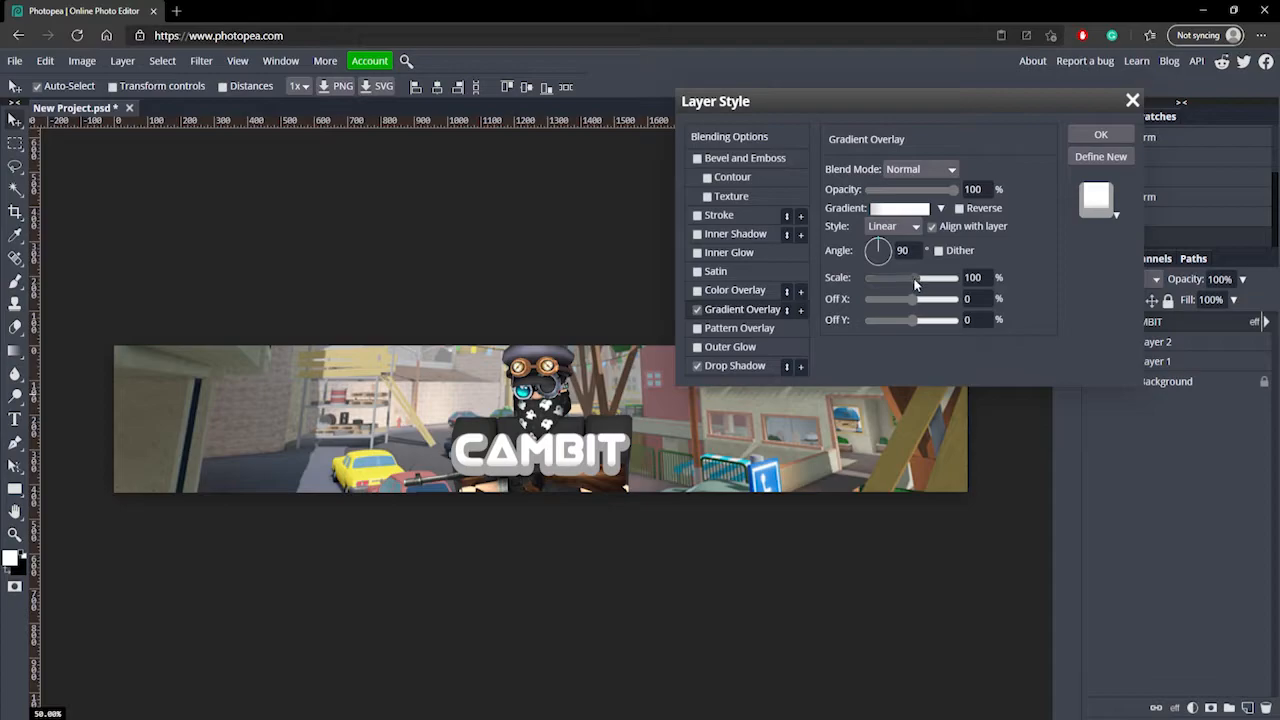
{"action": "left_click_drag", "start_coordinate": [910, 277], "coordinate": [867, 277]}
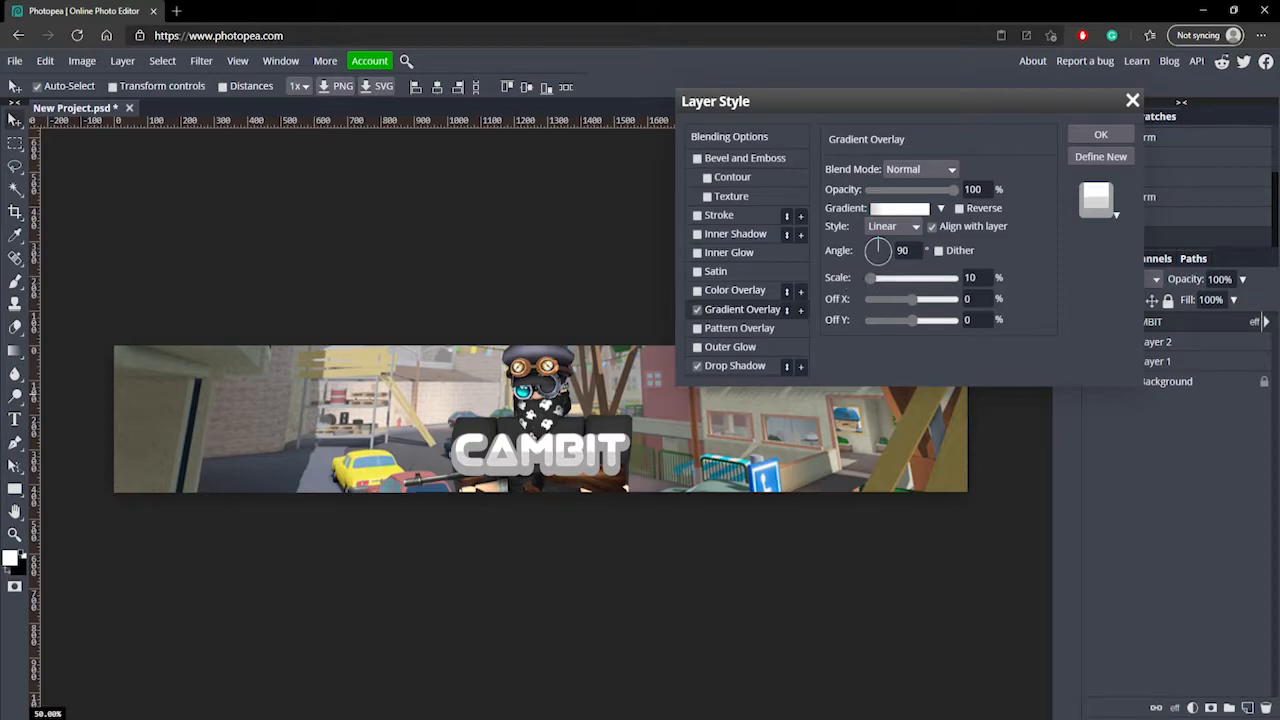
{"action": "mouse_move", "coordinate": [770, 312]}
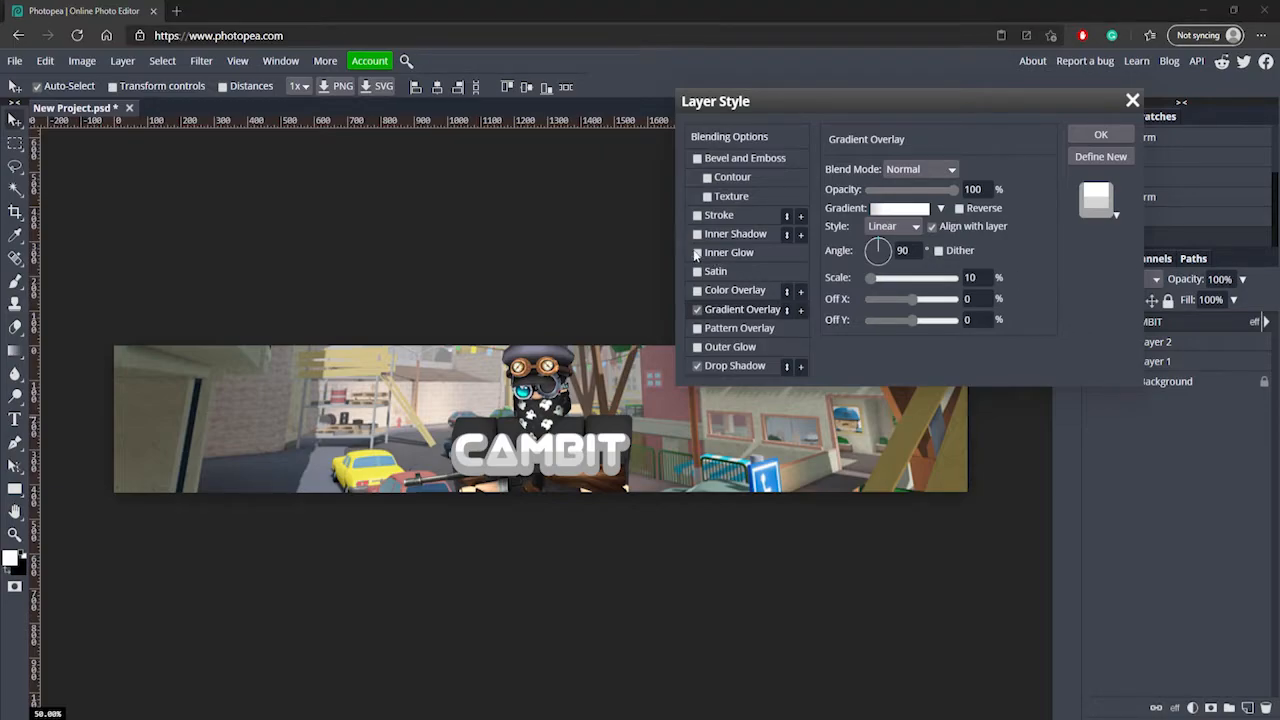
Add a white Color Dodge inner glow to CAMBIT: 99% opacity, spread 5, size 7
{"action": "left_click", "coordinate": [729, 252]}
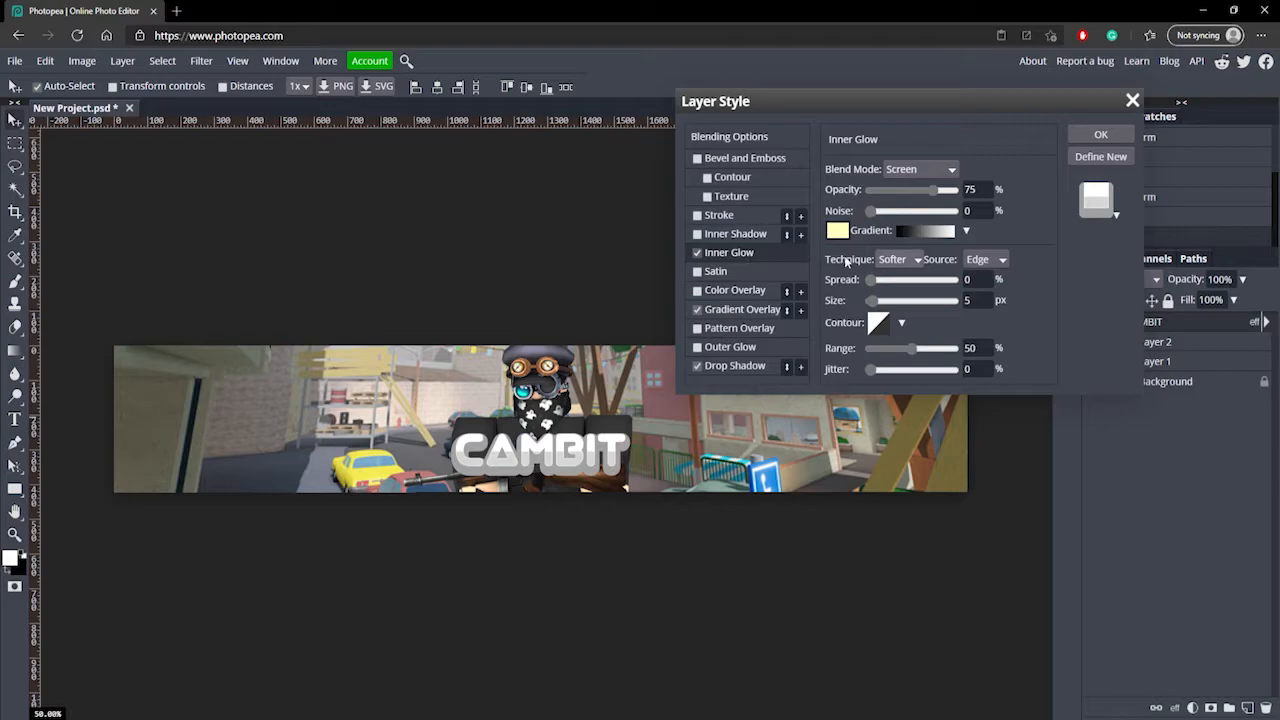
{"action": "left_click", "coordinate": [918, 168]}
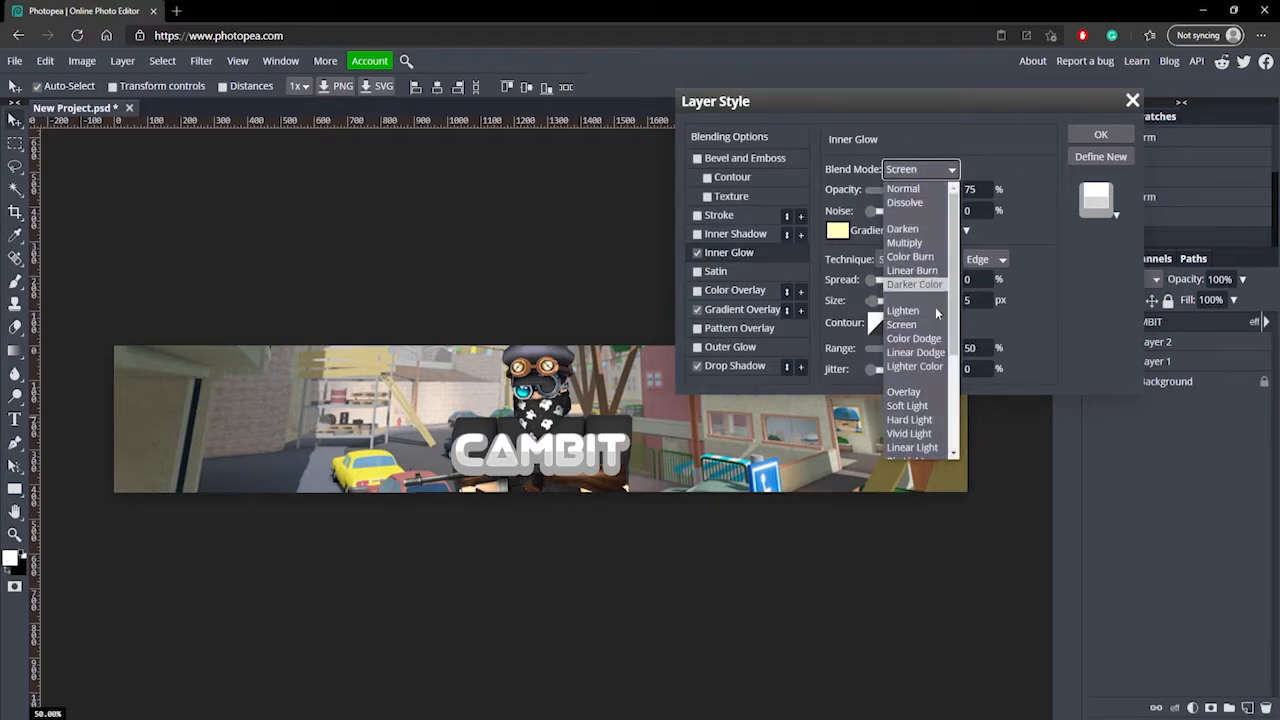
{"action": "left_click", "coordinate": [913, 338]}
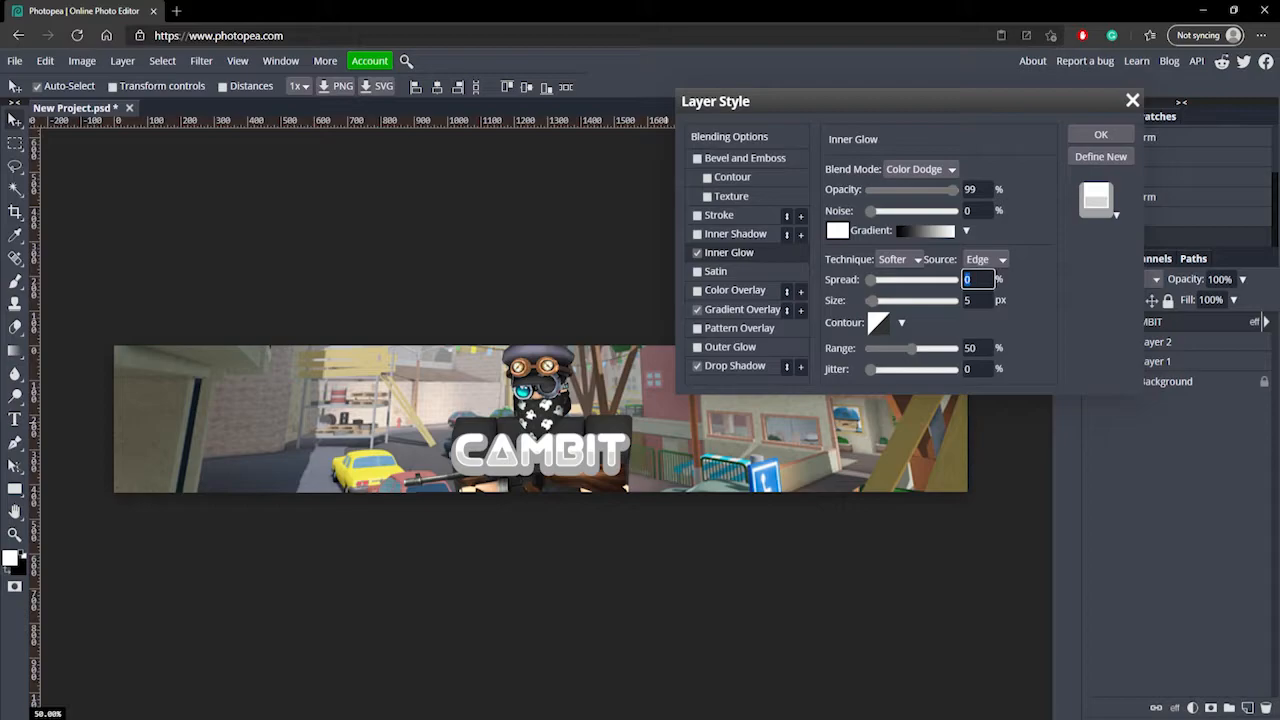
{"action": "left_click", "coordinate": [977, 300]}
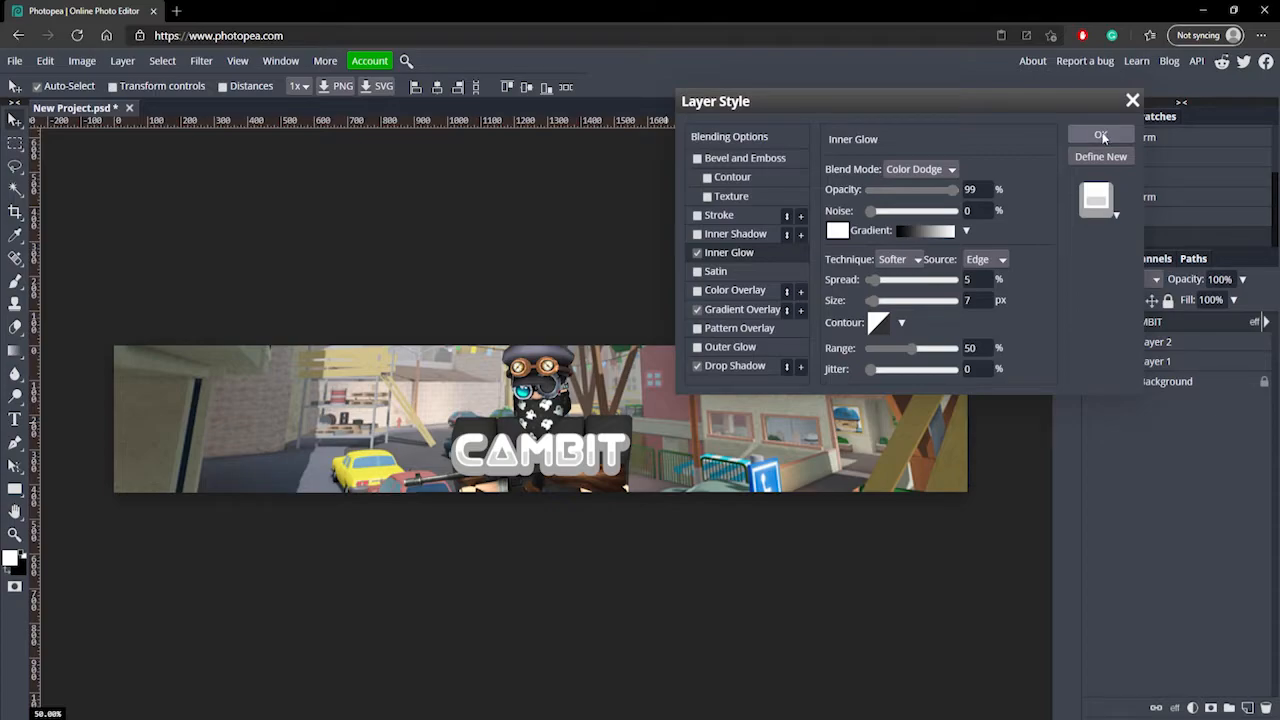
{"action": "left_click", "coordinate": [1100, 136]}
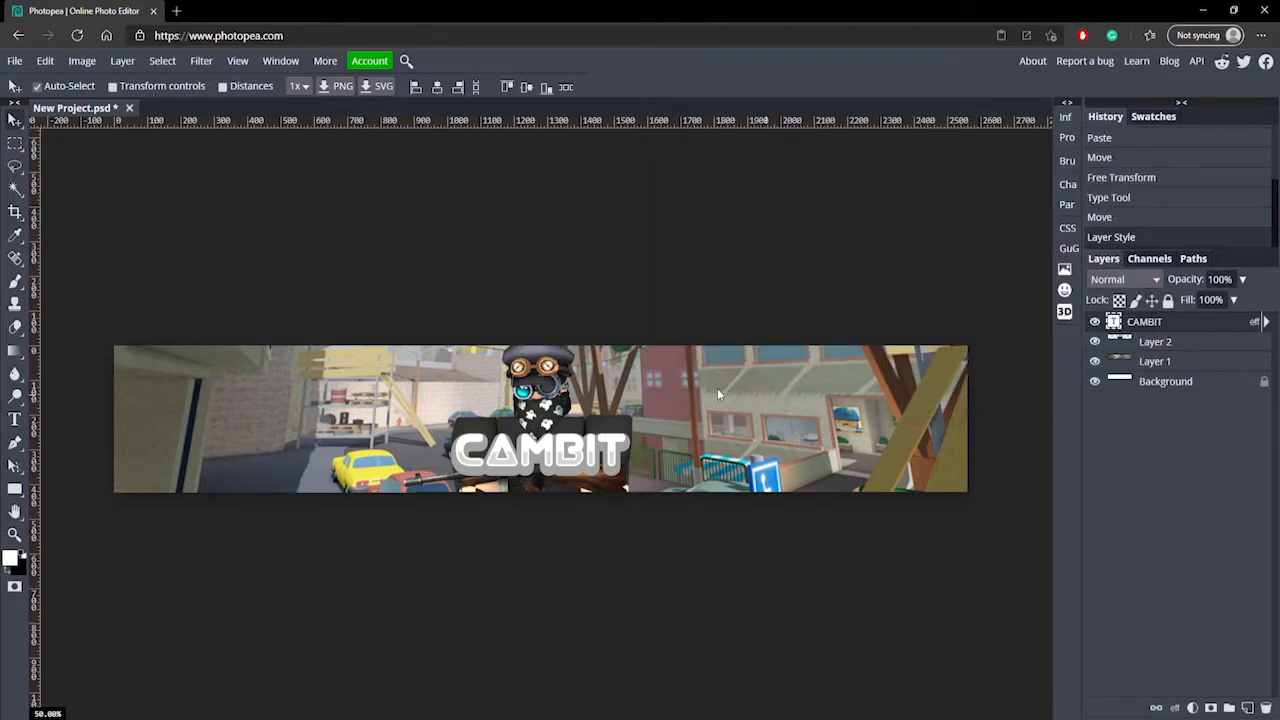
{"action": "left_click", "coordinate": [540, 450]}
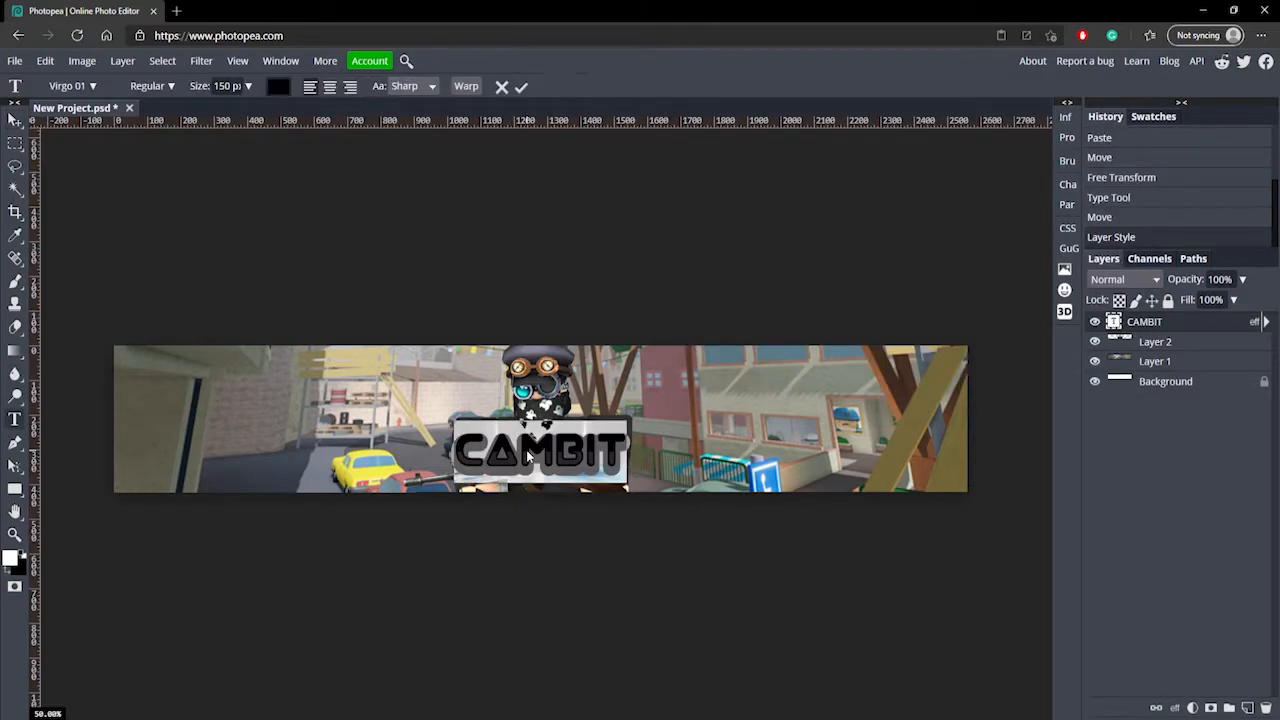
{"action": "mouse_move", "coordinate": [521, 86]}
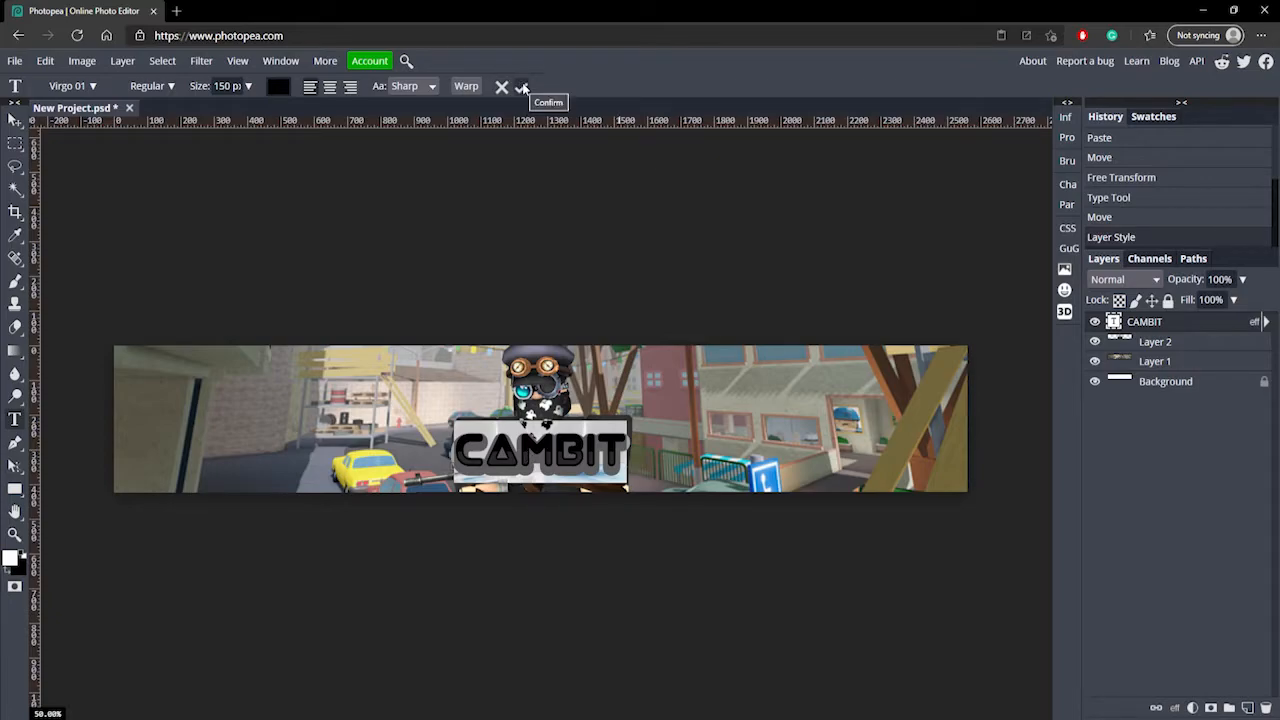
Warp the CAMBIT text with Arc Lower at a 12% bend and commit it
{"action": "left_click", "coordinate": [466, 85]}
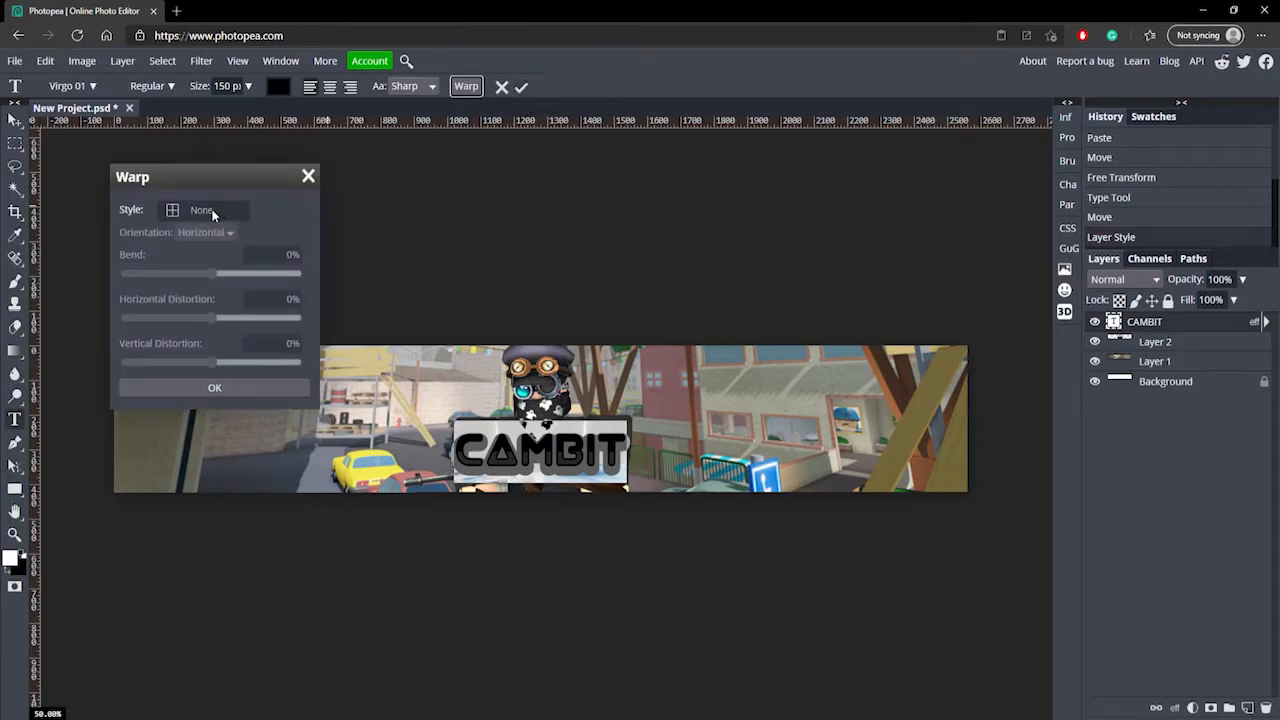
{"action": "left_click", "coordinate": [203, 210]}
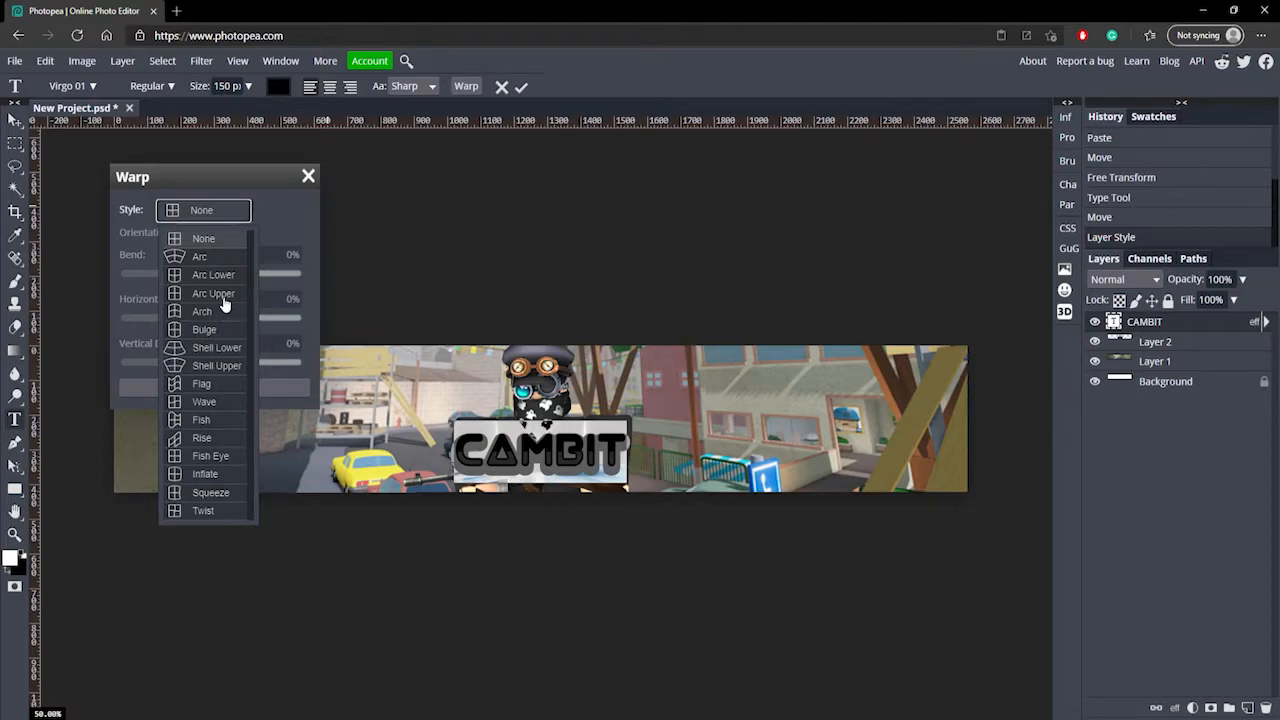
{"action": "left_click", "coordinate": [213, 274]}
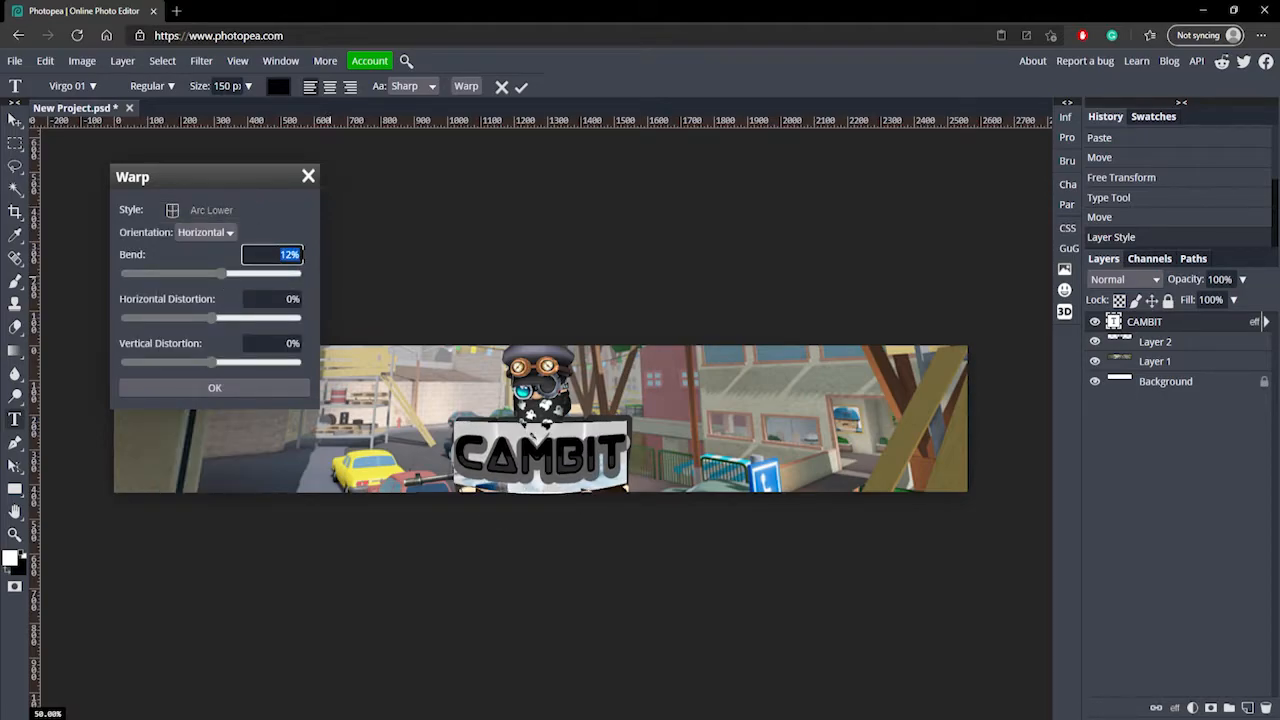
{"action": "left_click", "coordinate": [214, 388]}
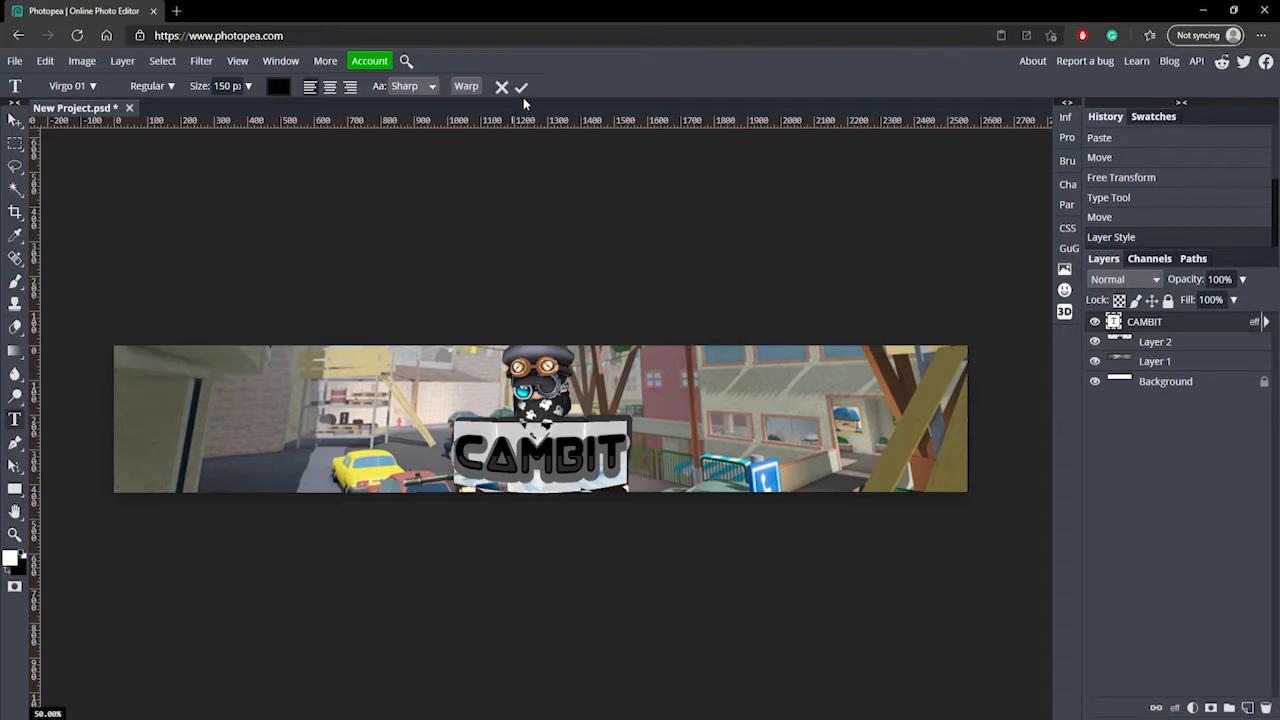
{"action": "left_click", "coordinate": [521, 86]}
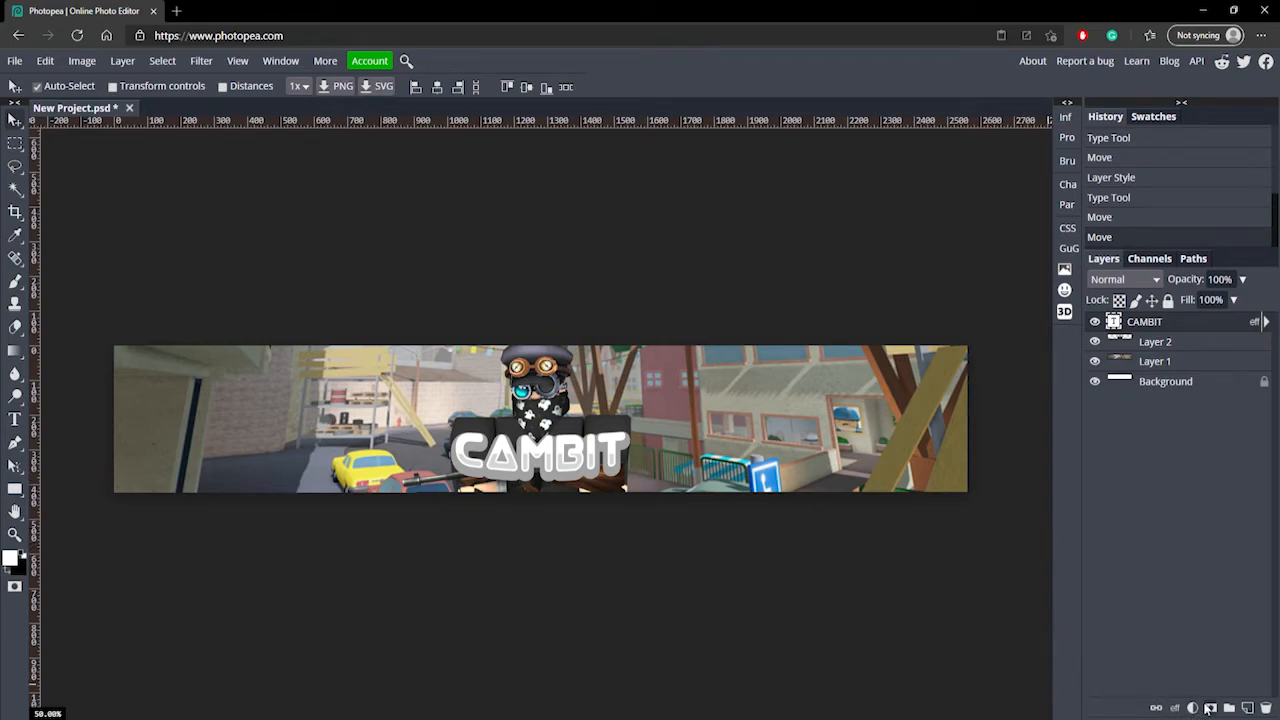
Add a Color Balance adjustment with shadows Red −100 and Green −100
{"action": "left_click", "coordinate": [1192, 708]}
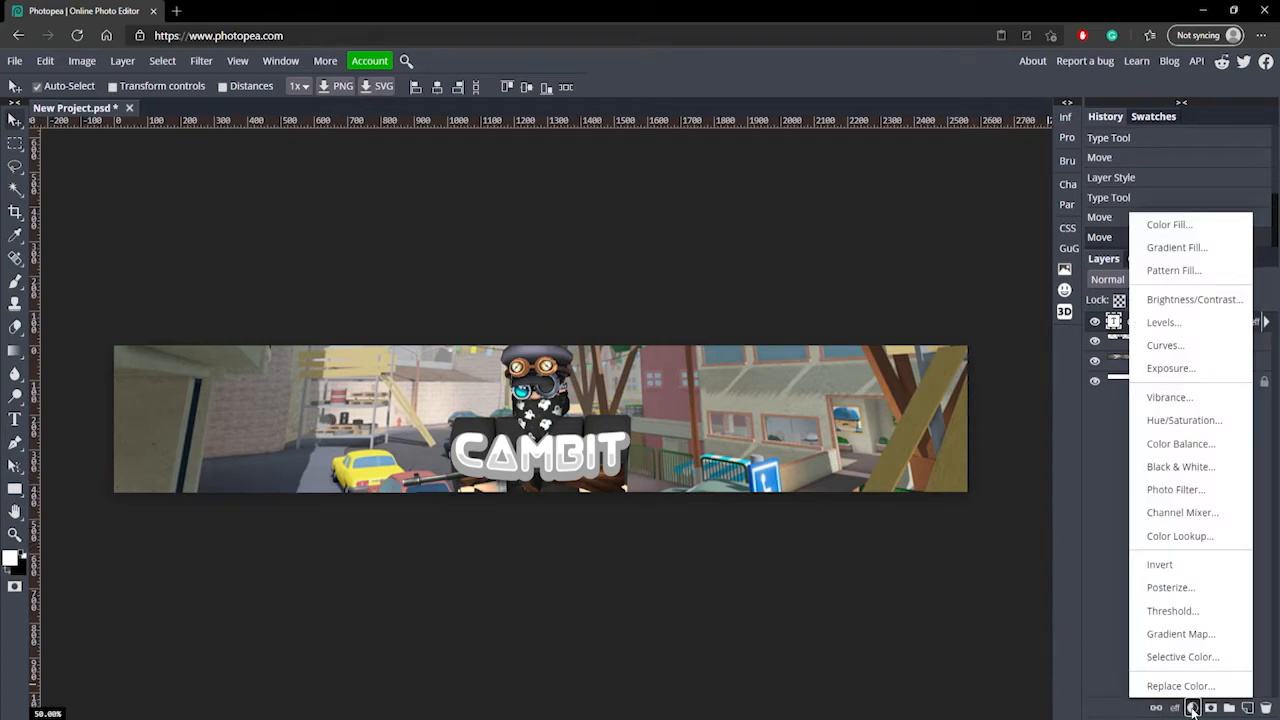
{"action": "mouse_move", "coordinate": [1180, 443]}
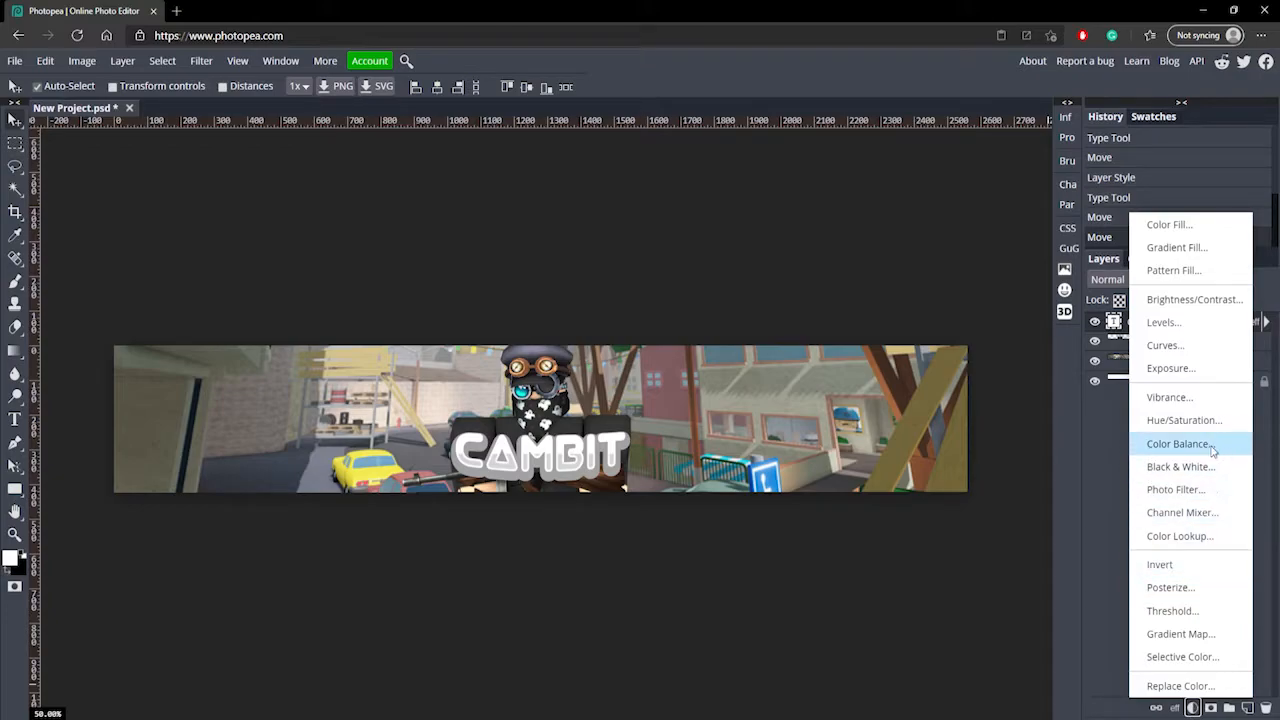
{"action": "left_click", "coordinate": [1180, 443]}
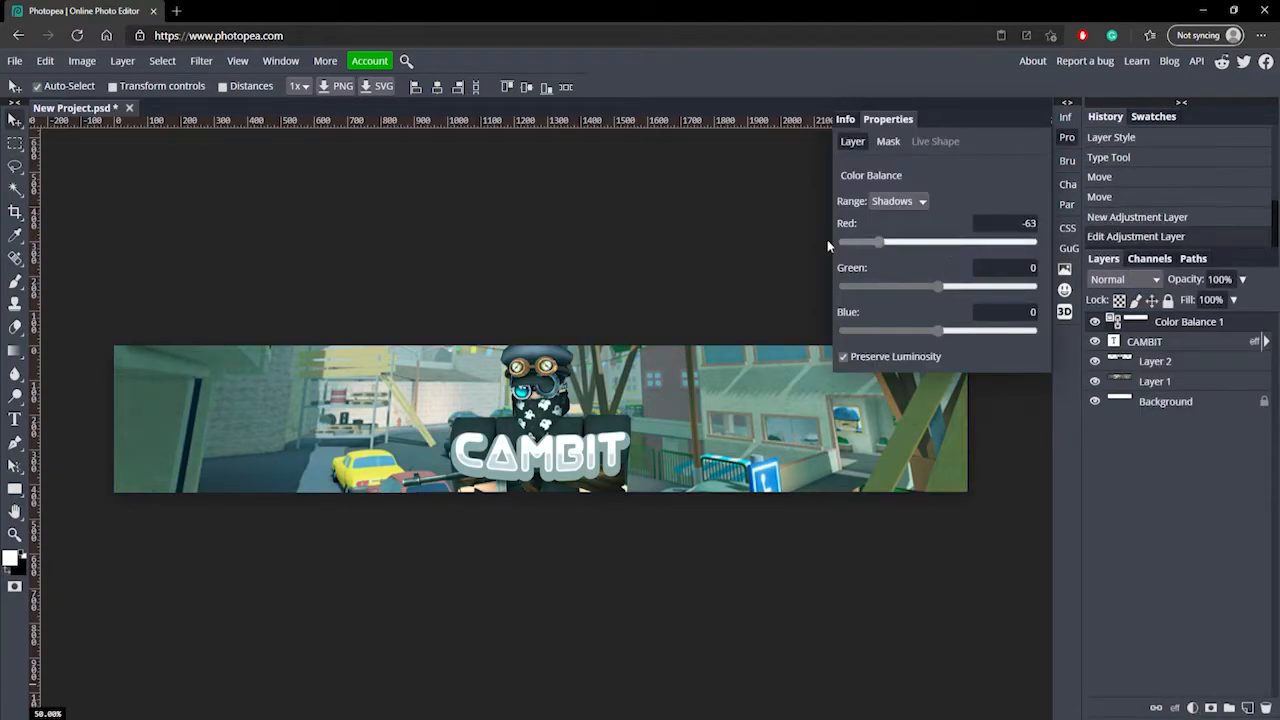
{"action": "left_click_drag", "start_coordinate": [880, 242], "coordinate": [843, 242]}
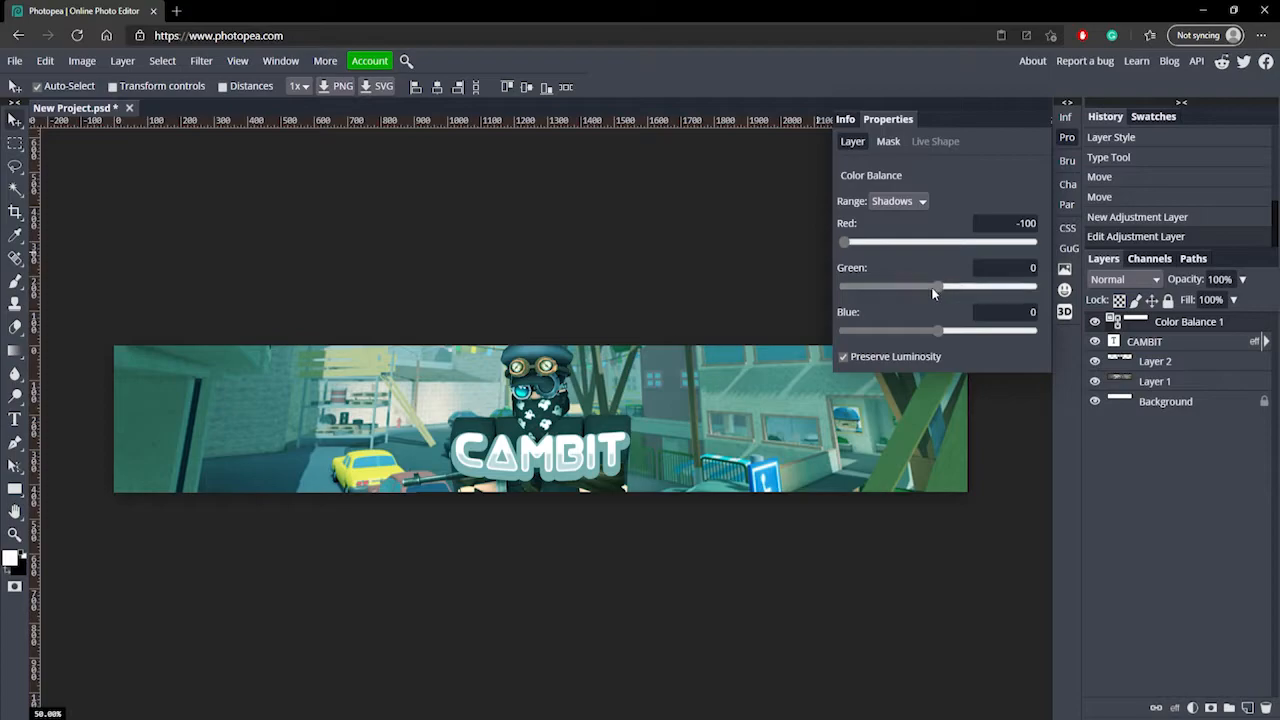
{"action": "left_click_drag", "start_coordinate": [938, 287], "coordinate": [870, 287]}
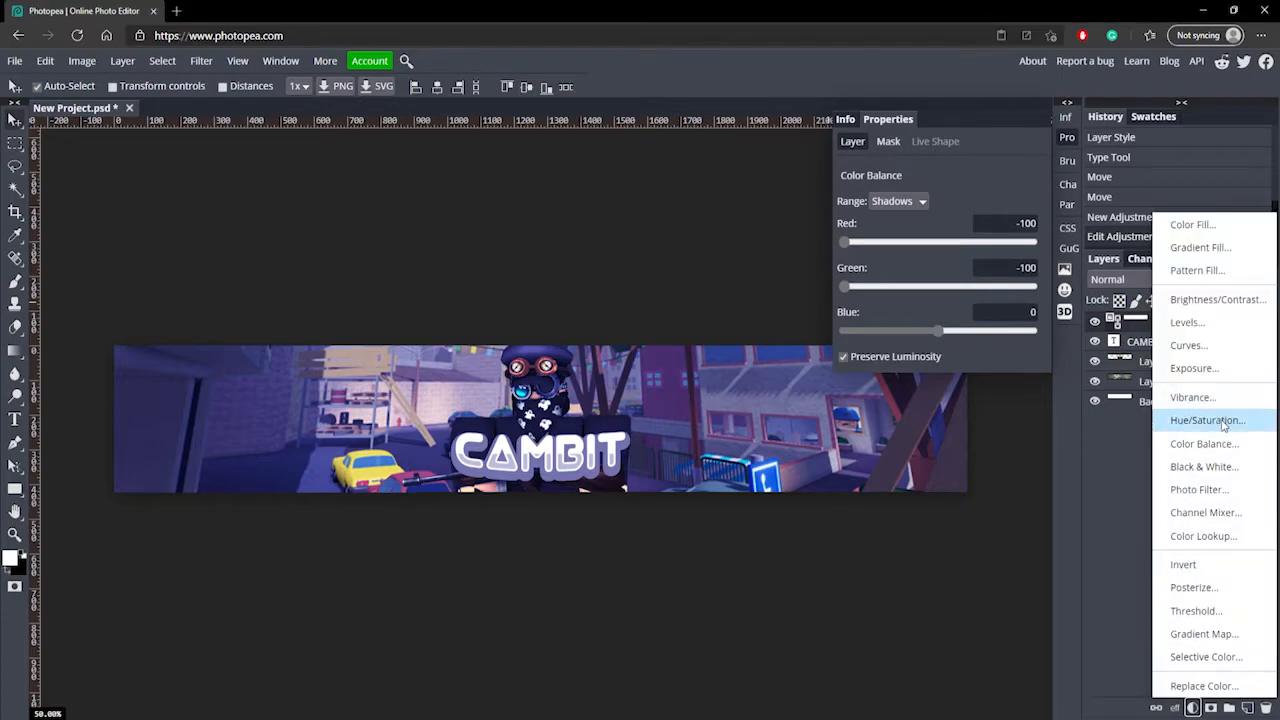
{"action": "left_click", "coordinate": [1207, 419]}
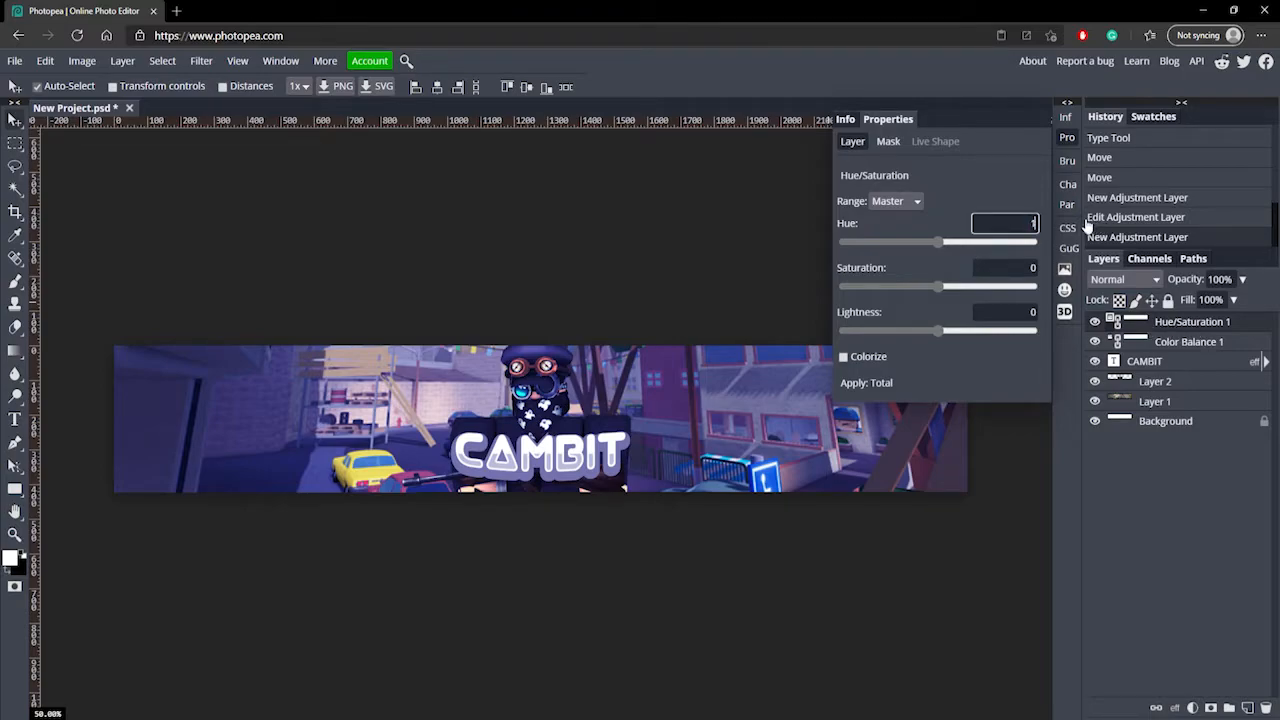
Set the Hue/Saturation hue to 126 and move Color Balance 1 above it
{"action": "left_click_drag", "start_coordinate": [937, 241], "coordinate": [1000, 241]}
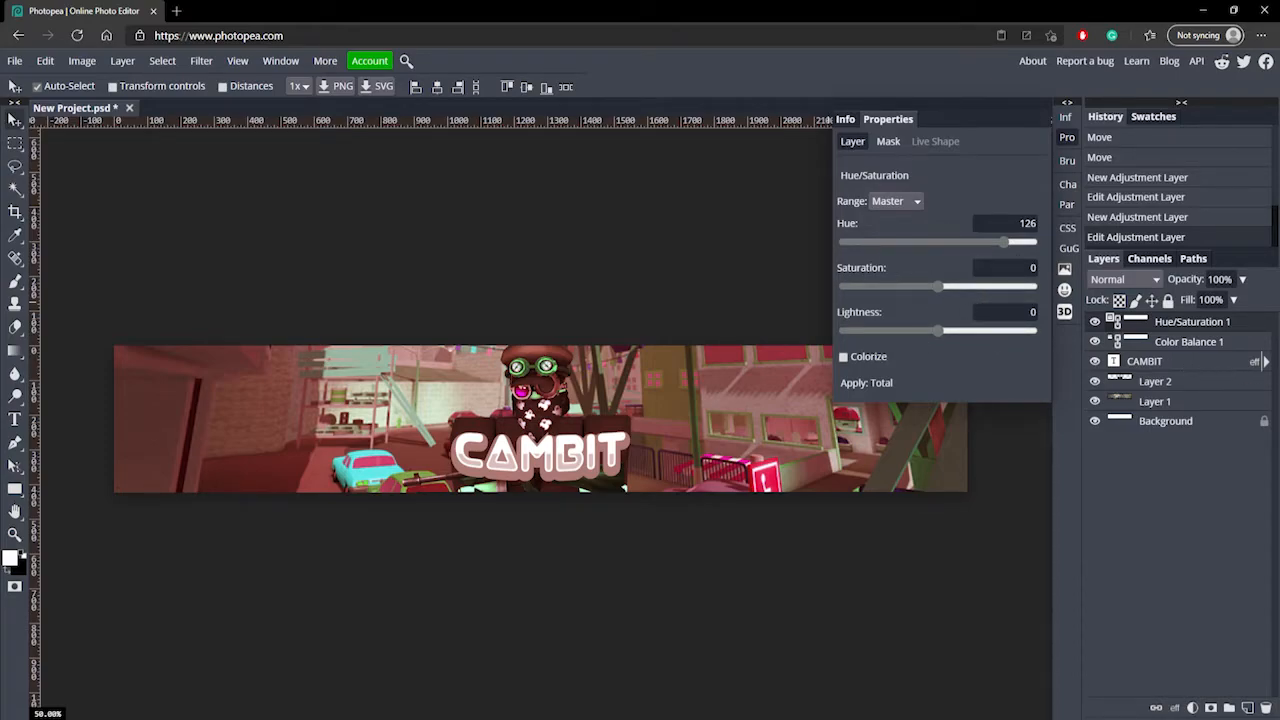
{"action": "left_click", "coordinate": [1189, 341]}
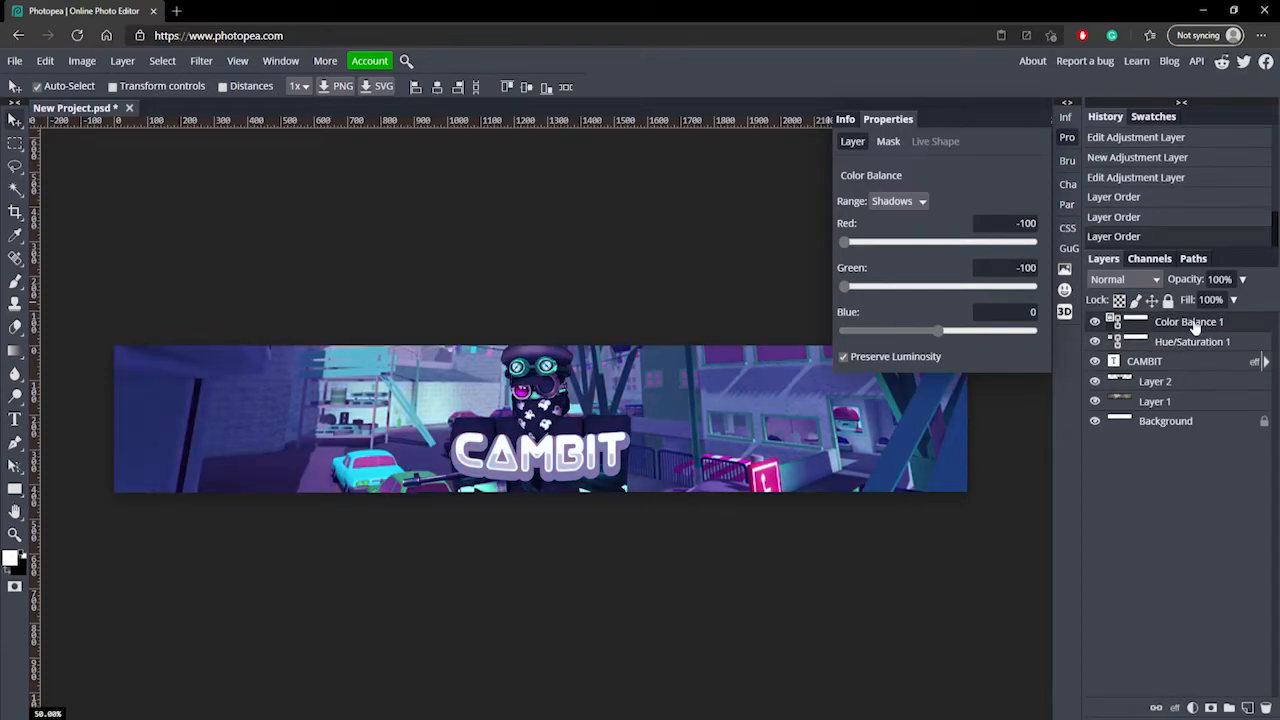
{"action": "left_click", "coordinate": [1192, 341]}
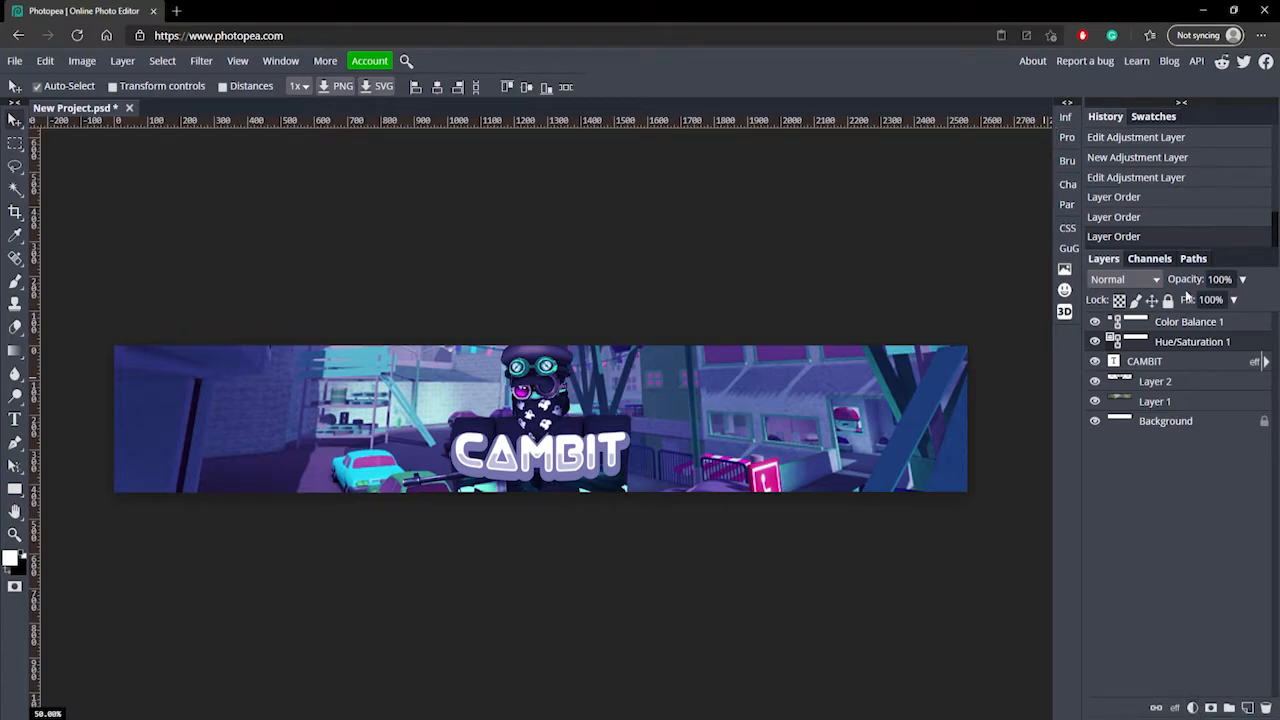
Add an Exposure adjustment layer at 0.800 and toggle its visibility to compare
{"action": "left_click", "coordinate": [1192, 708]}
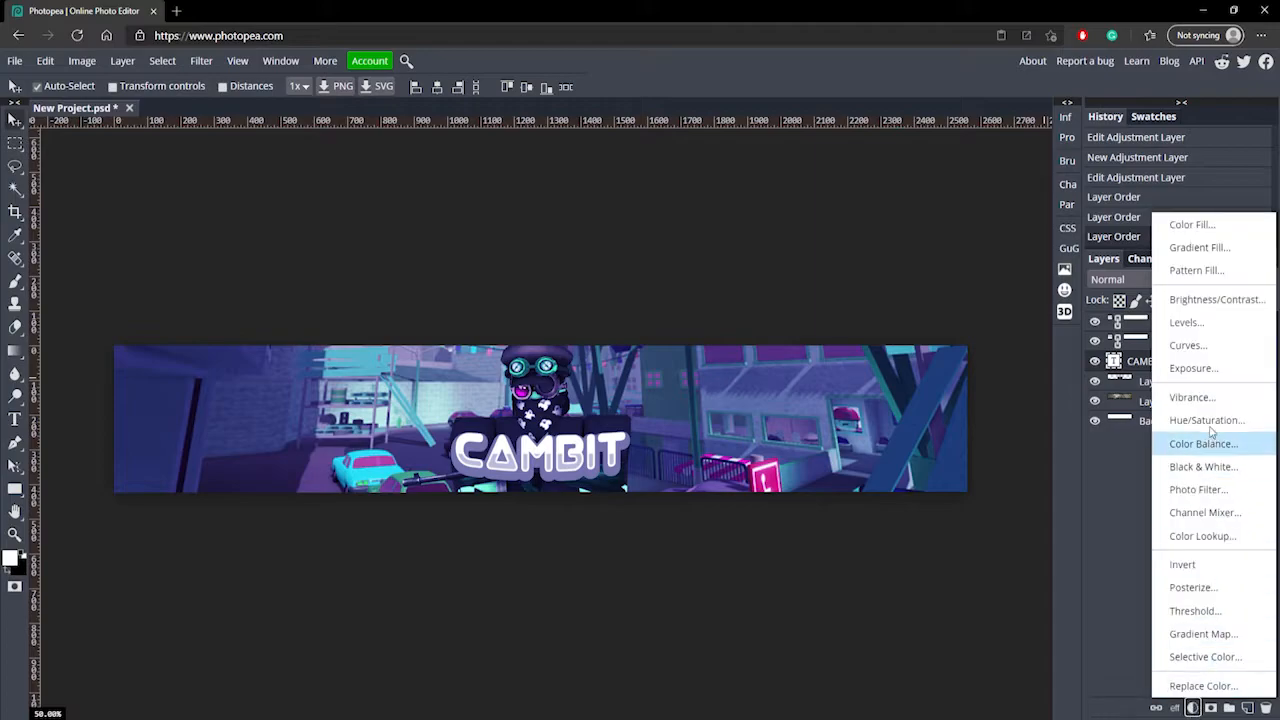
{"action": "left_click", "coordinate": [1193, 368]}
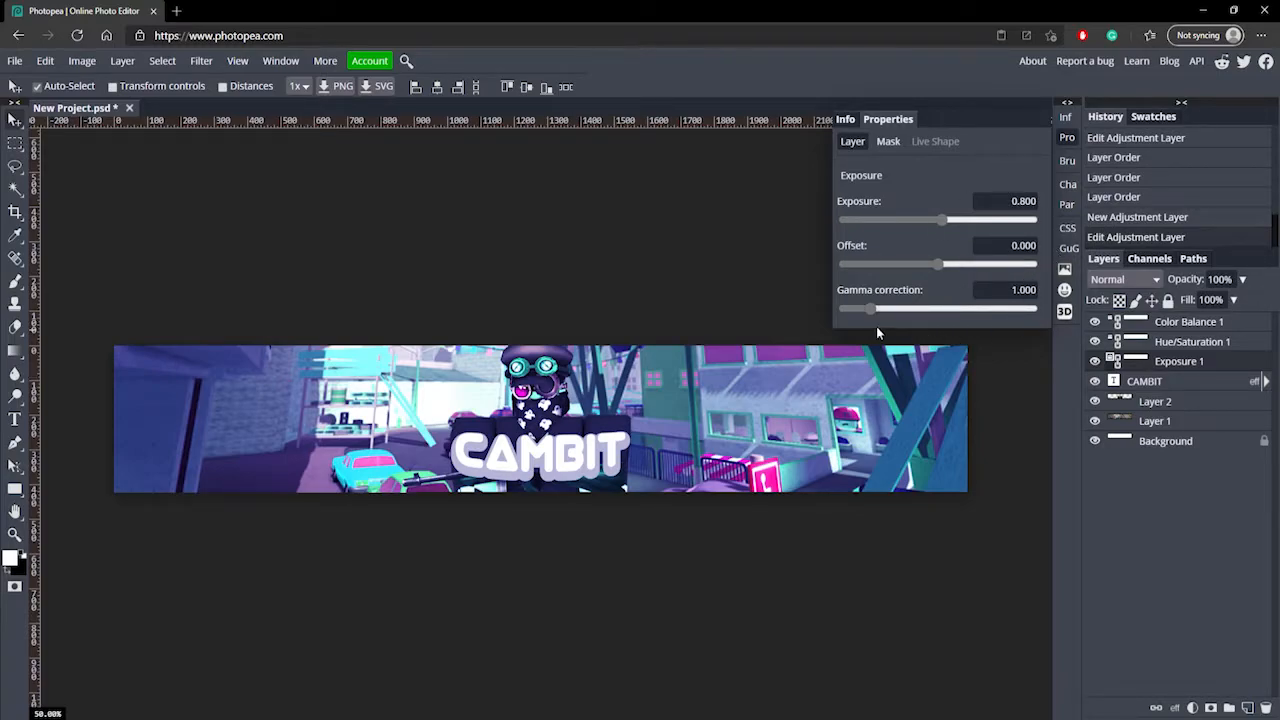
{"action": "left_click", "coordinate": [1094, 361]}
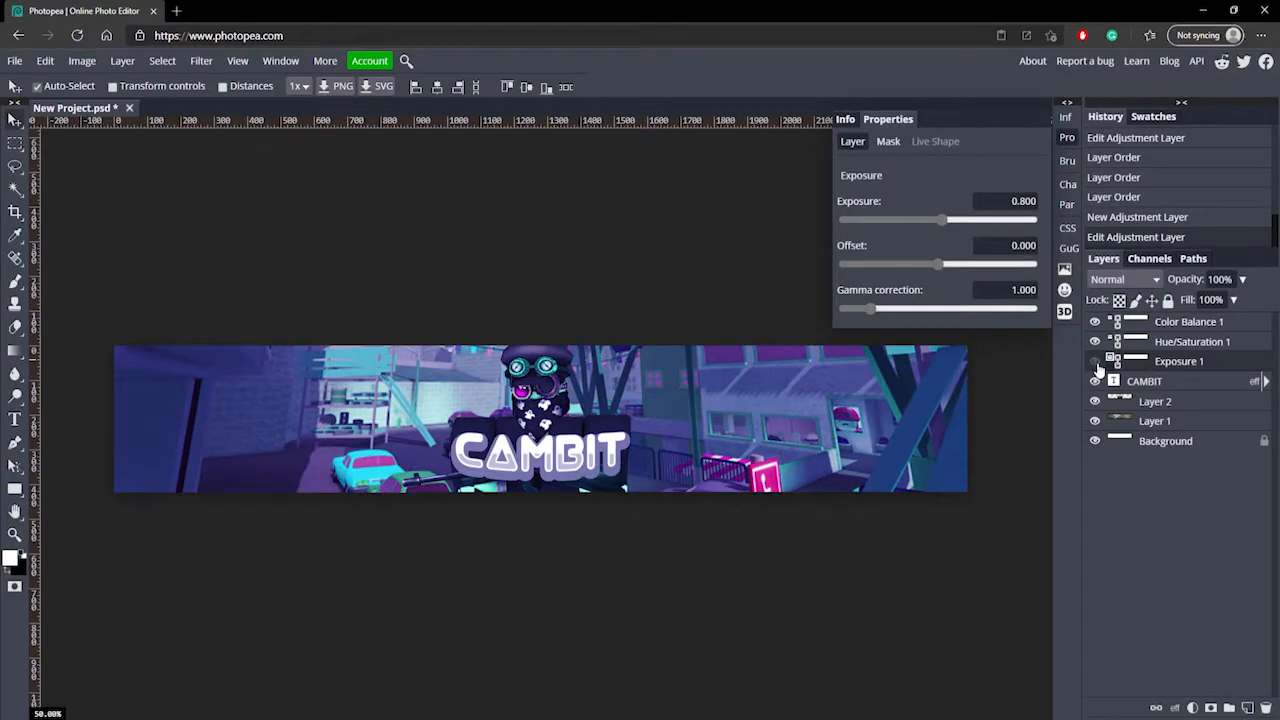
{"action": "left_click", "coordinate": [1094, 361]}
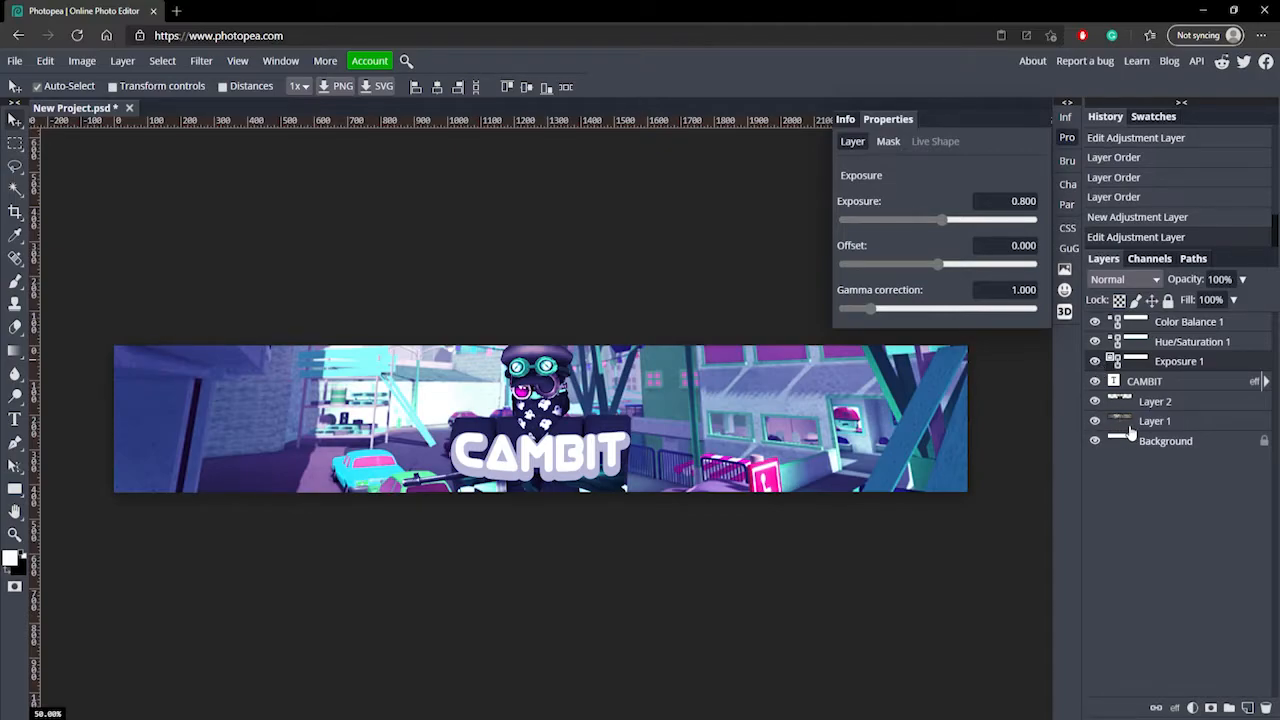
Delete the Background layer and make Layer 1 visible again
{"action": "left_click", "coordinate": [1155, 420]}
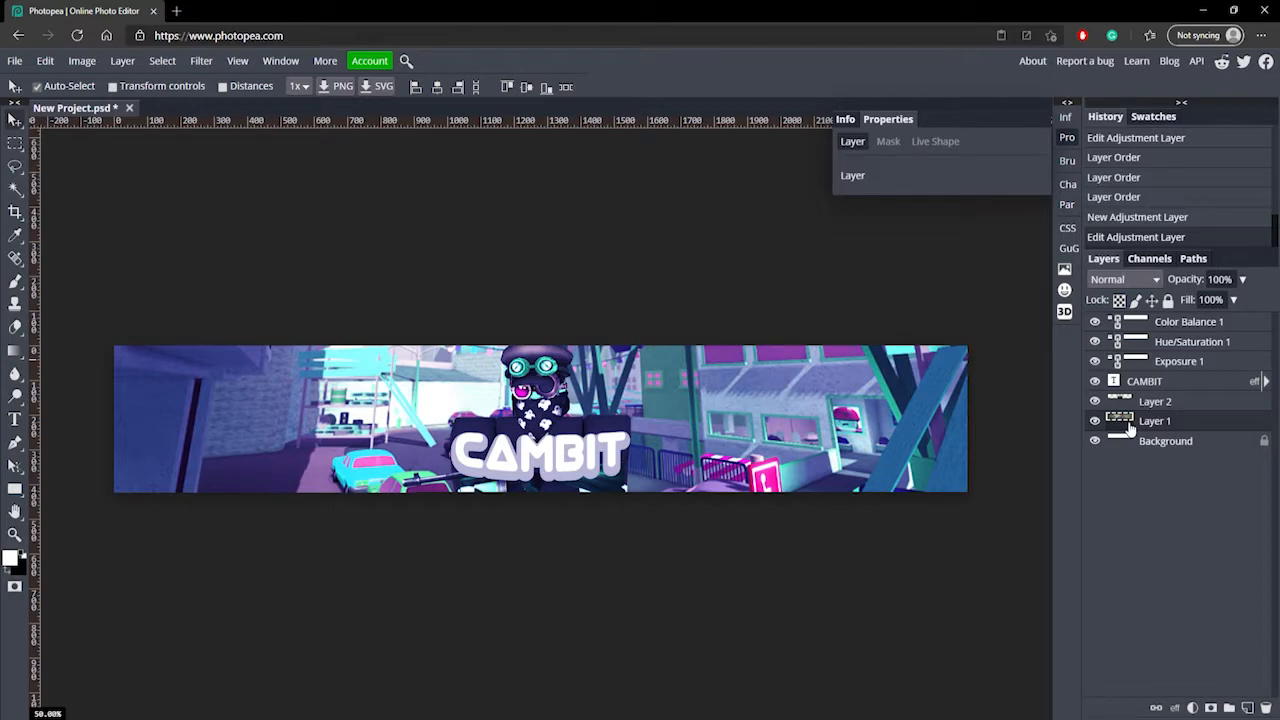
{"action": "left_click", "coordinate": [1165, 441]}
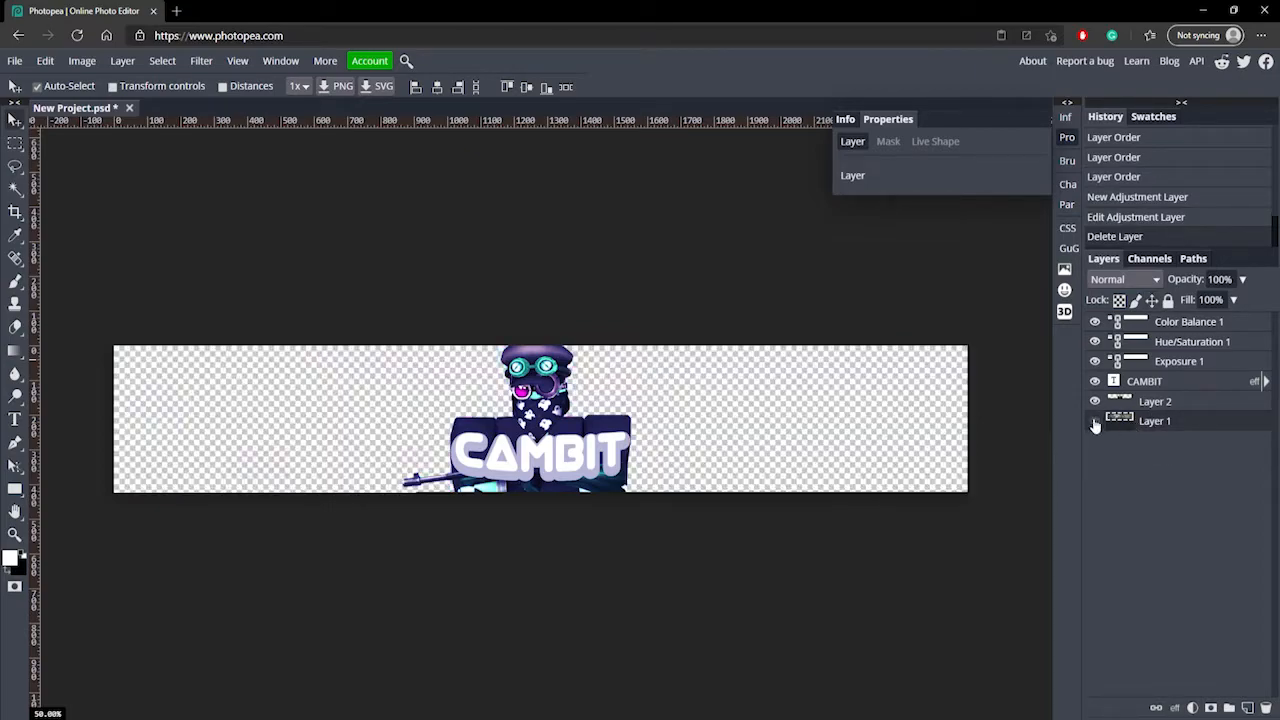
{"action": "left_click", "coordinate": [1094, 420]}
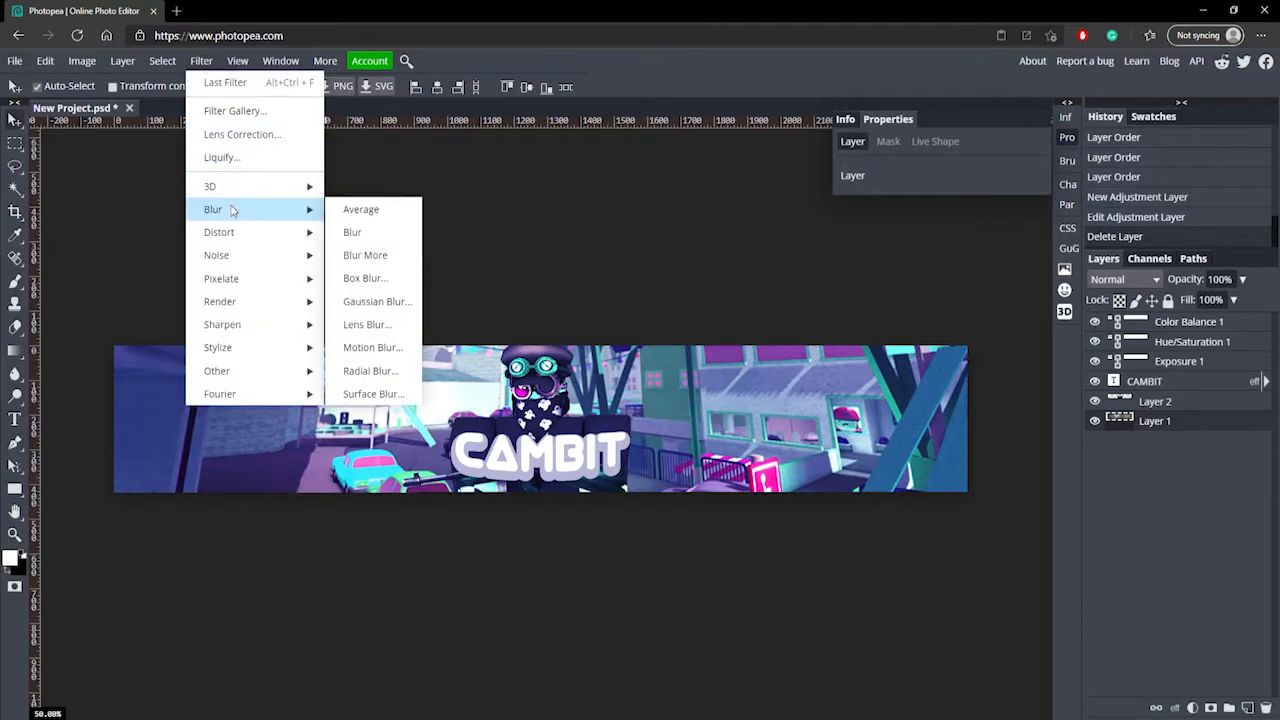
{"action": "mouse_move", "coordinate": [367, 324]}
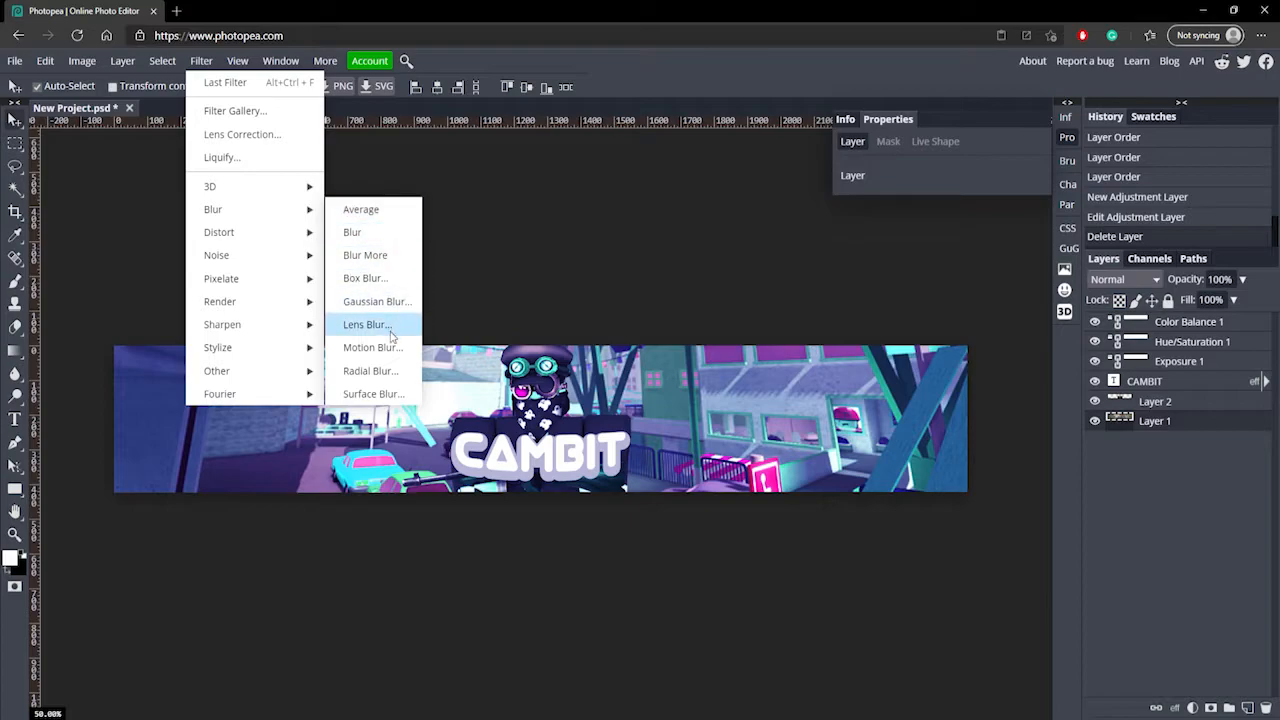
{"action": "mouse_move", "coordinate": [377, 301]}
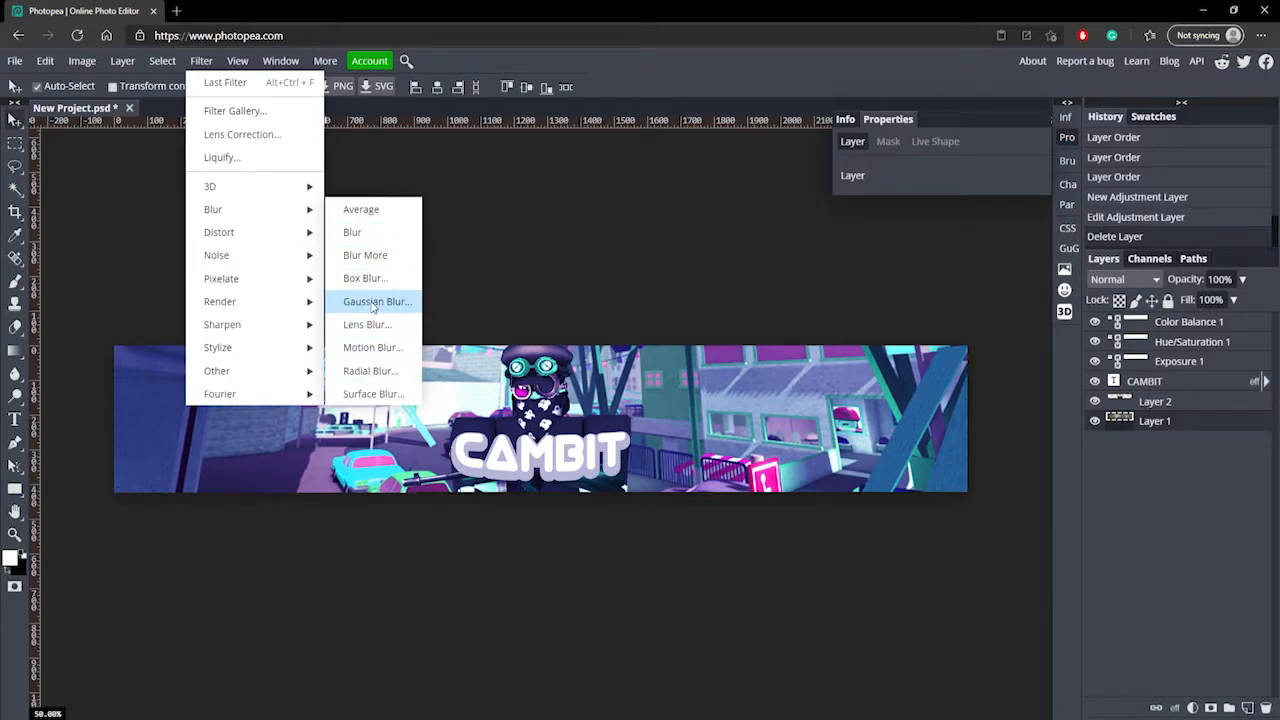
{"action": "mouse_move", "coordinate": [371, 371]}
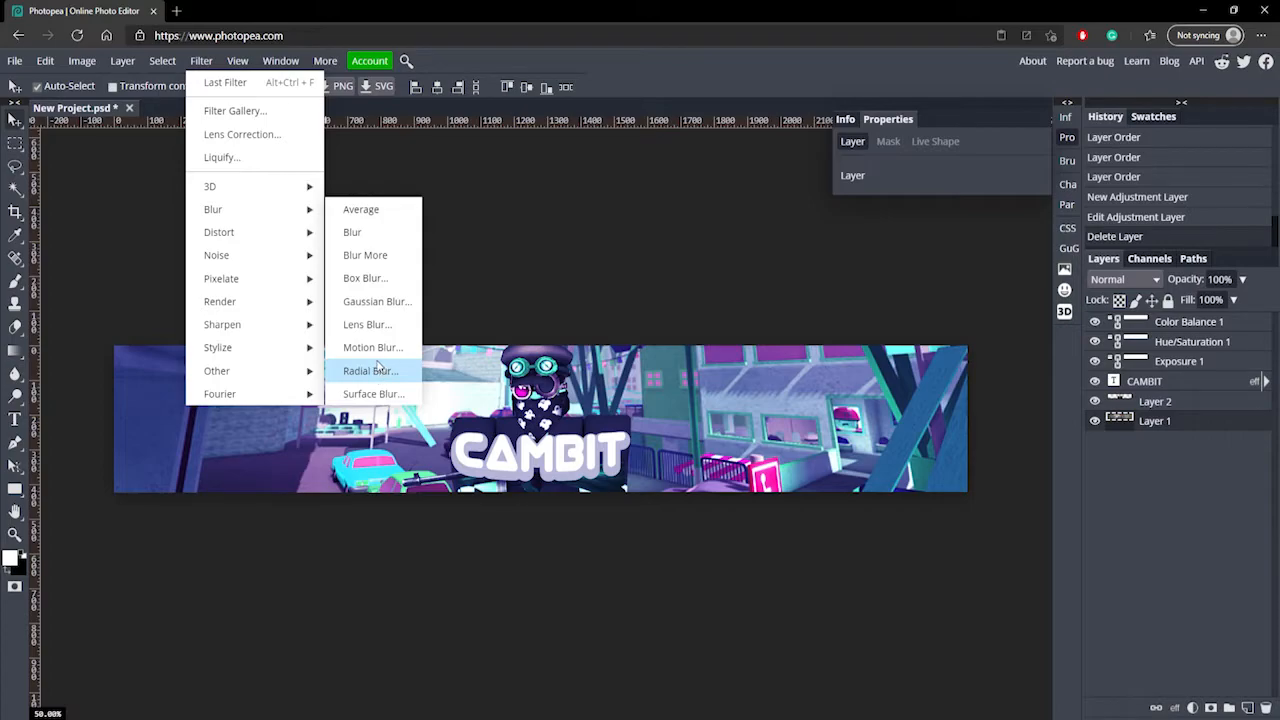
Apply a Zoom radial blur with Amount 5 to Layer 1
{"action": "left_click", "coordinate": [371, 370]}
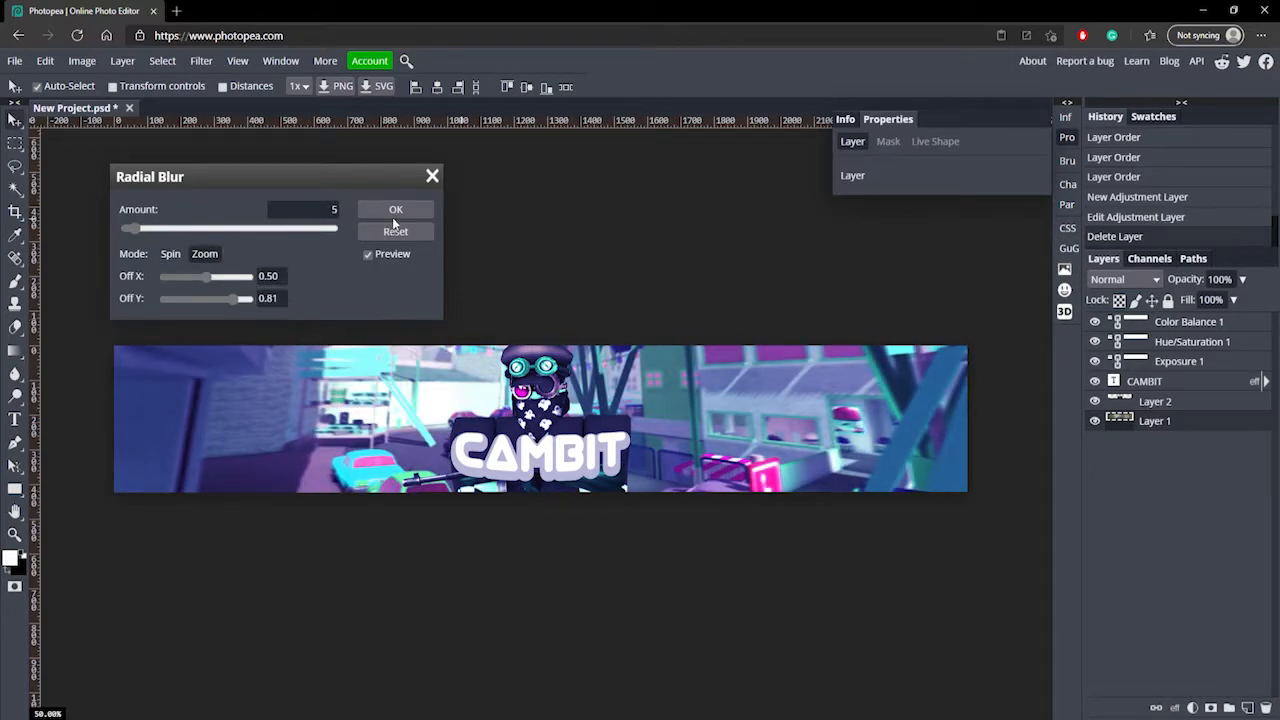
{"action": "left_click", "coordinate": [395, 209]}
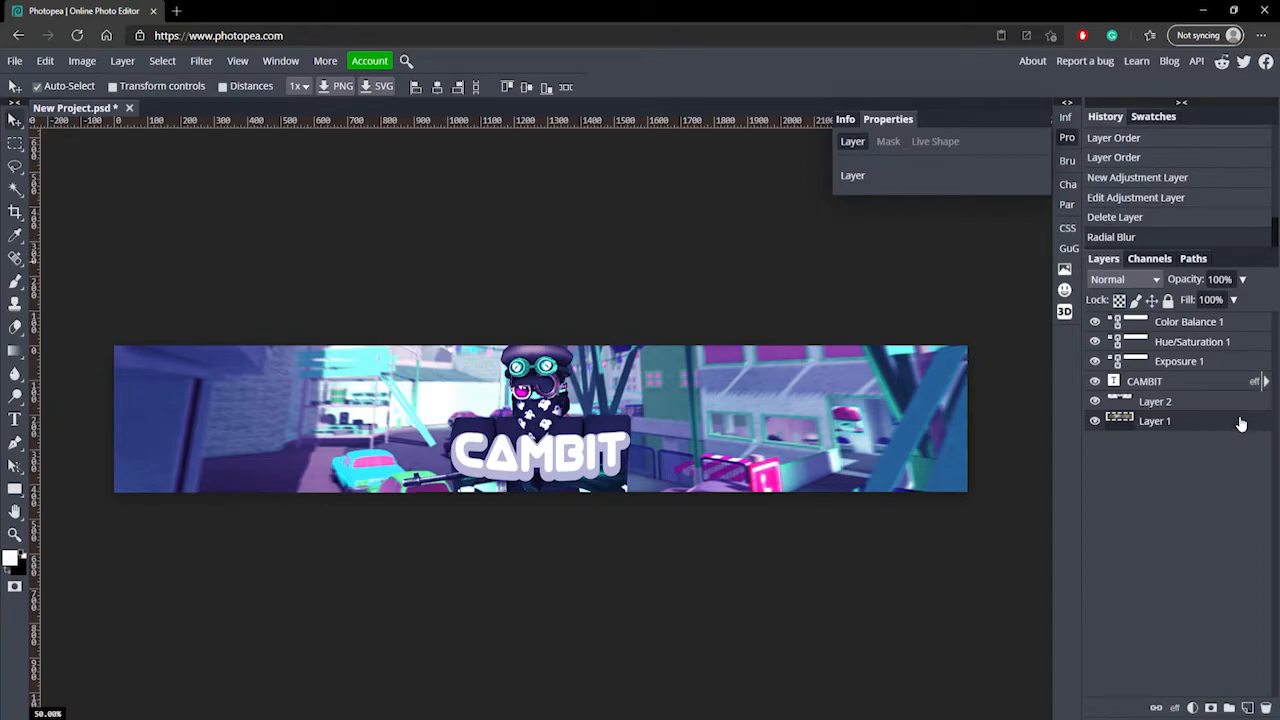
{"action": "left_click", "coordinate": [1188, 321]}
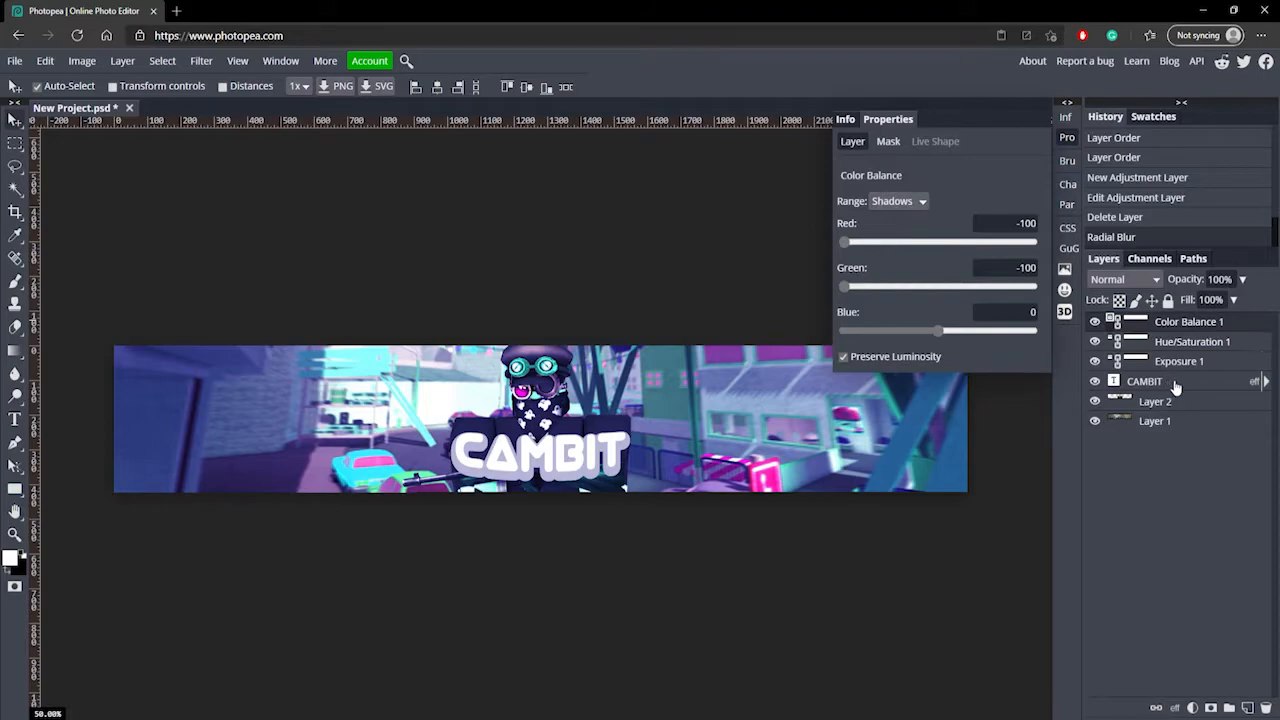
Set CAMBIT's gradient overlay first stop to grey b2b2b2 and apply the style
{"action": "double_click", "coordinate": [1144, 381]}
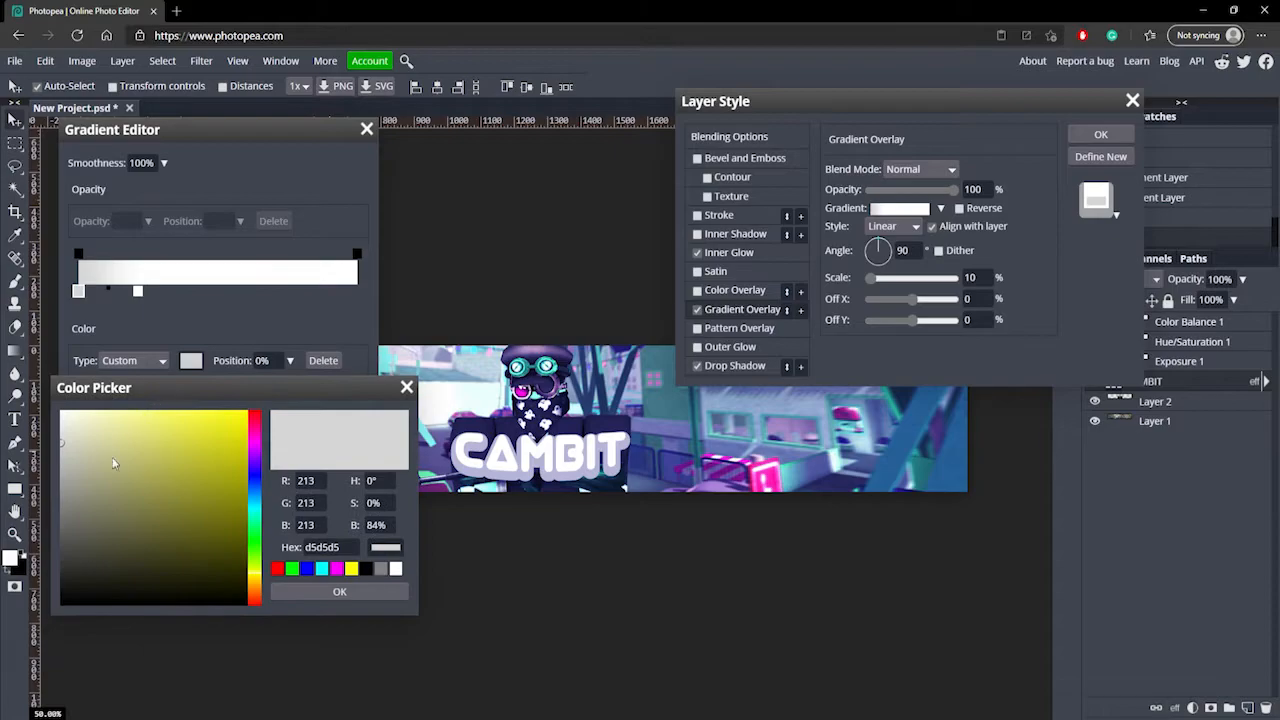
{"action": "left_click", "coordinate": [62, 444]}
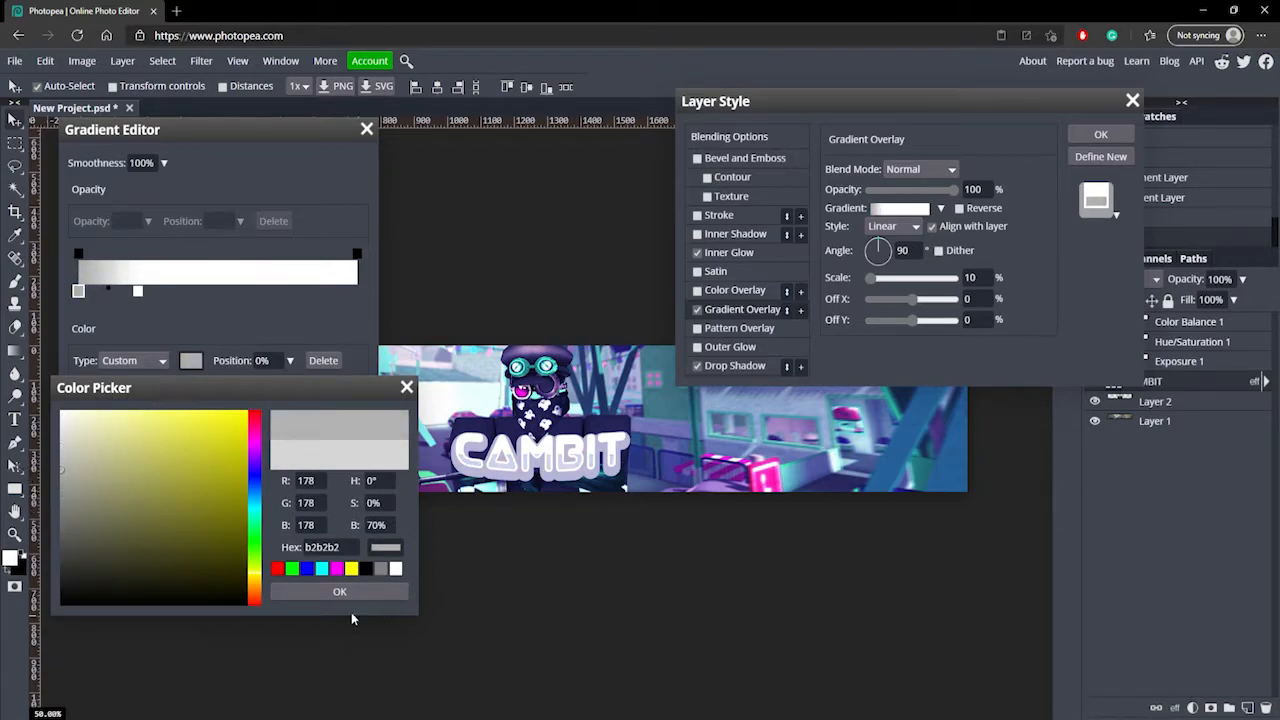
{"action": "left_click", "coordinate": [339, 591]}
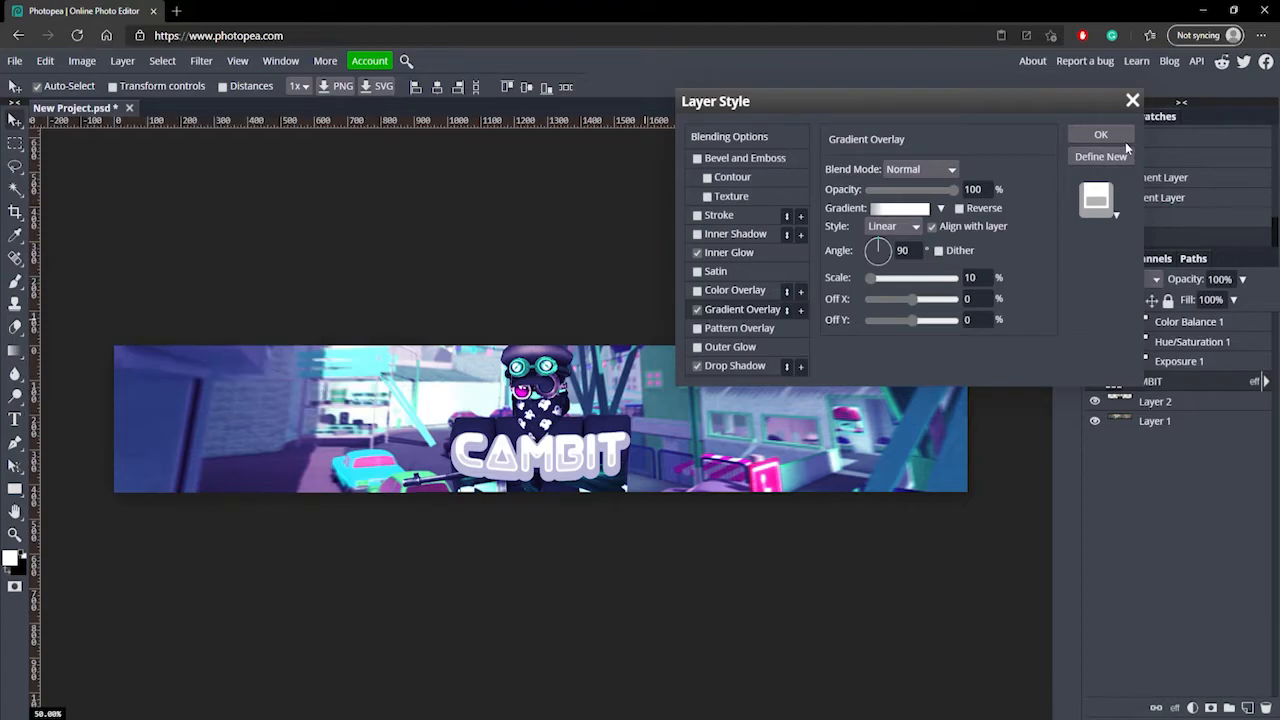
{"action": "left_click", "coordinate": [1100, 134]}
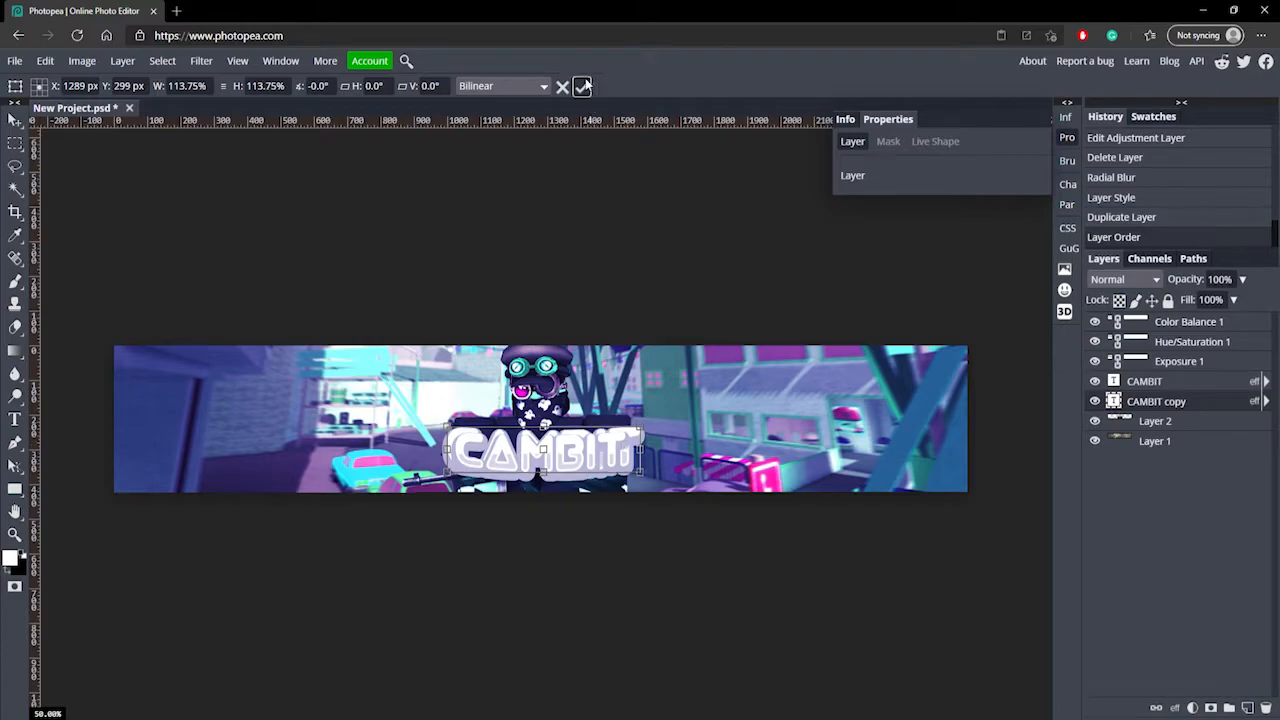
Commit the enlarged CAMBIT copy and set its opacity to 42%
{"action": "left_click", "coordinate": [582, 86]}
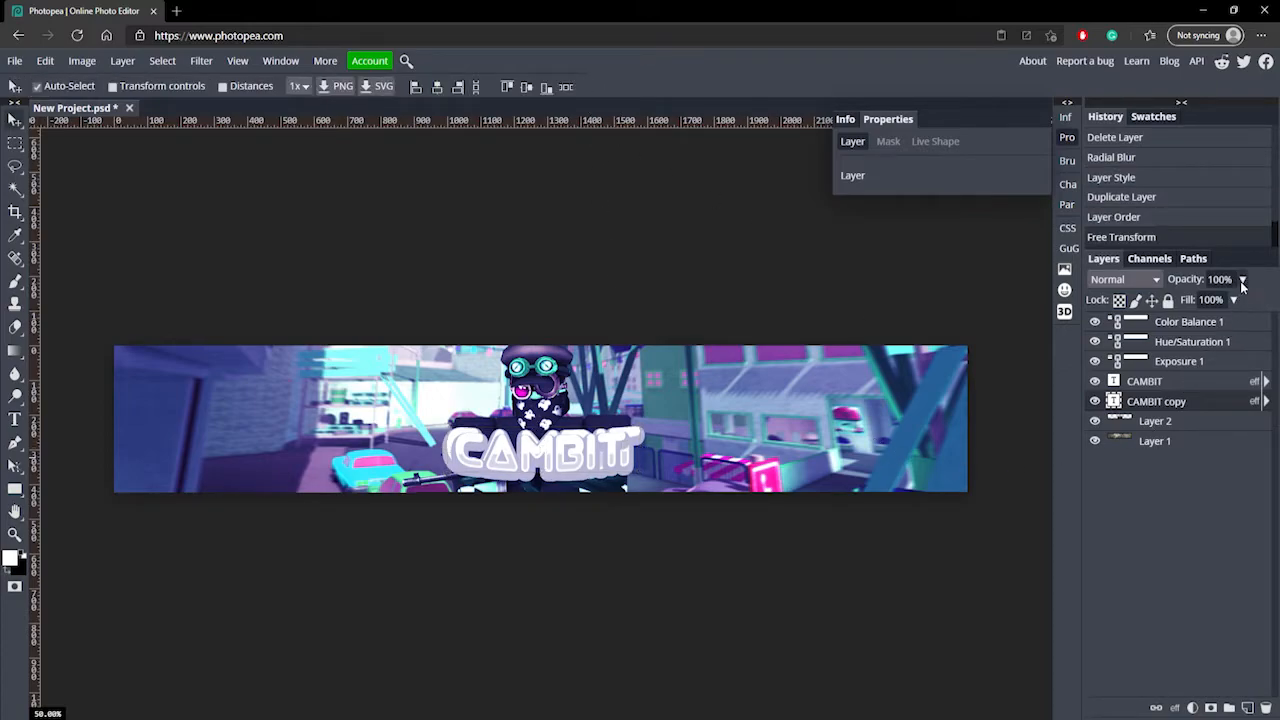
{"action": "left_click_drag", "start_coordinate": [1245, 300], "coordinate": [1200, 300]}
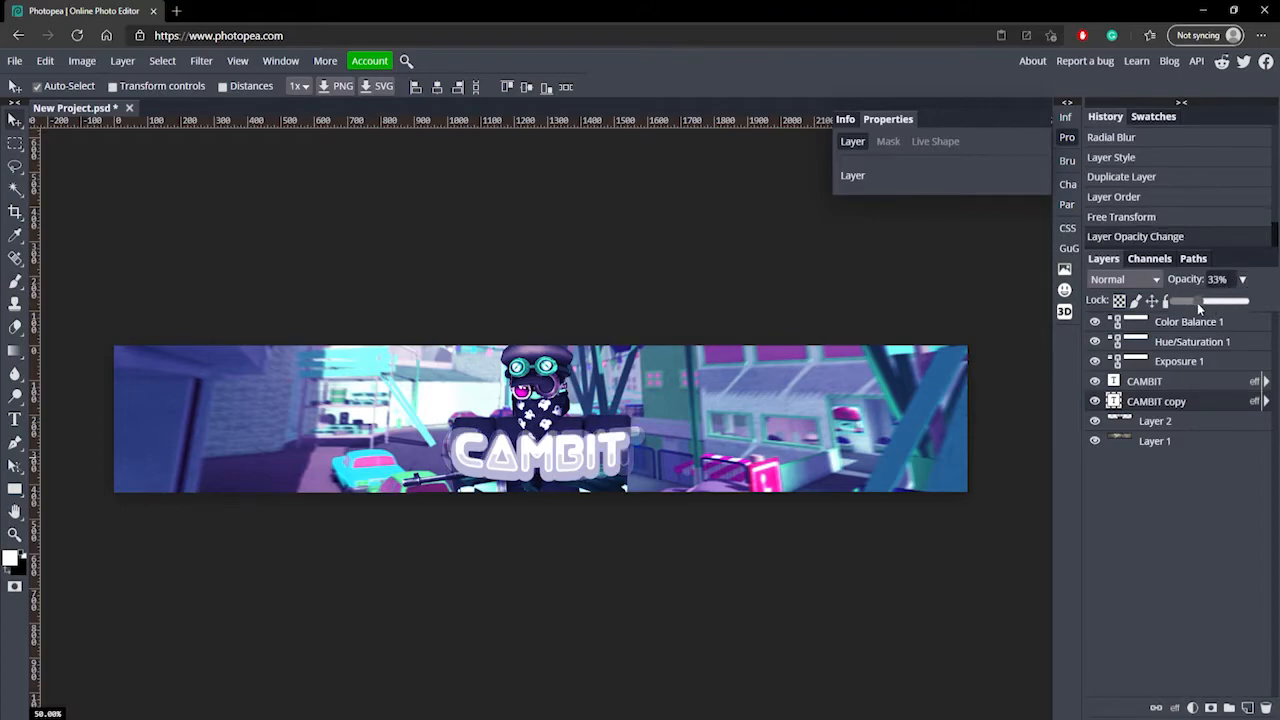
{"action": "left_click_drag", "start_coordinate": [1200, 300], "coordinate": [1232, 300]}
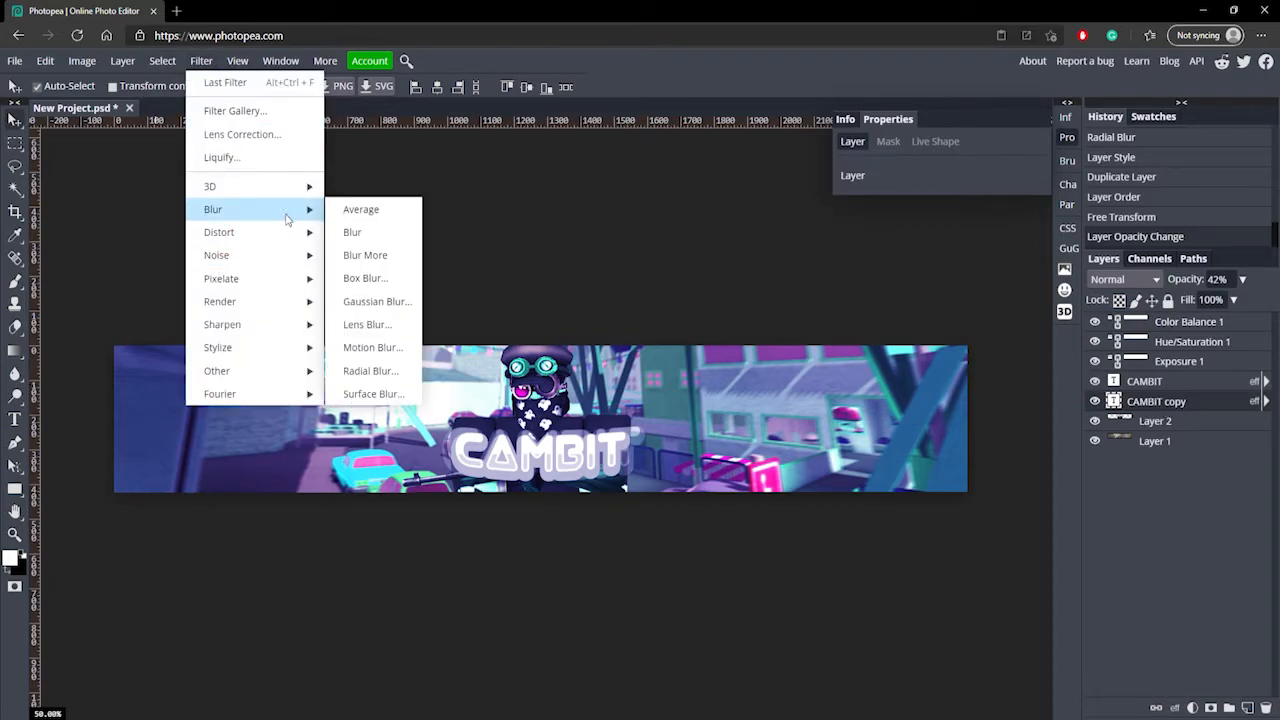
Rasterize the text copy and apply a 13 px Gaussian blur
{"action": "left_click", "coordinate": [377, 301]}
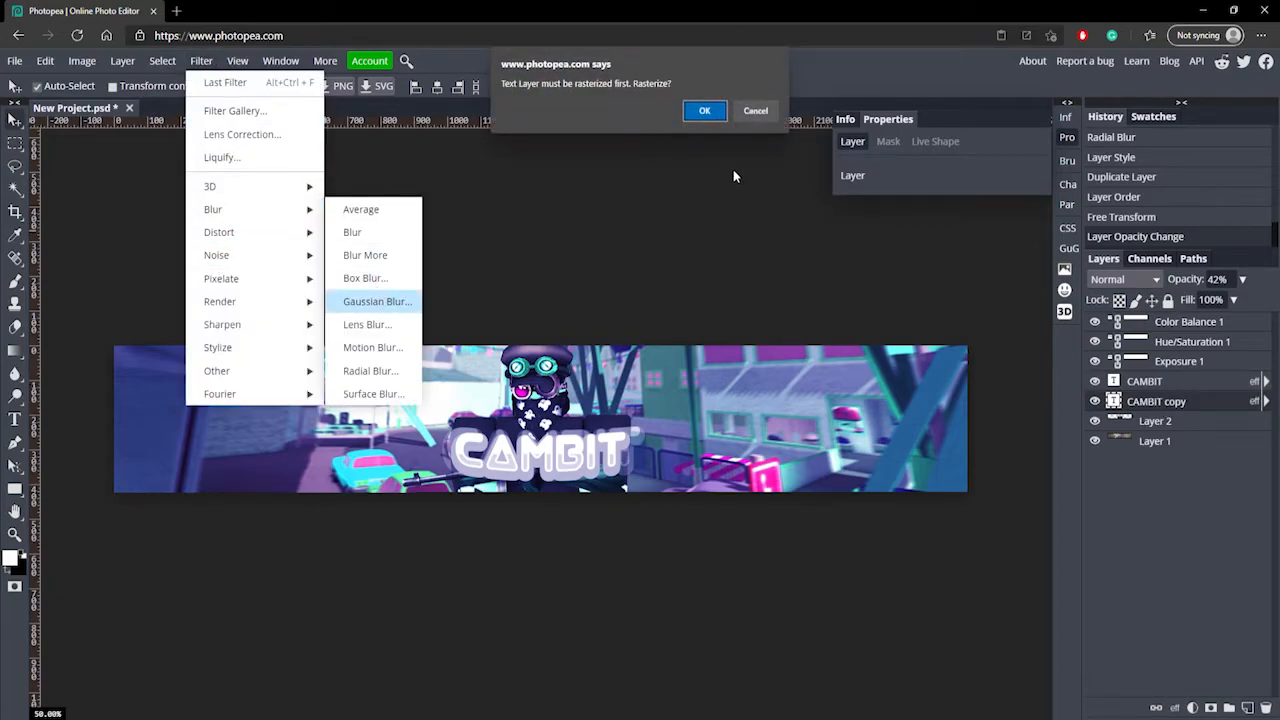
{"action": "left_click", "coordinate": [704, 110]}
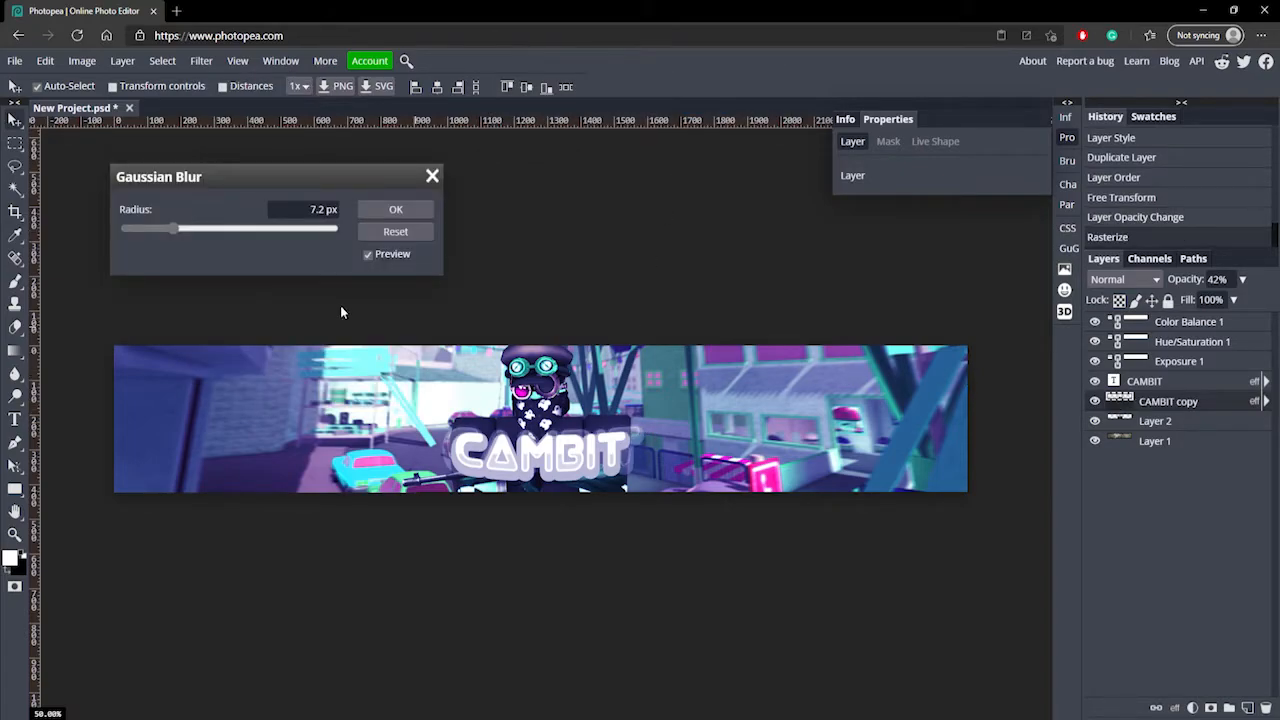
{"action": "left_click_drag", "start_coordinate": [178, 228], "coordinate": [162, 228]}
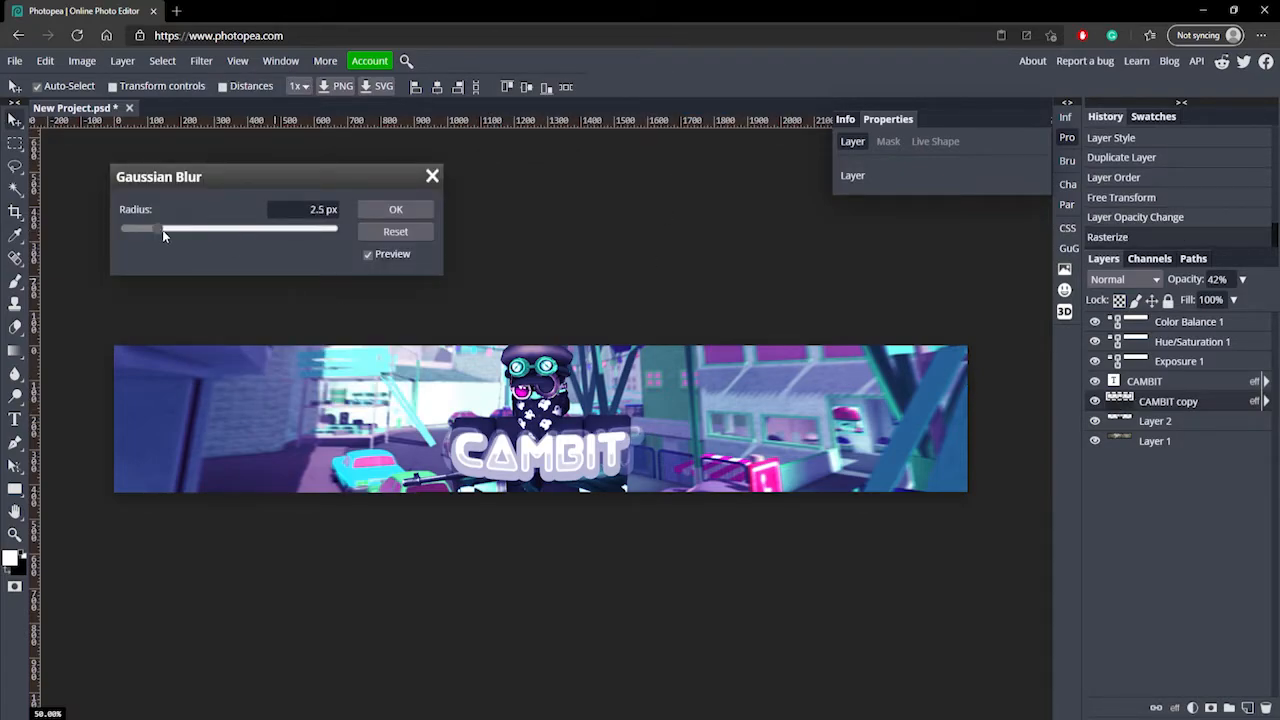
{"action": "left_click_drag", "start_coordinate": [163, 228], "coordinate": [185, 228]}
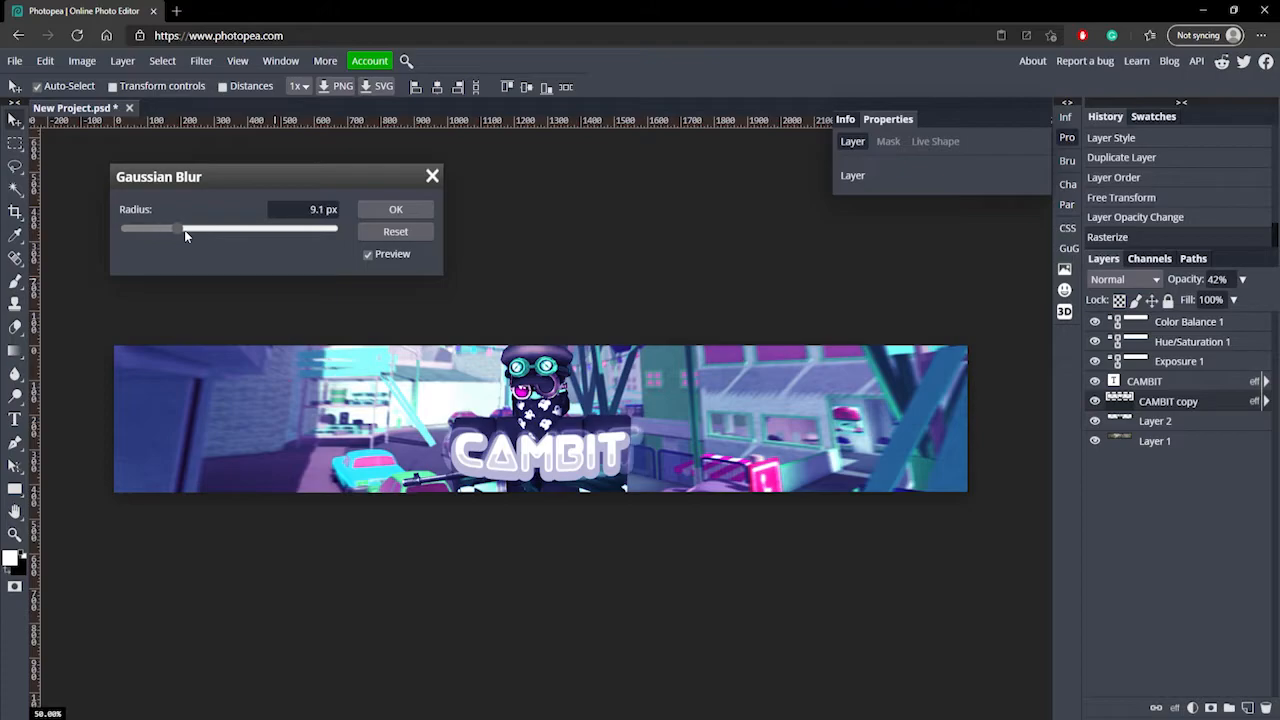
{"action": "left_click_drag", "start_coordinate": [178, 229], "coordinate": [198, 229]}
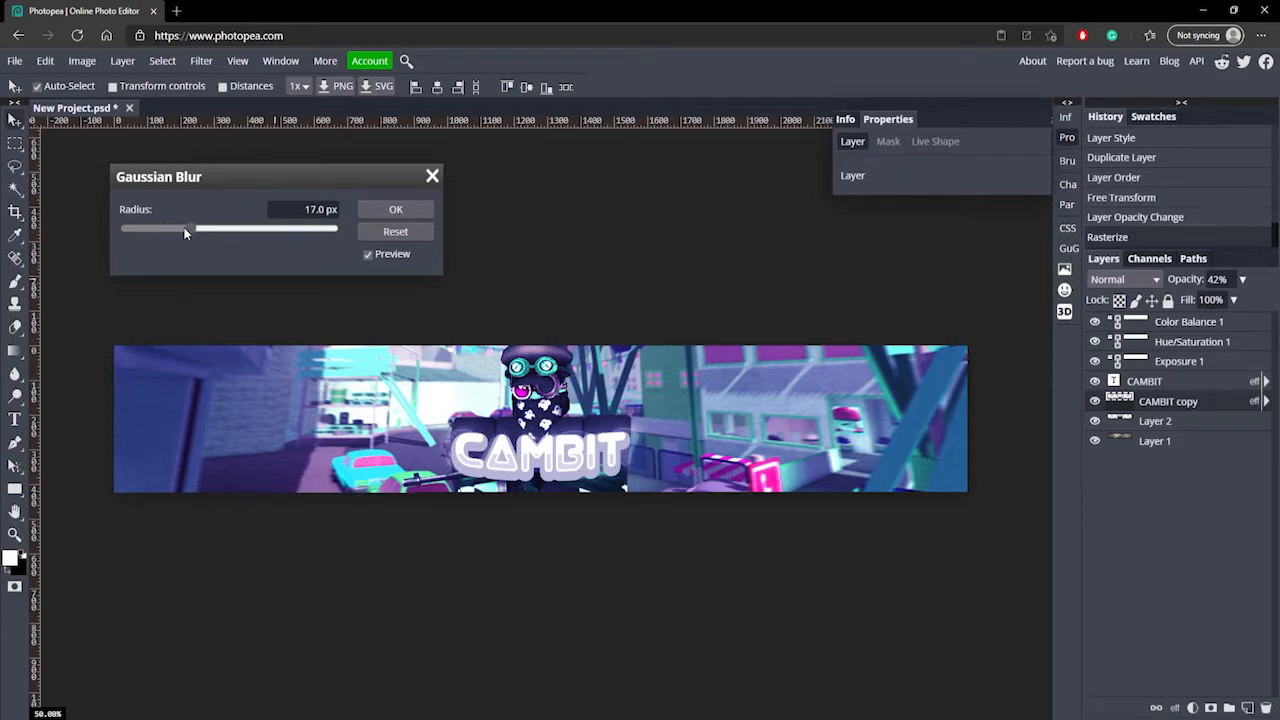
{"action": "left_click_drag", "start_coordinate": [200, 229], "coordinate": [183, 229]}
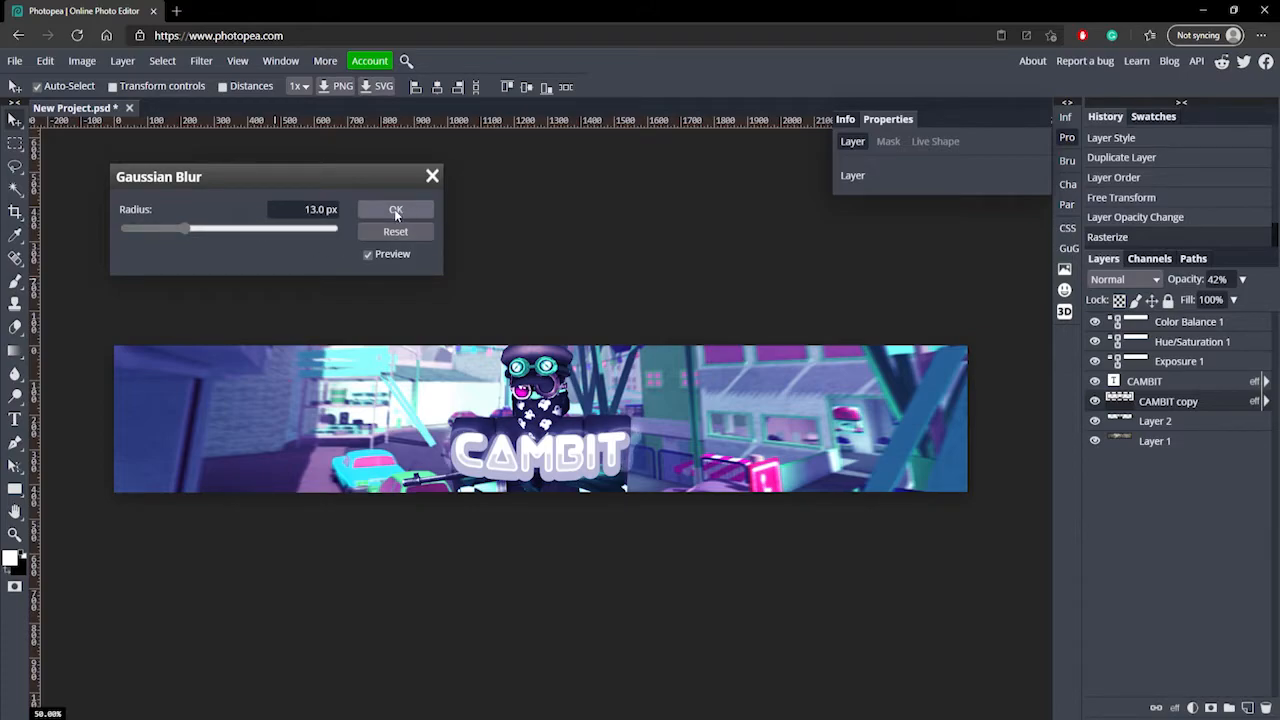
{"action": "left_click", "coordinate": [395, 209]}
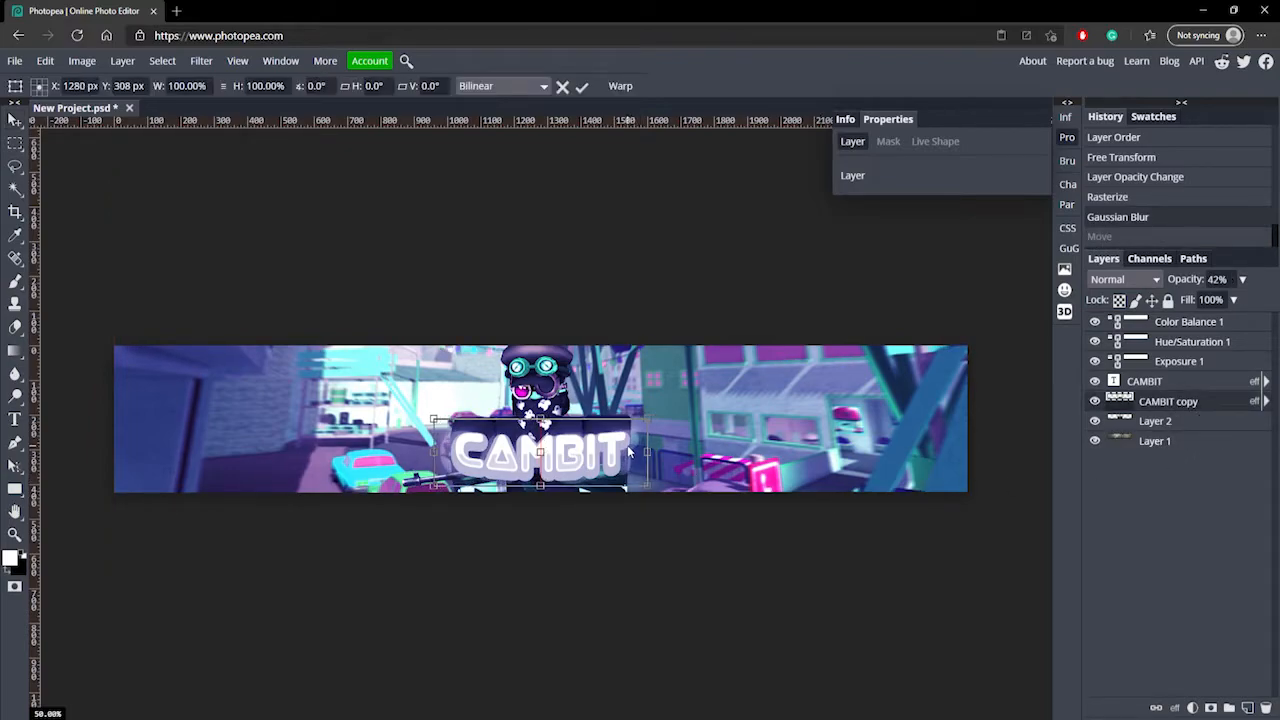
Finish the glow copy's transform, then select the scene layer and fade it to 42% opacity
{"action": "left_click", "coordinate": [581, 85]}
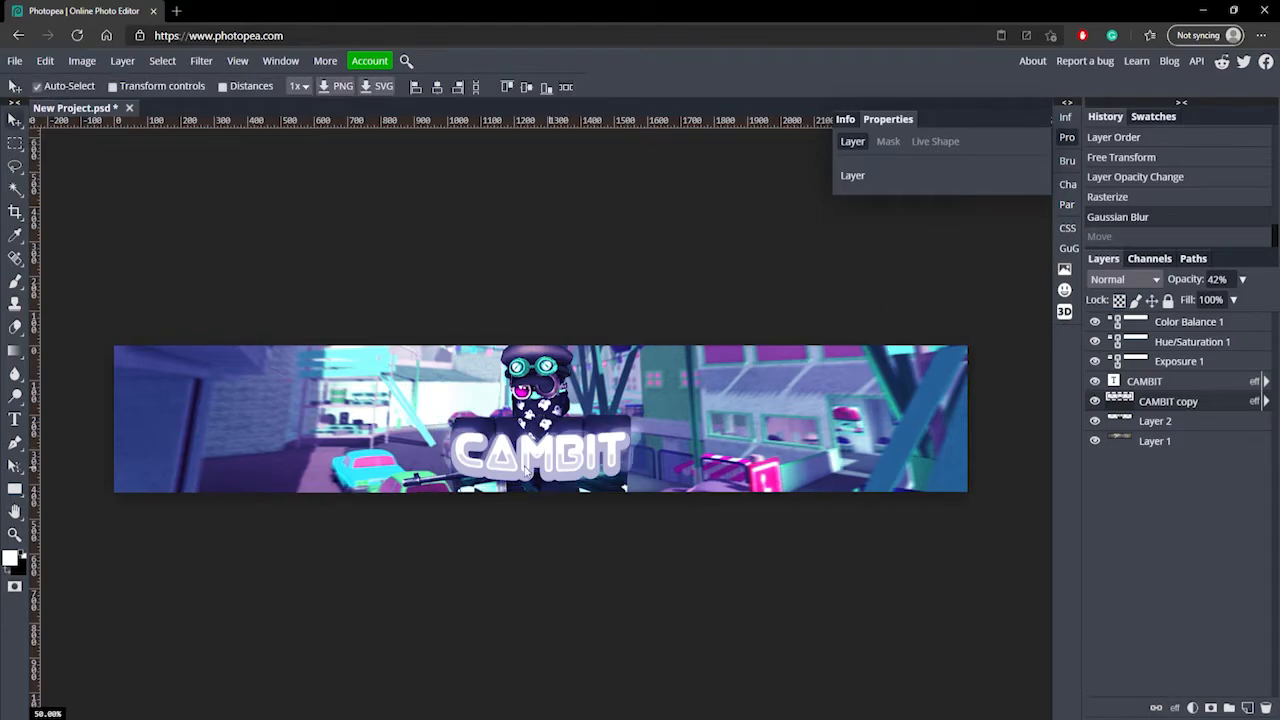
{"action": "mouse_move", "coordinate": [610, 452]}
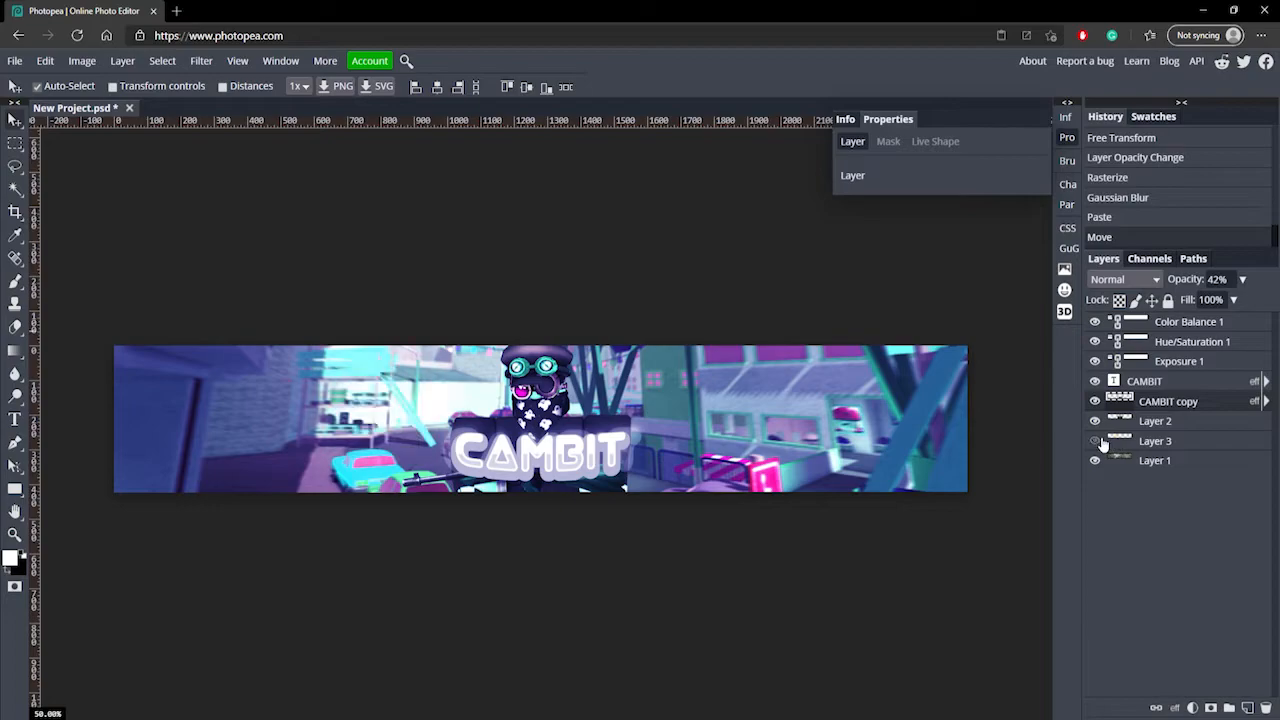
{"action": "left_click", "coordinate": [1155, 441]}
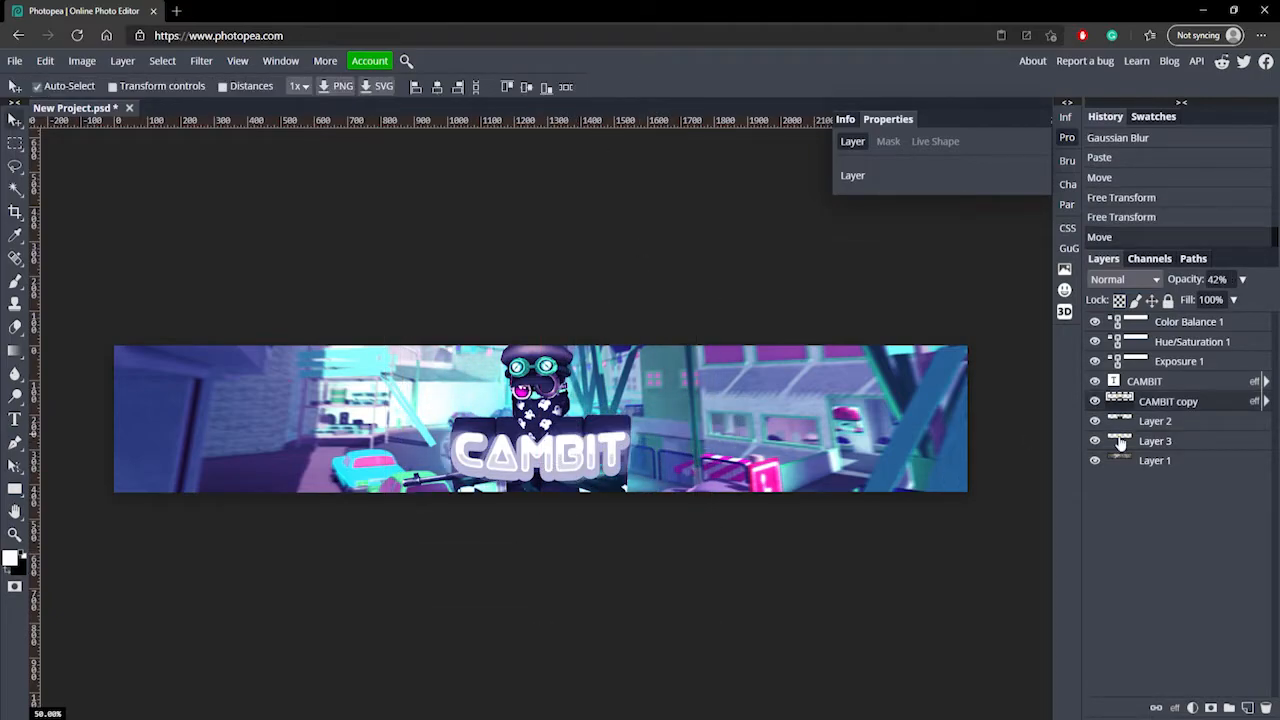
{"action": "left_click", "coordinate": [1094, 441]}
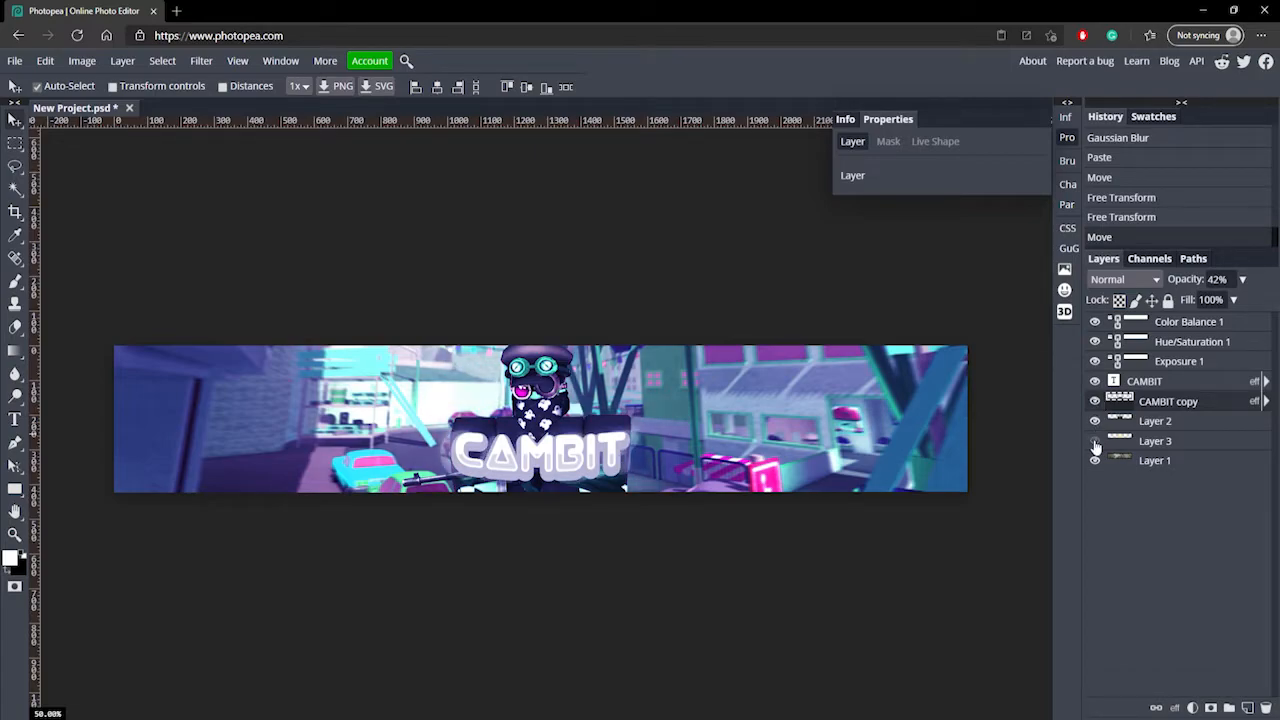
{"action": "left_click", "coordinate": [1094, 441]}
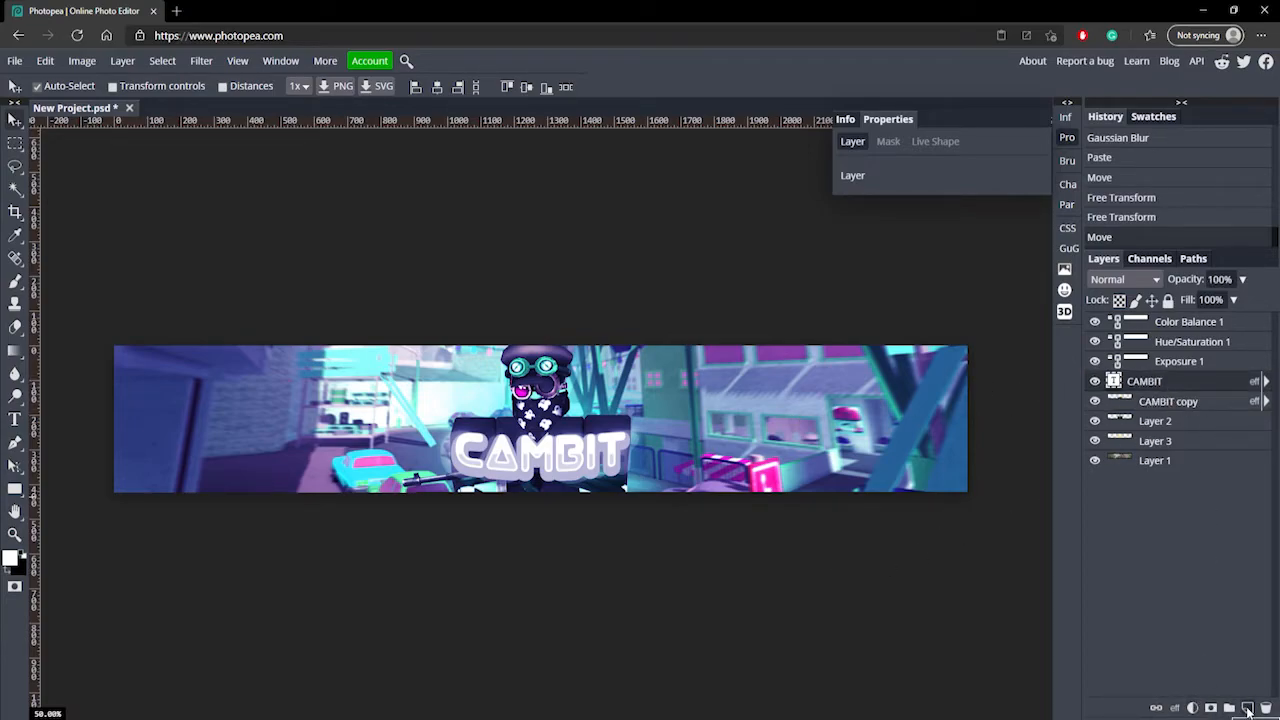
Add a new layer above the text and set up a 755 px, 36% hardness brush
{"action": "left_click", "coordinate": [1247, 707]}
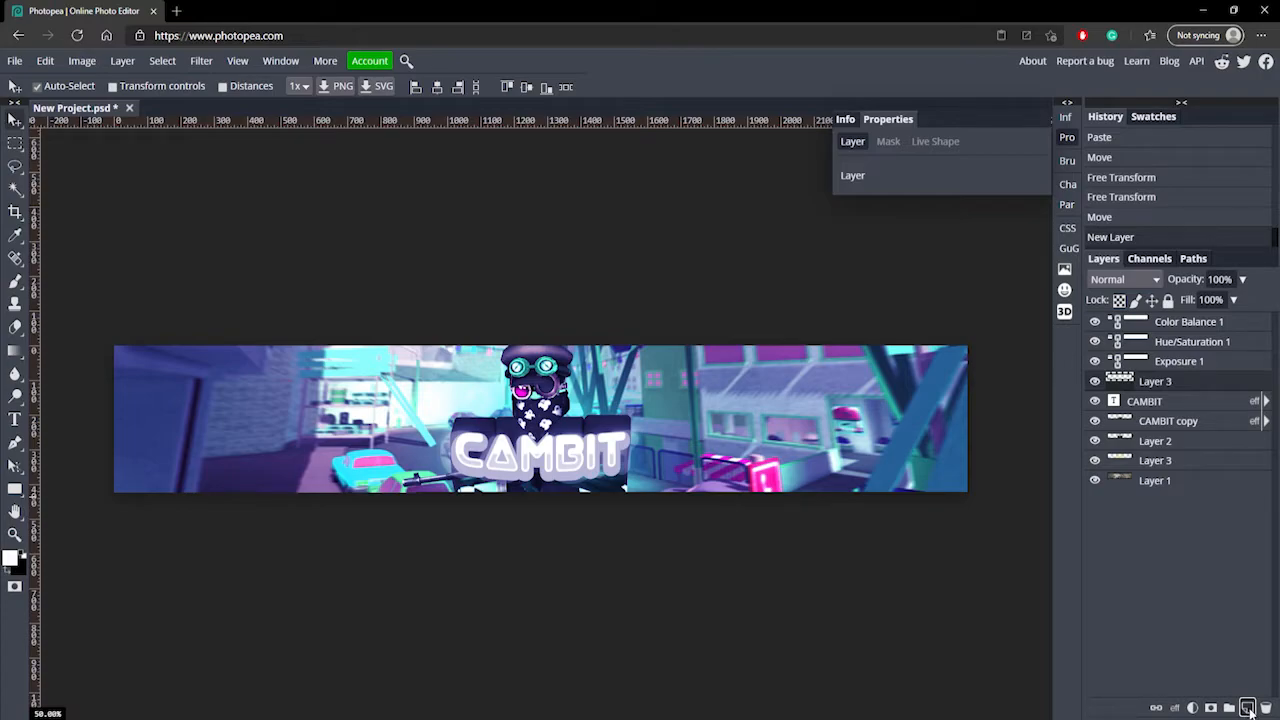
{"action": "left_click", "coordinate": [15, 280]}
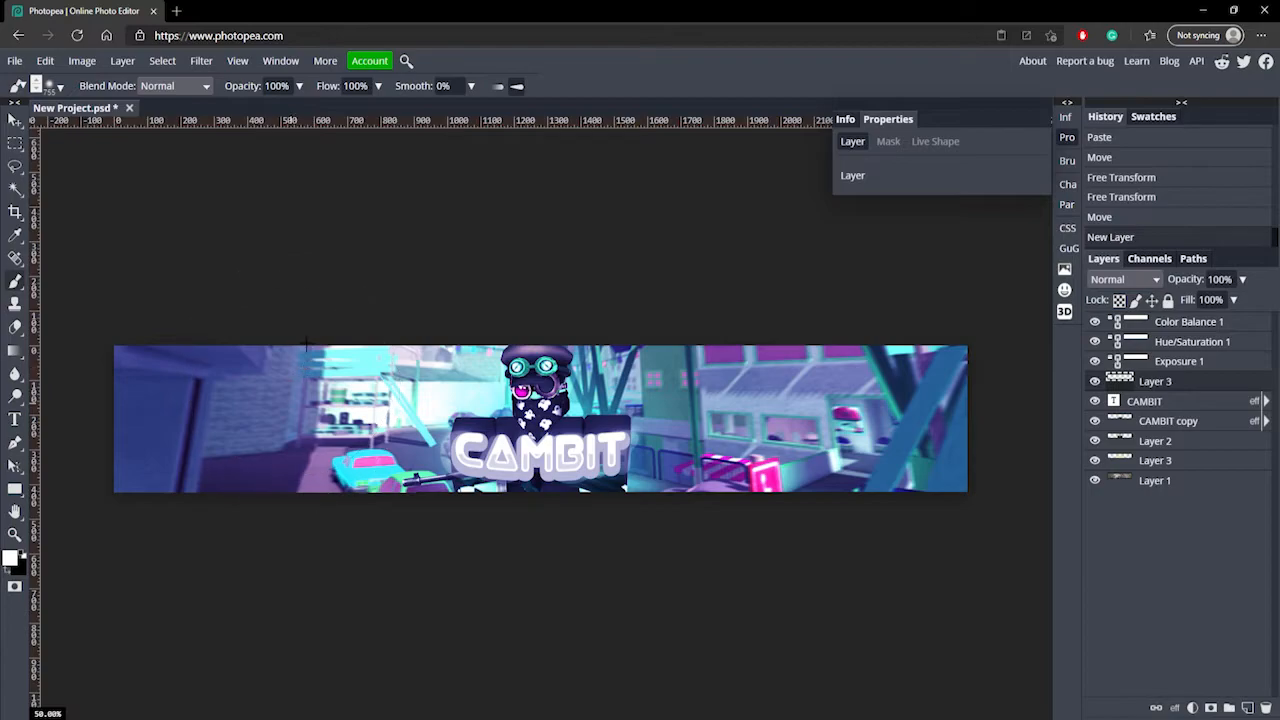
{"action": "left_click", "coordinate": [52, 85]}
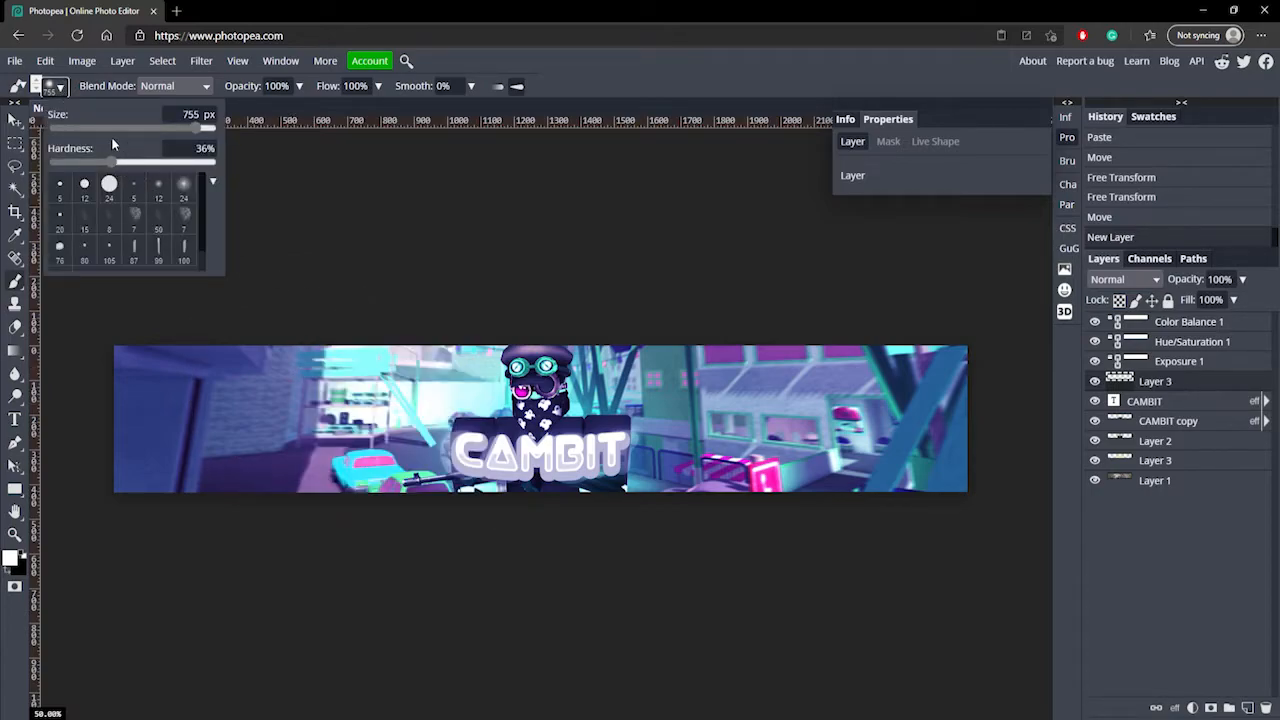
{"action": "mouse_move", "coordinate": [320, 252]}
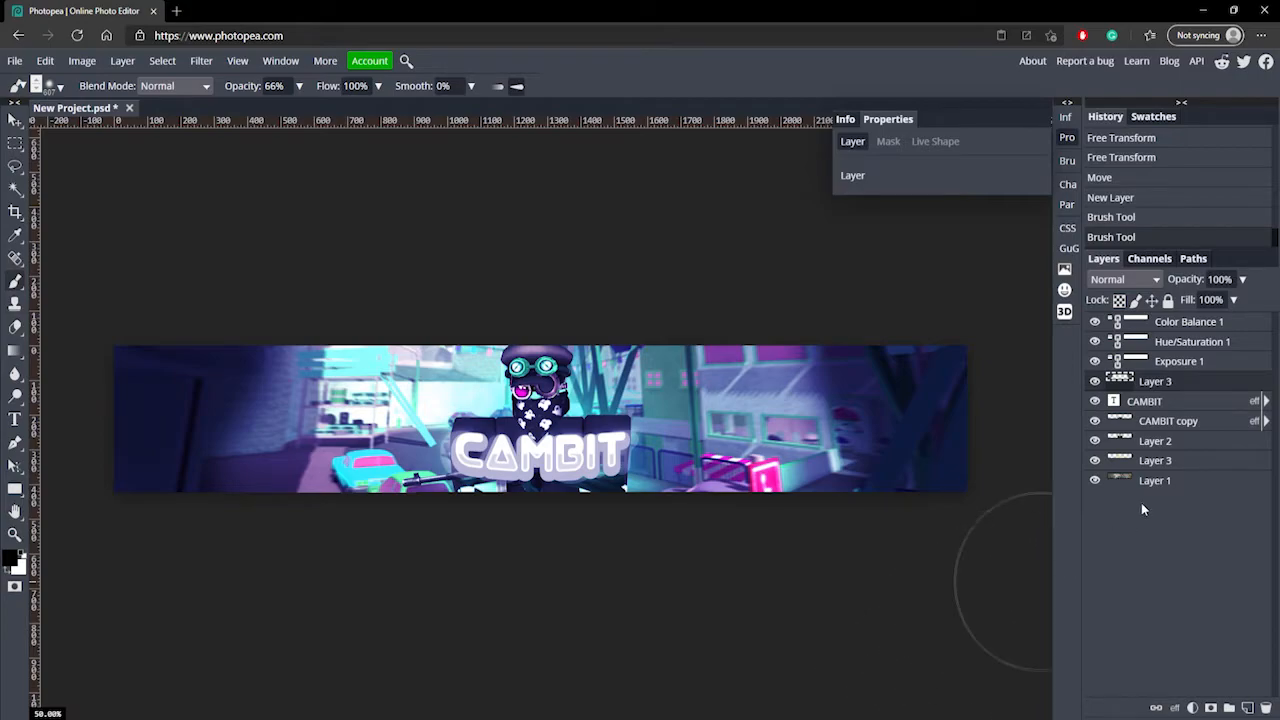
{"action": "mouse_move", "coordinate": [1160, 385]}
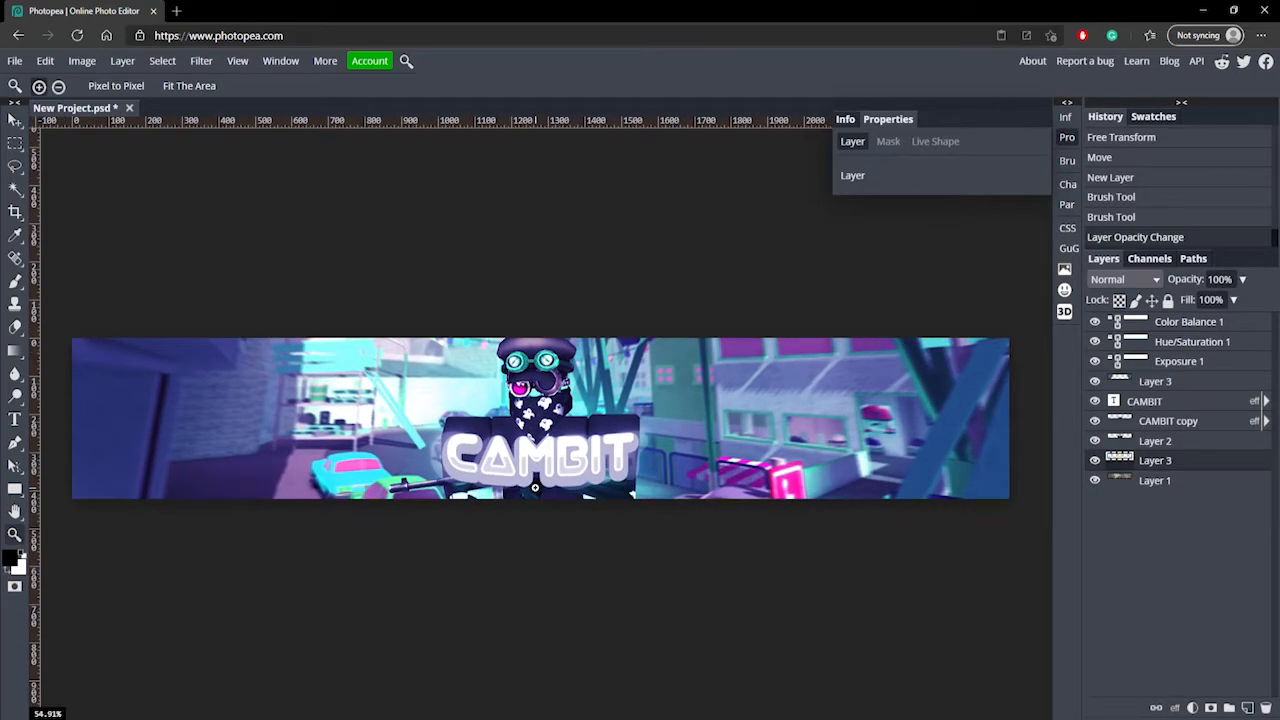
Add a new highlight layer beneath the vignette layer and select it for painting
{"action": "scroll", "scroll_direction": "down", "scroll_amount": 3}
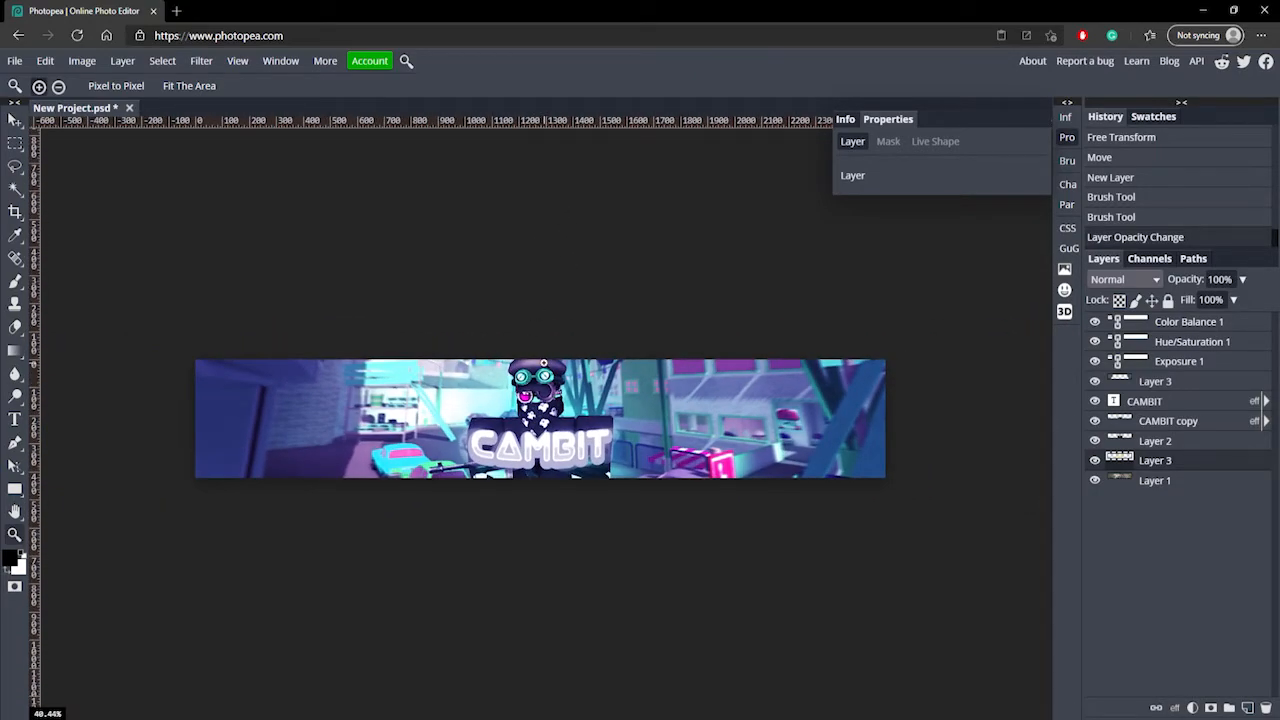
{"action": "left_click", "coordinate": [1248, 707]}
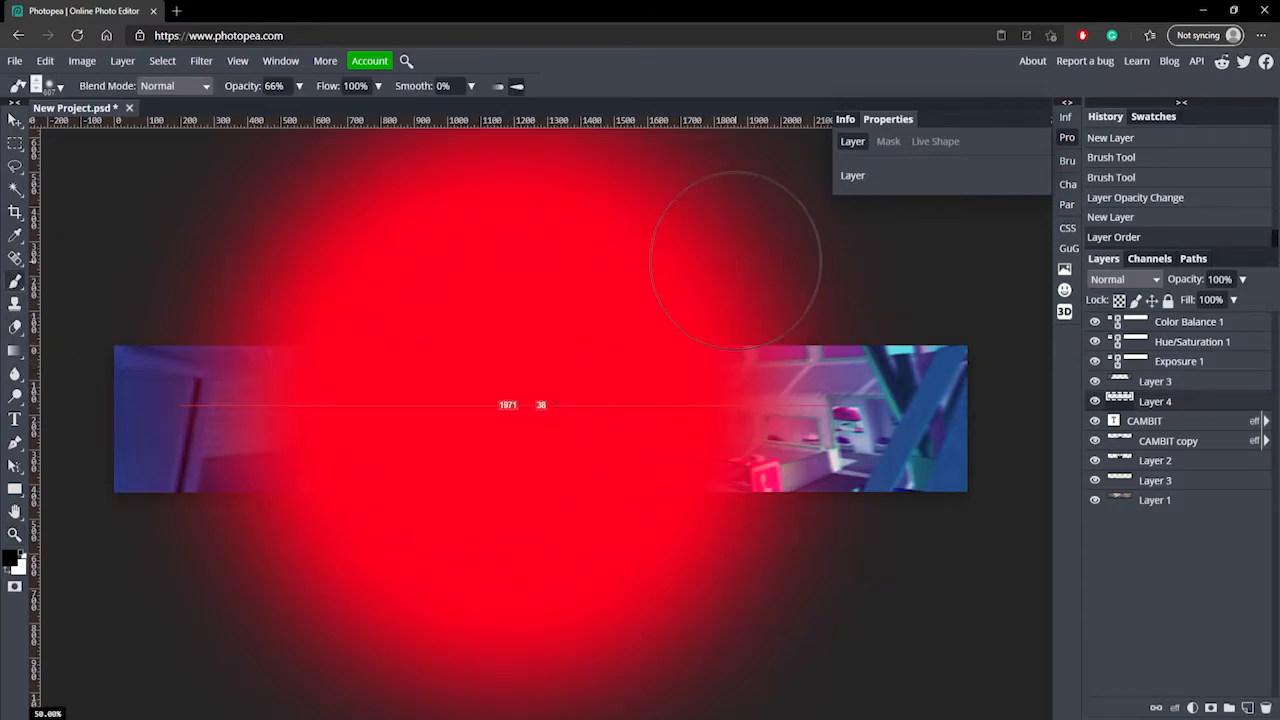
{"action": "right_click", "coordinate": [297, 397]}
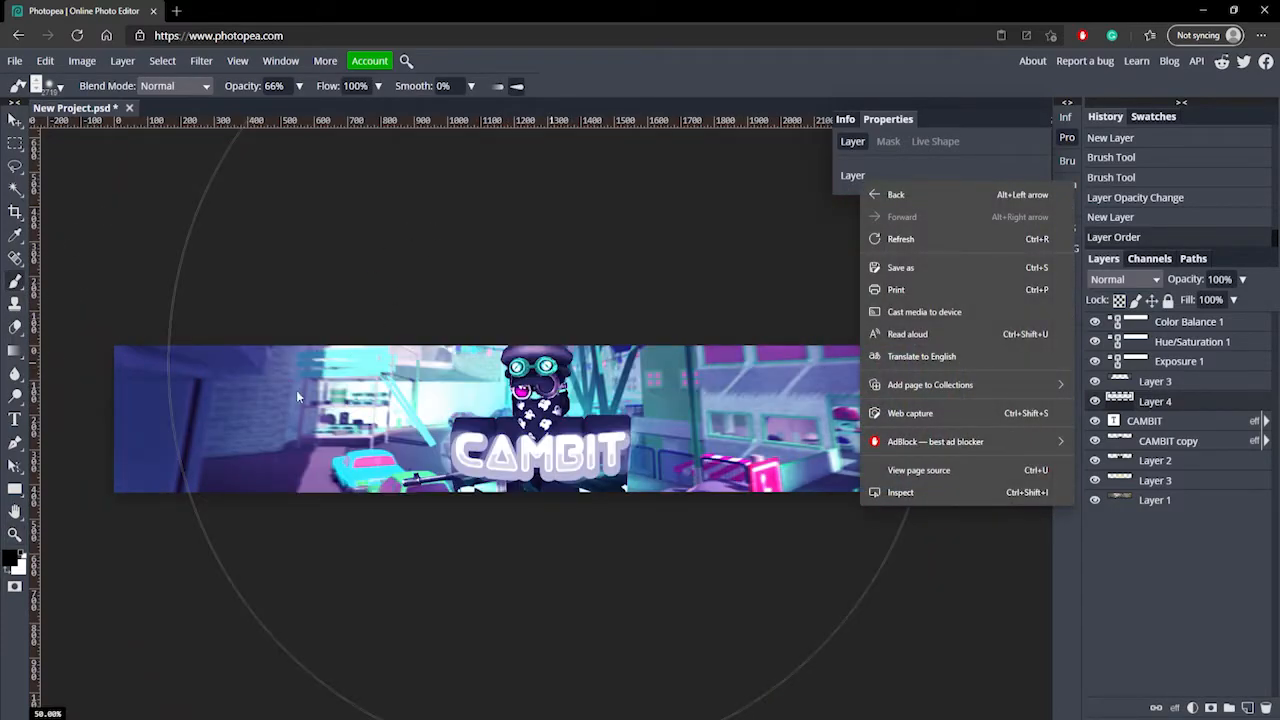
{"action": "left_click", "coordinate": [676, 91]}
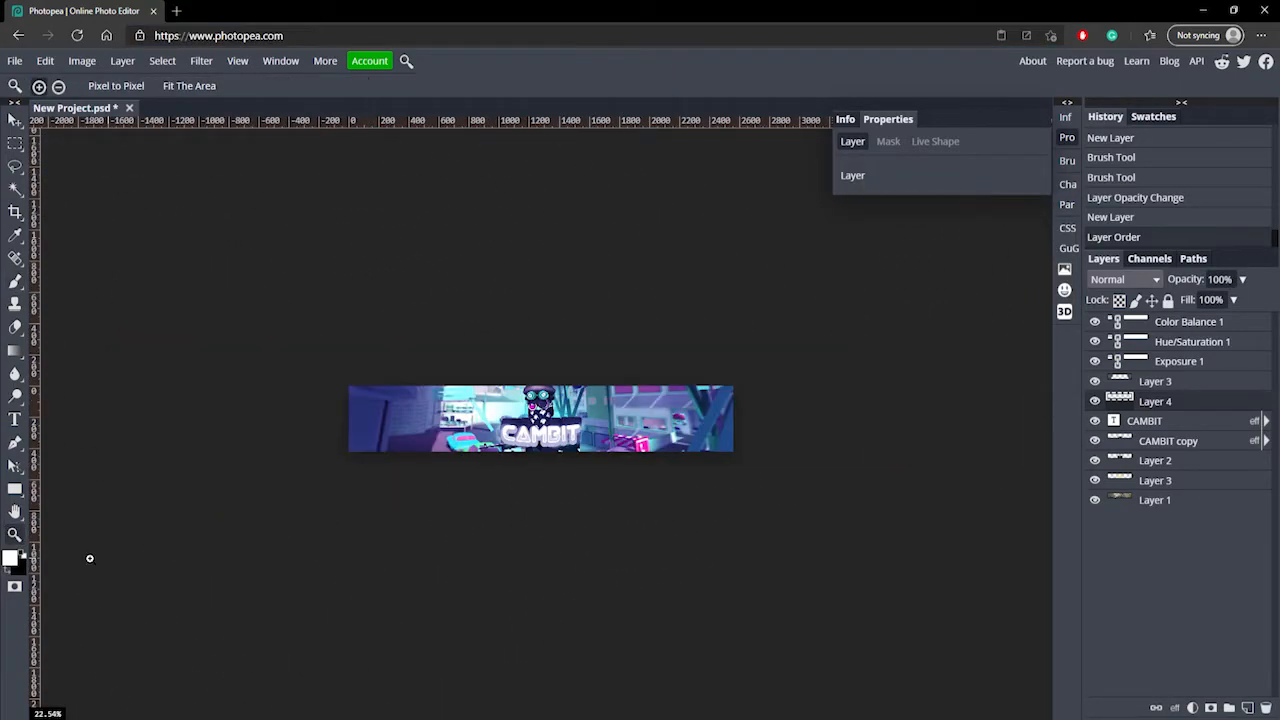
{"action": "left_click", "coordinate": [15, 282]}
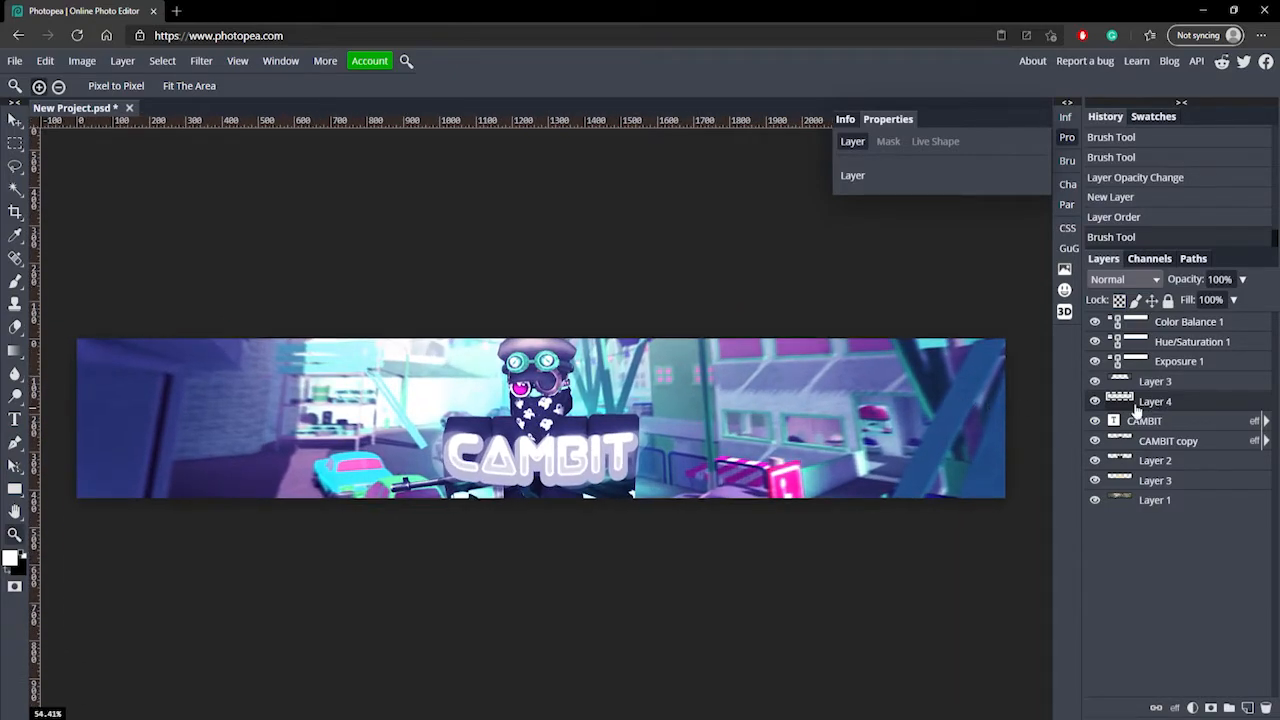
{"action": "left_click", "coordinate": [1095, 401]}
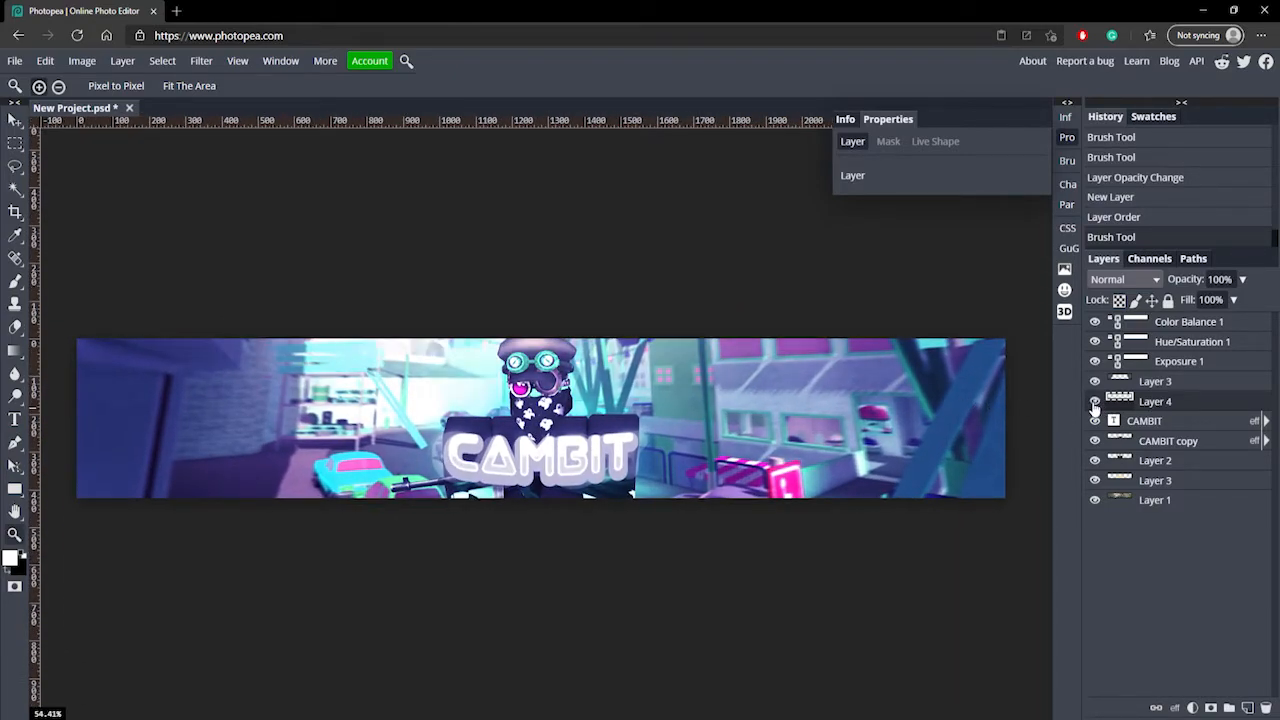
{"action": "left_click", "coordinate": [1094, 401]}
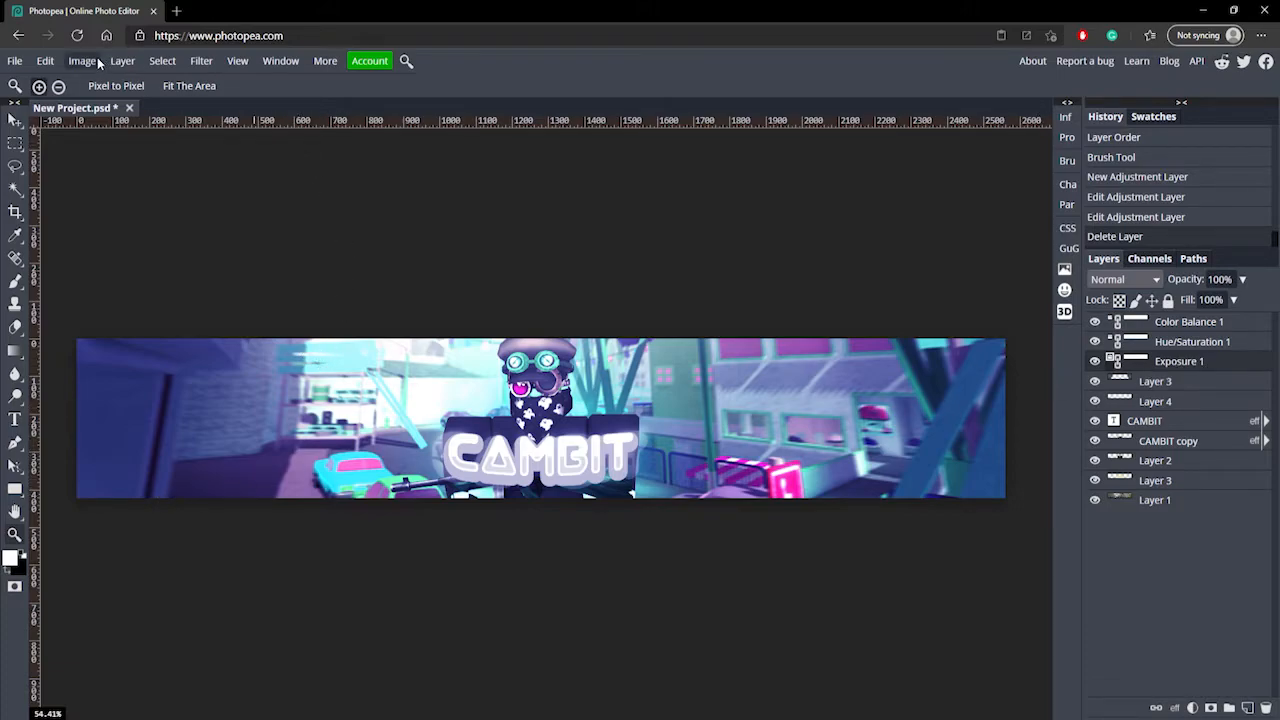
Resize the canvas to 2560 × 1440 px via Canvas Size
{"action": "left_click", "coordinate": [82, 60]}
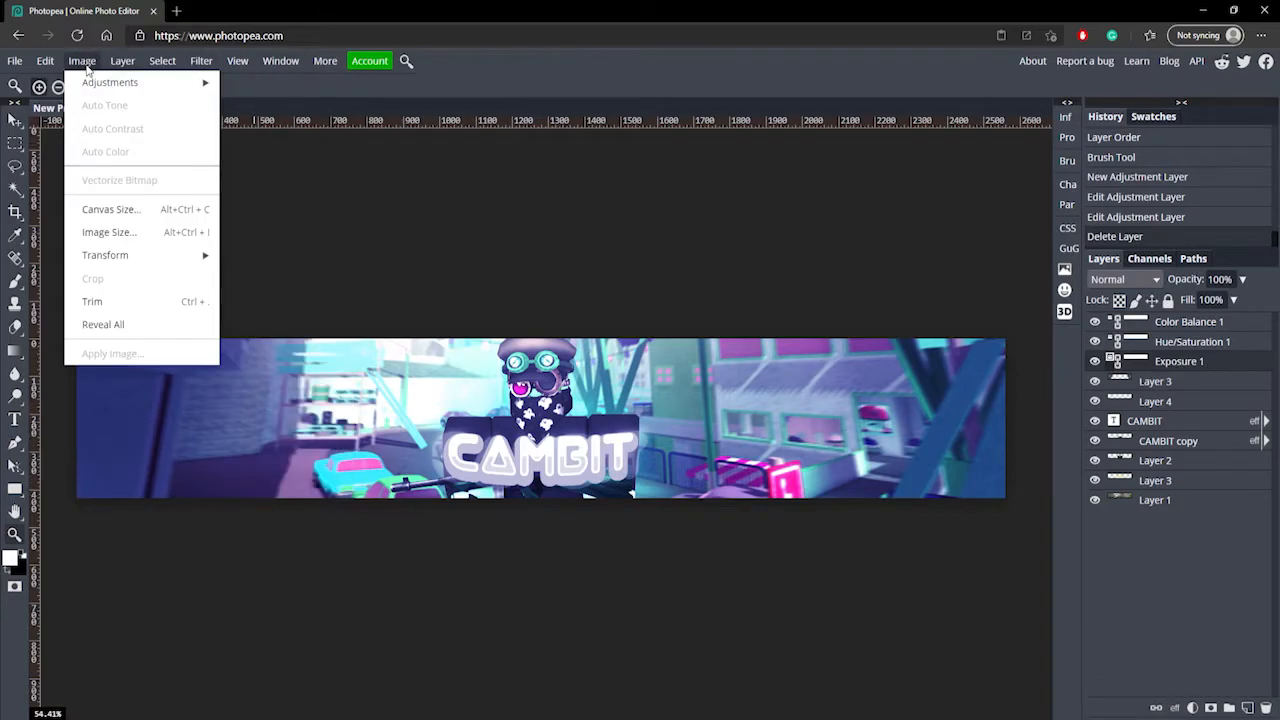
{"action": "left_click", "coordinate": [111, 209]}
{"action": "type", "text": "144"}
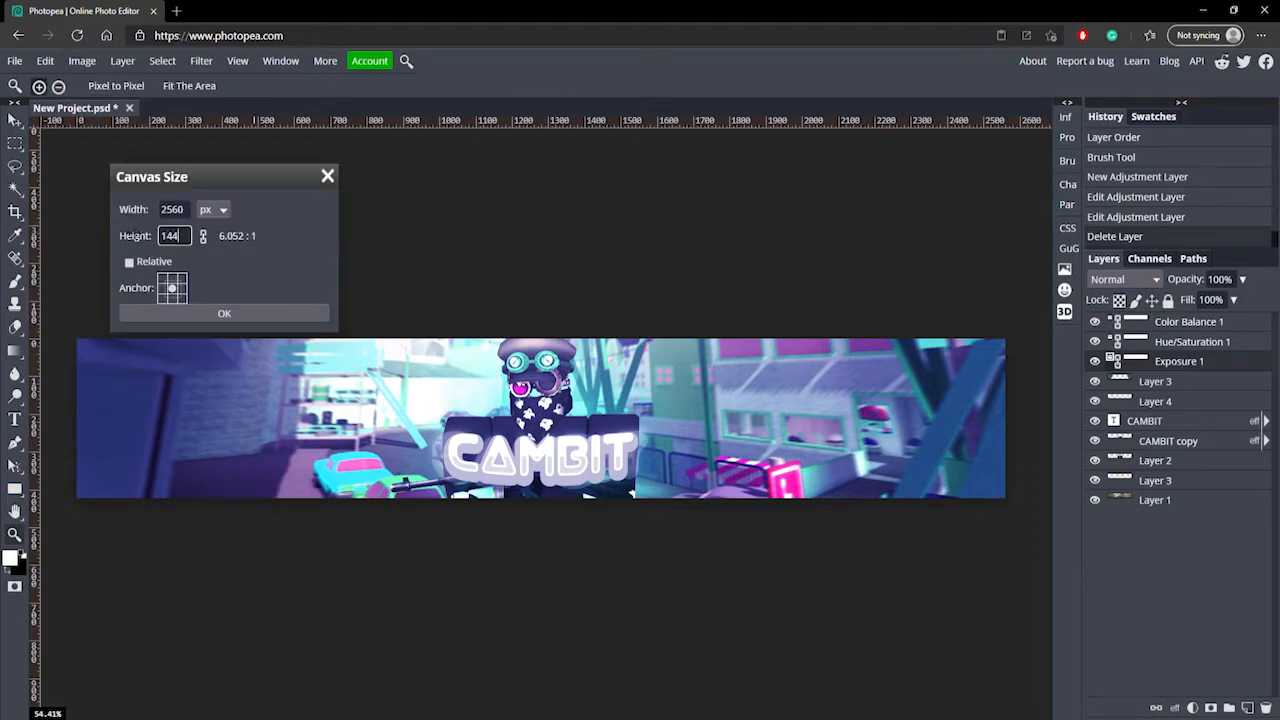
{"action": "left_click", "coordinate": [224, 313]}
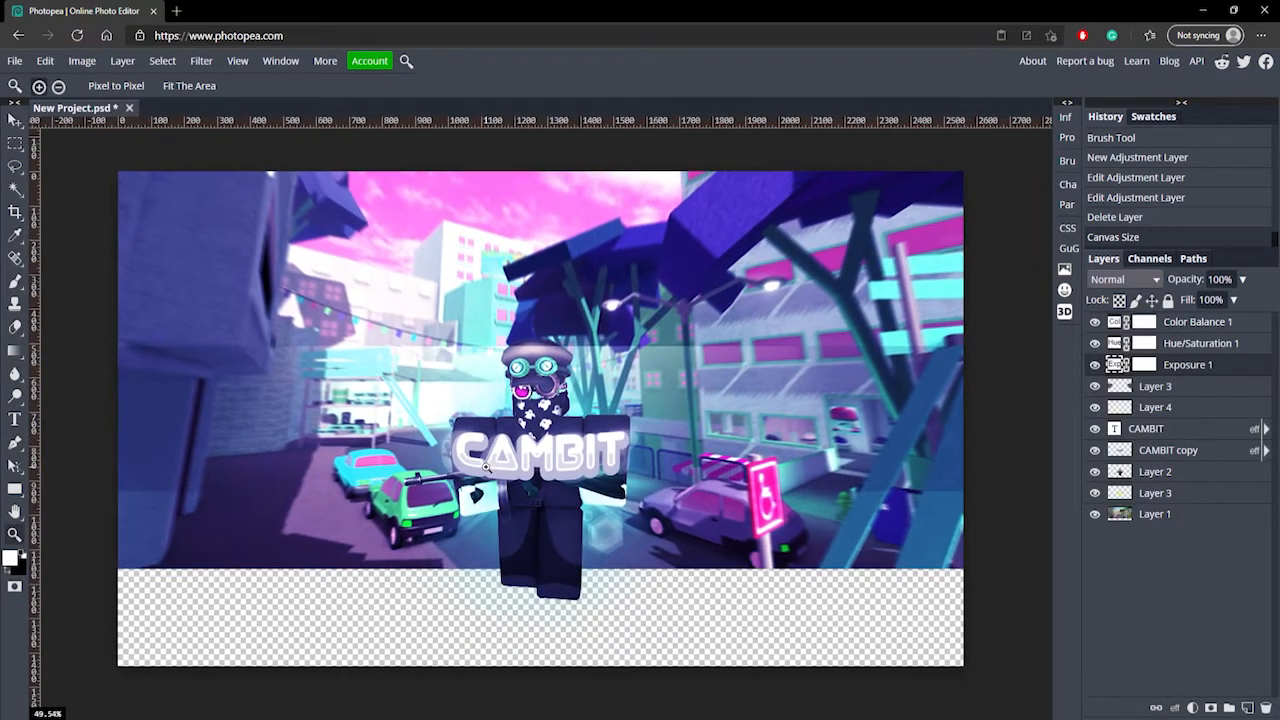
Draw a black rectangle bar and readjust the canvas height for the letterboxed banner
{"action": "left_click", "coordinate": [15, 490]}
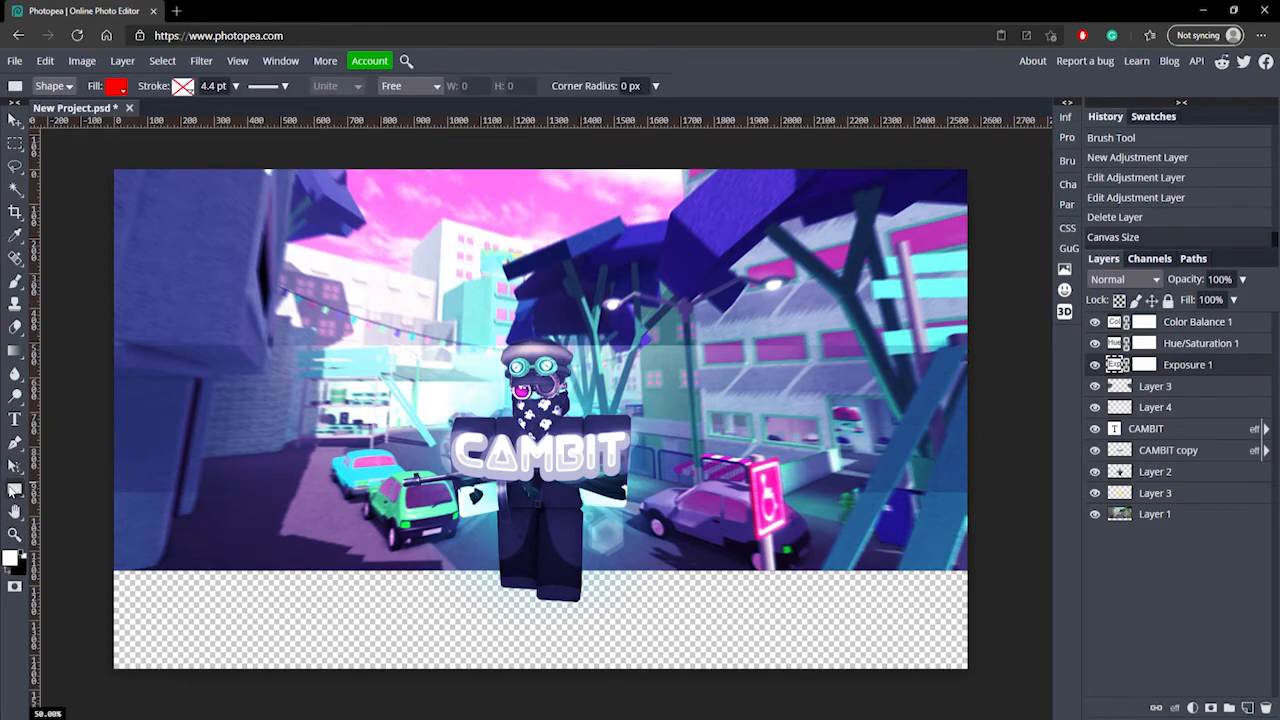
{"action": "left_click", "coordinate": [115, 86]}
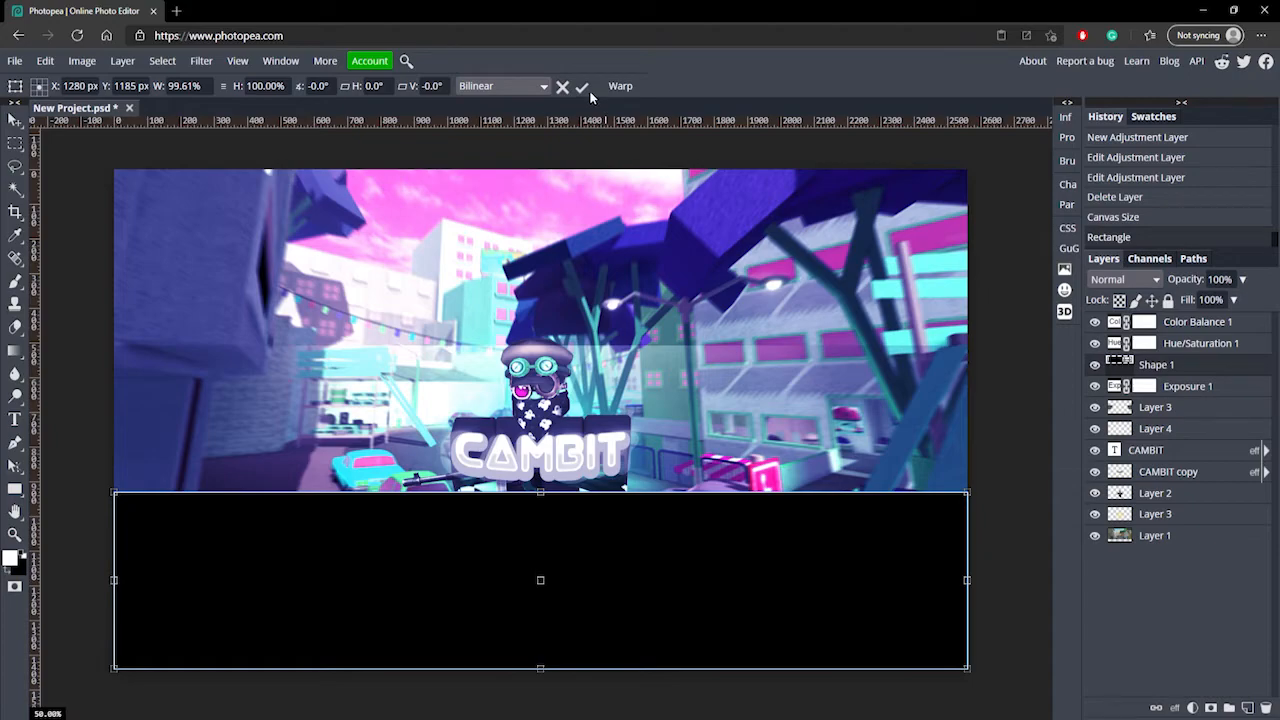
{"action": "left_click", "coordinate": [81, 61]}
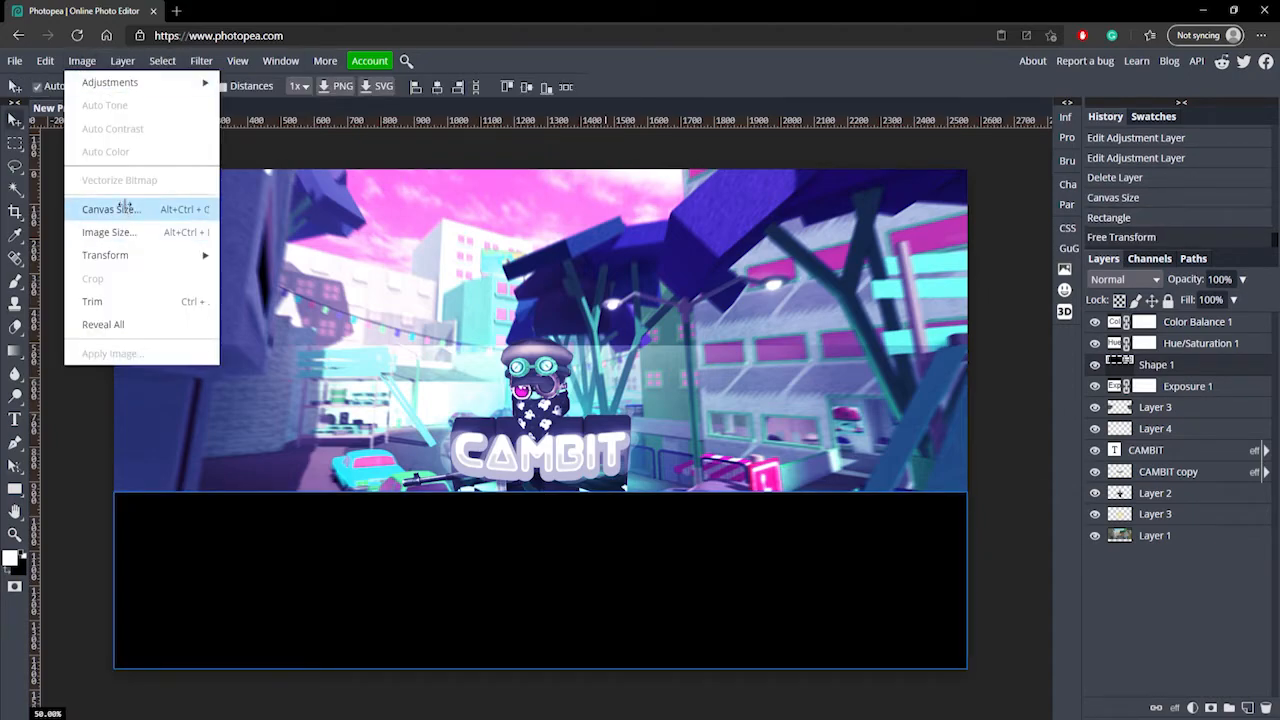
{"action": "left_click", "coordinate": [110, 209]}
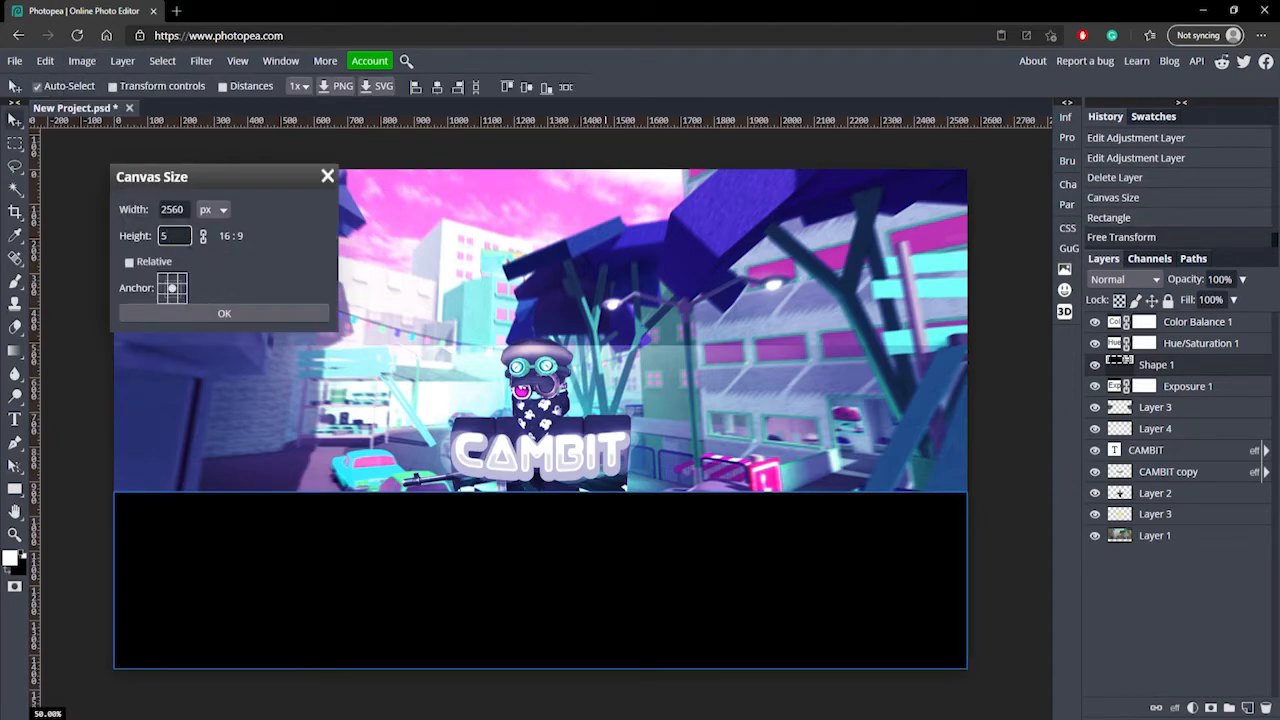
{"action": "left_click", "coordinate": [224, 313]}
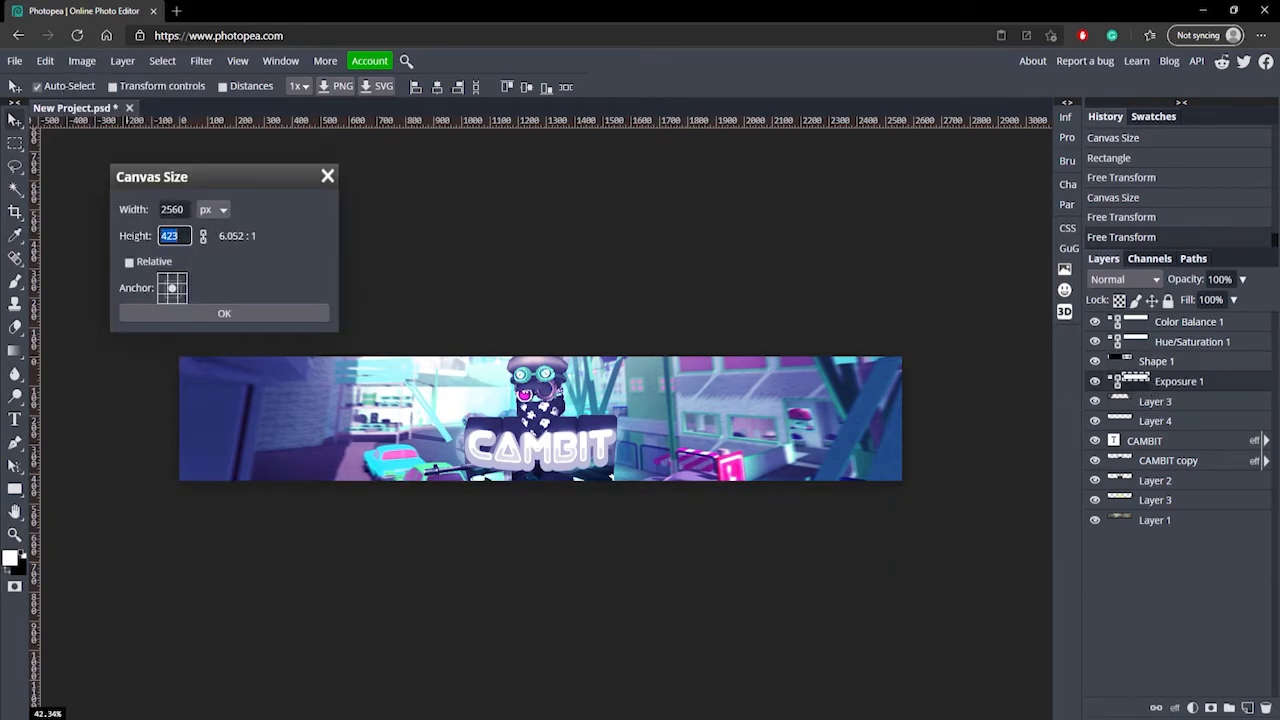
{"action": "left_click", "coordinate": [224, 313]}
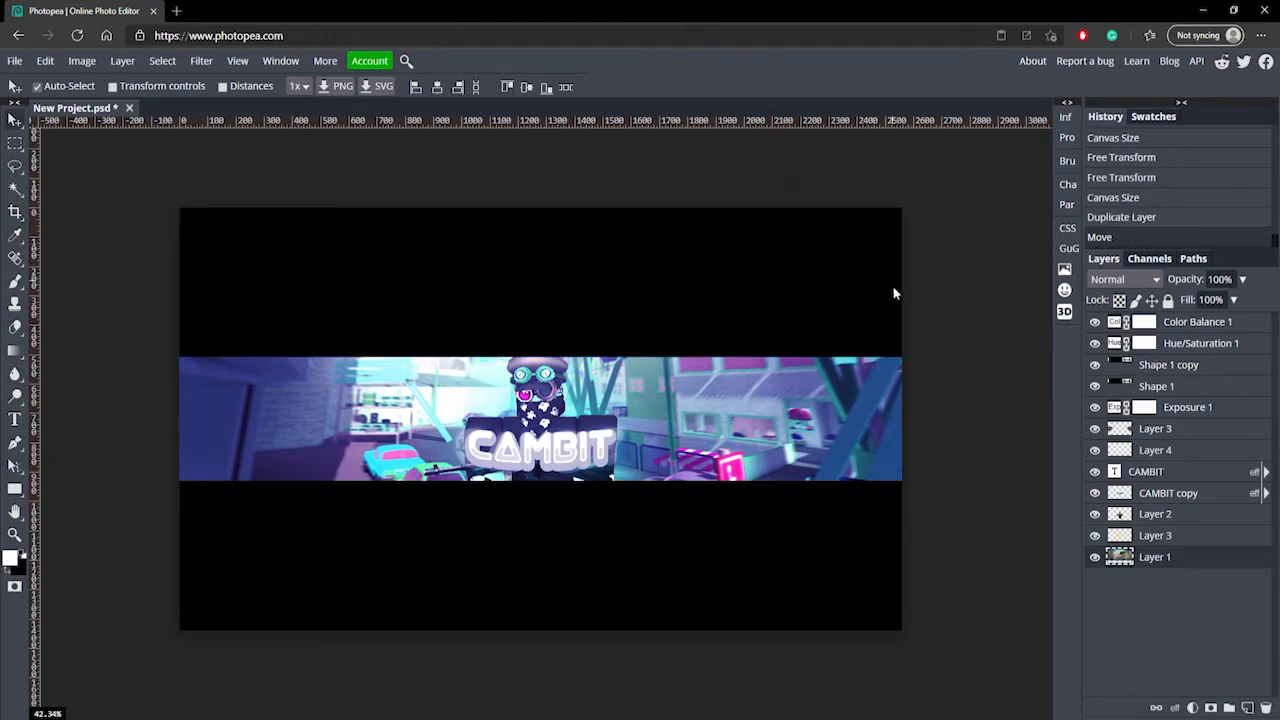
Save the banner as a 2560×1440 PNG file
{"action": "left_click", "coordinate": [15, 61]}
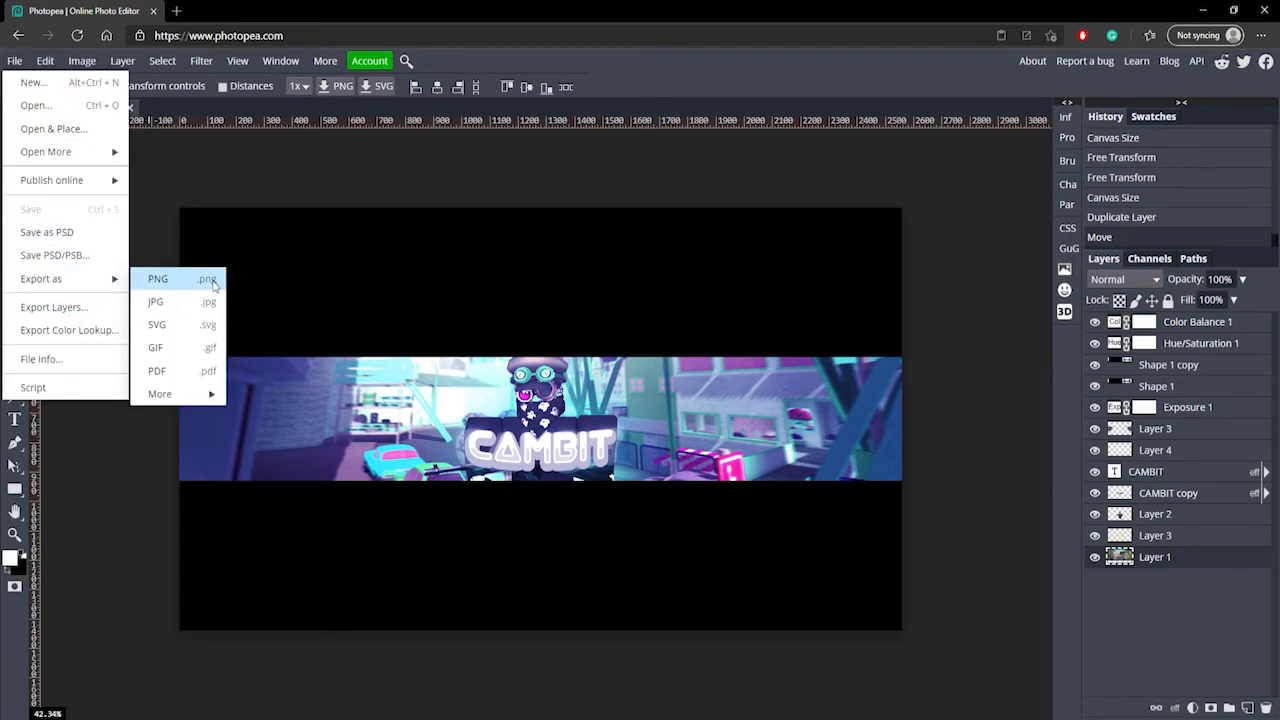
{"action": "left_click", "coordinate": [157, 278]}
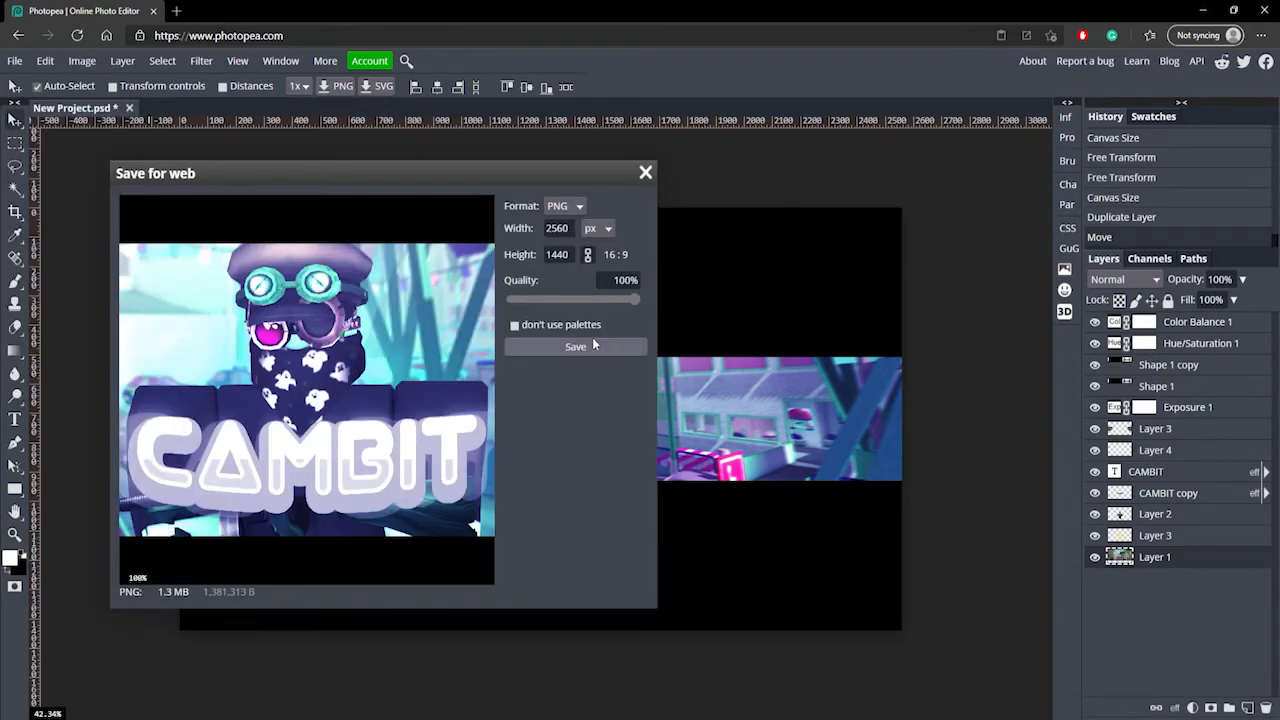
{"action": "left_click", "coordinate": [575, 346]}
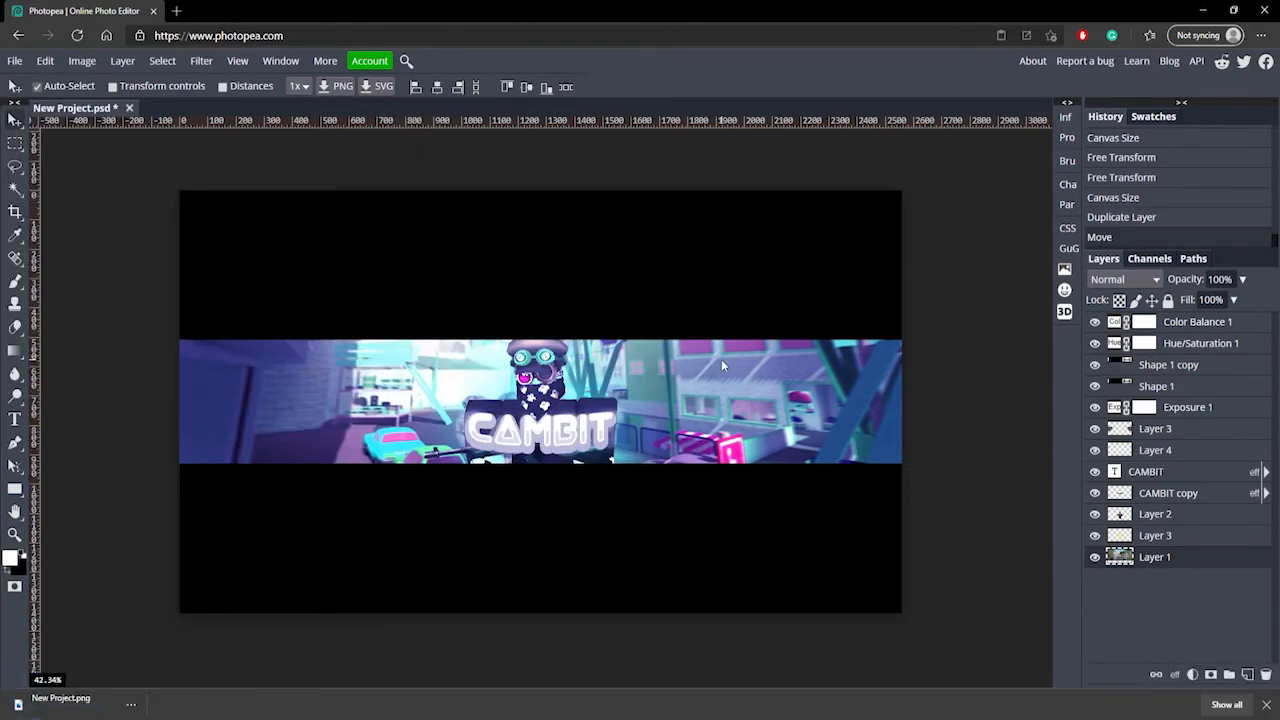